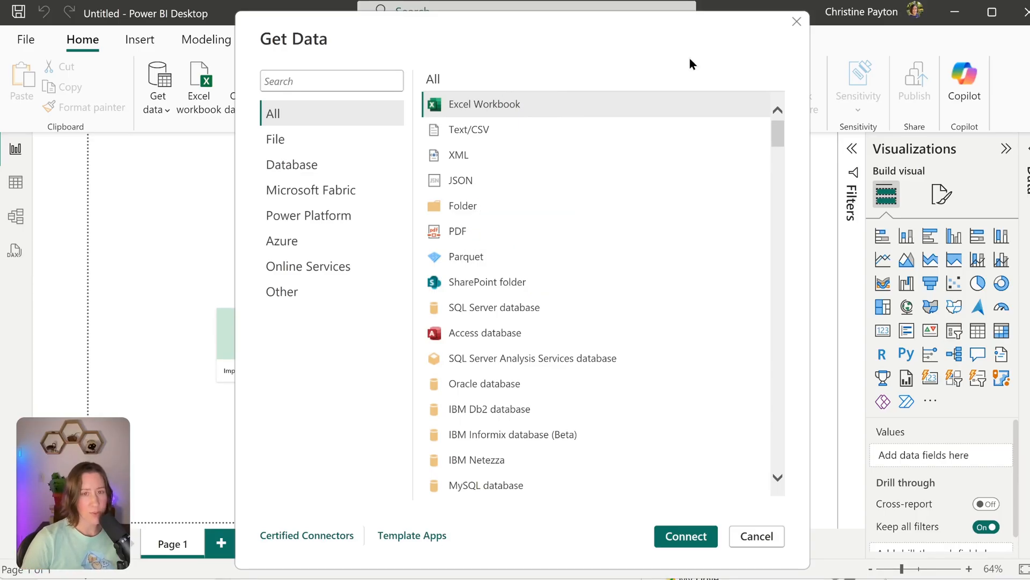
mouse_move(676, 60)
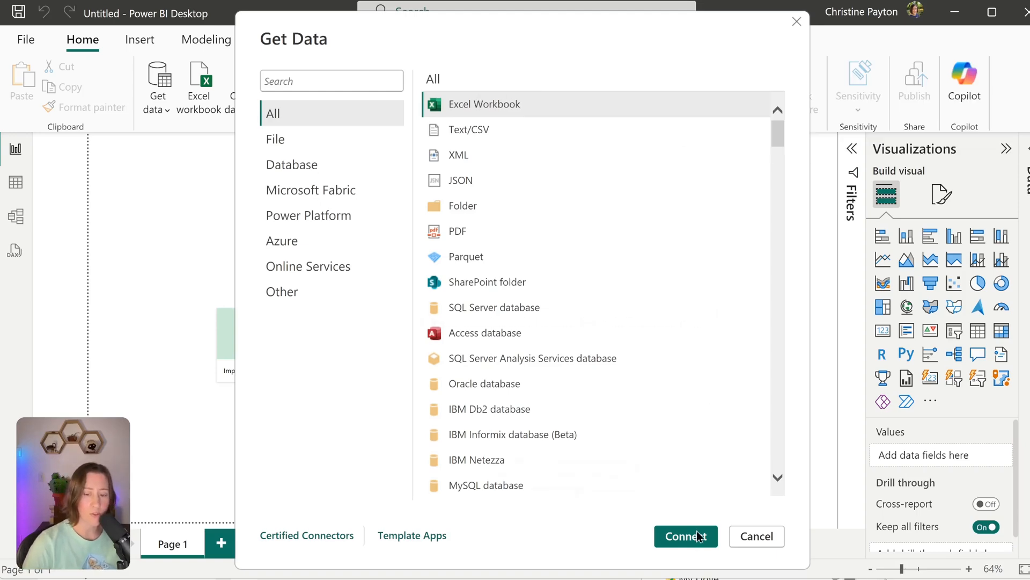
Step: Connect to Example Budget Data1.xlsx in Downloads and select Table1 in the Navigator
left_click(687, 537)
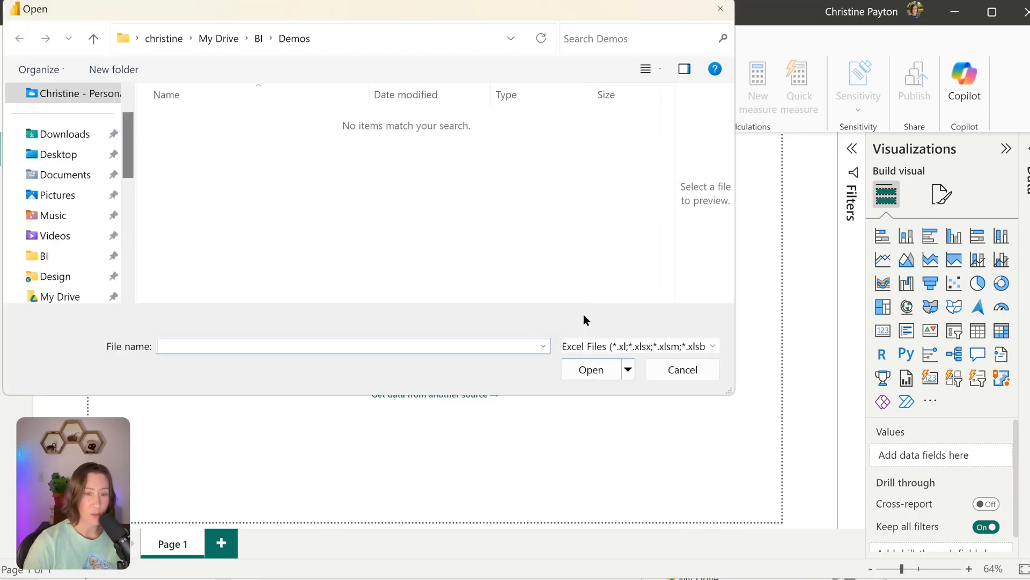
mouse_move(55, 146)
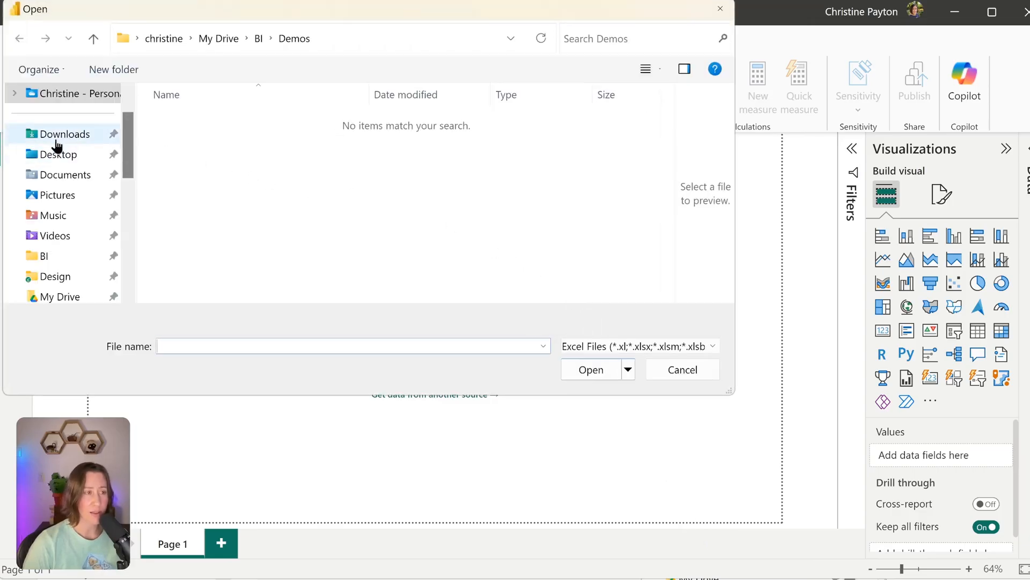
left_click(65, 134)
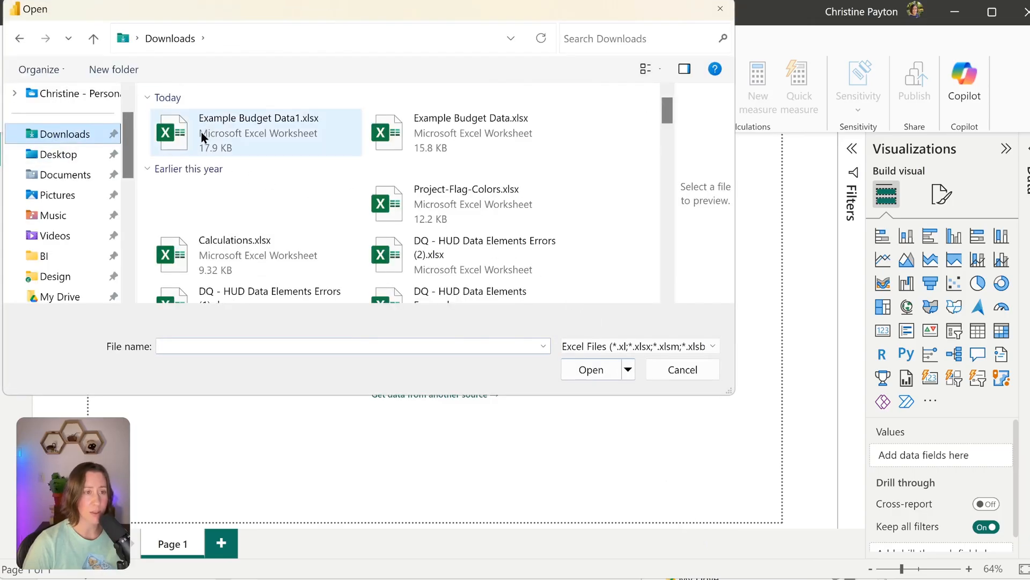
left_click(590, 370)
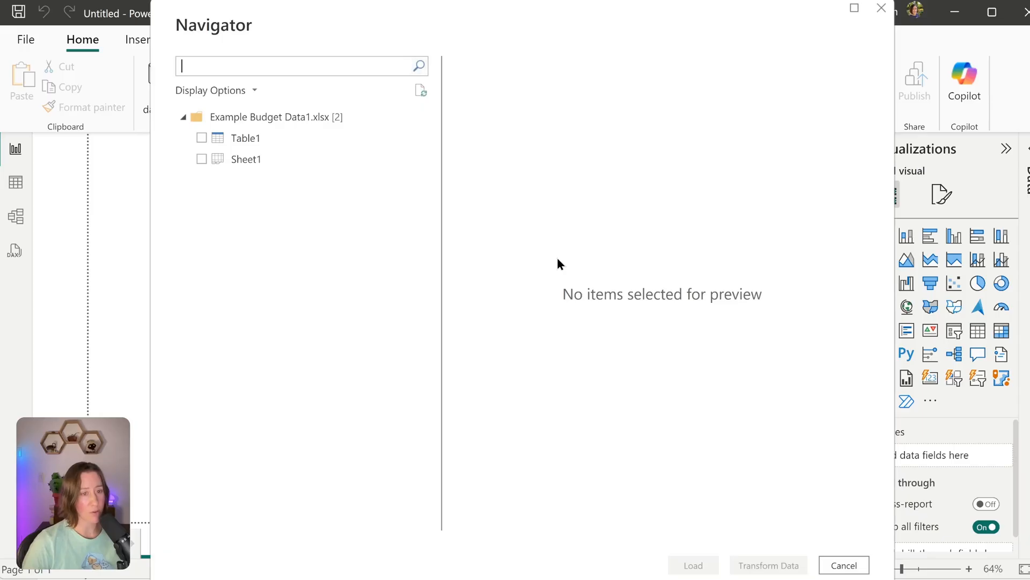
mouse_move(176, 155)
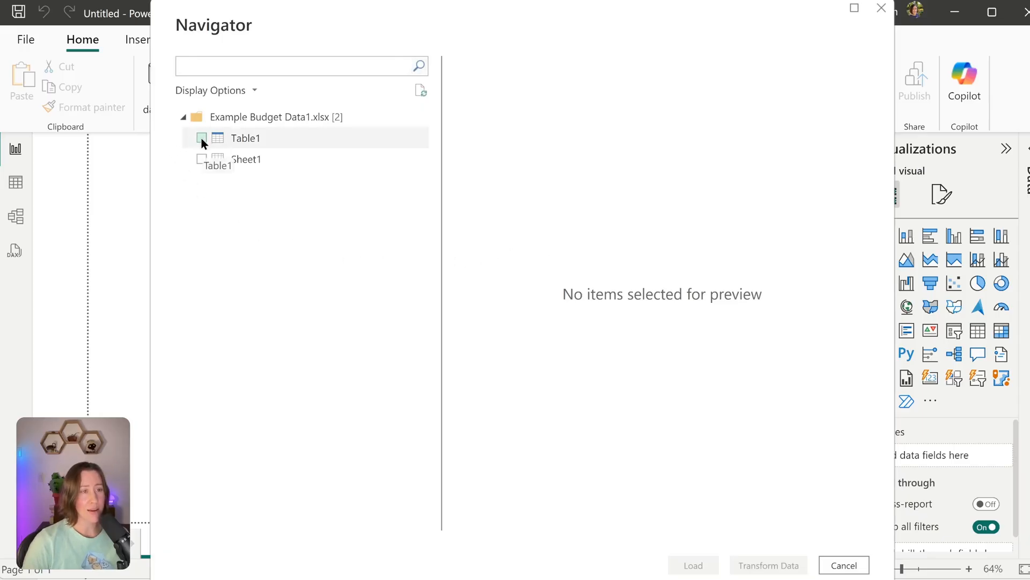
left_click(202, 137)
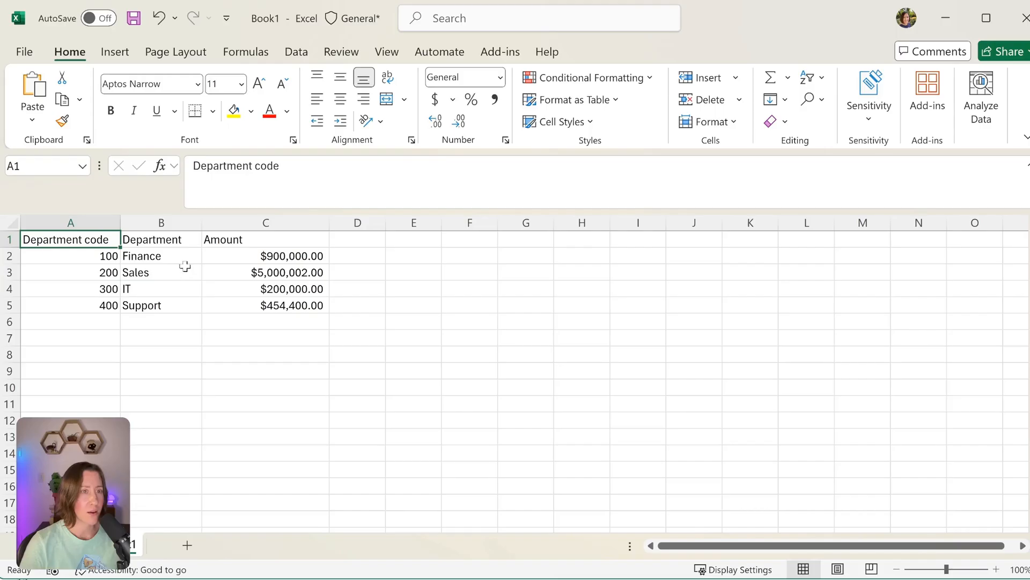
mouse_move(189, 276)
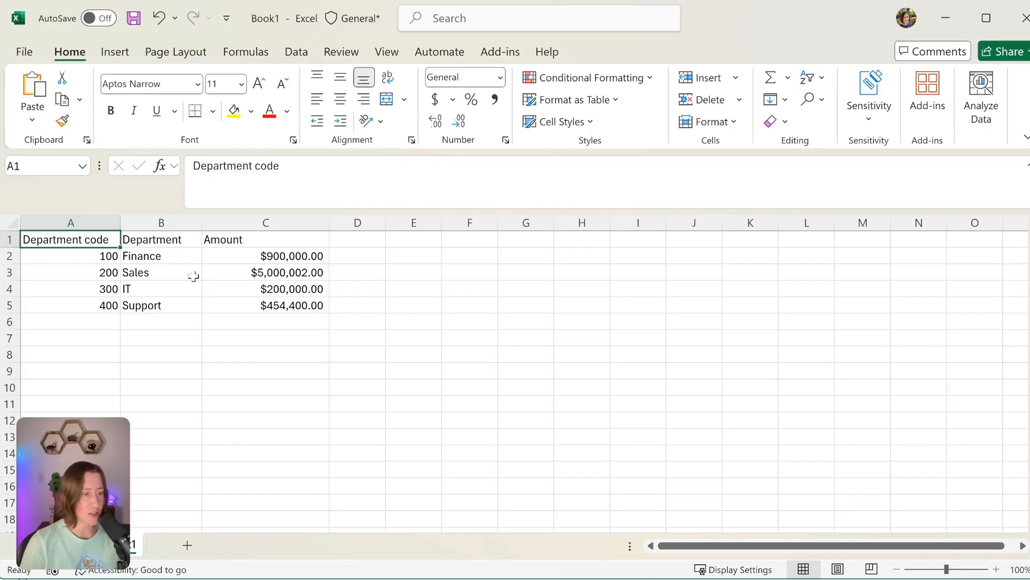
mouse_move(232, 284)
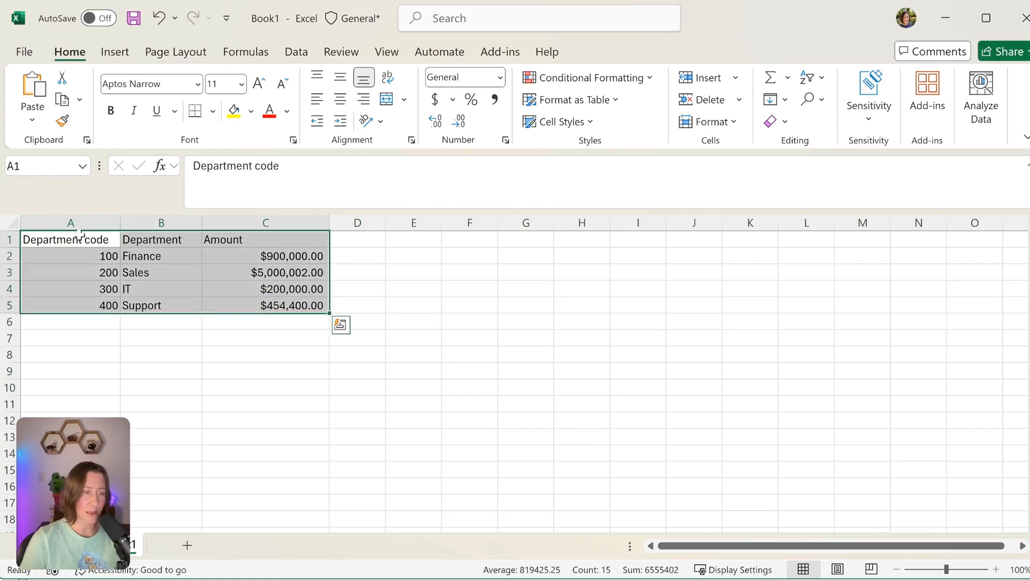
Step: Convert the department code, department and amount range into a table with headers via Insert > Table
left_click(113, 51)
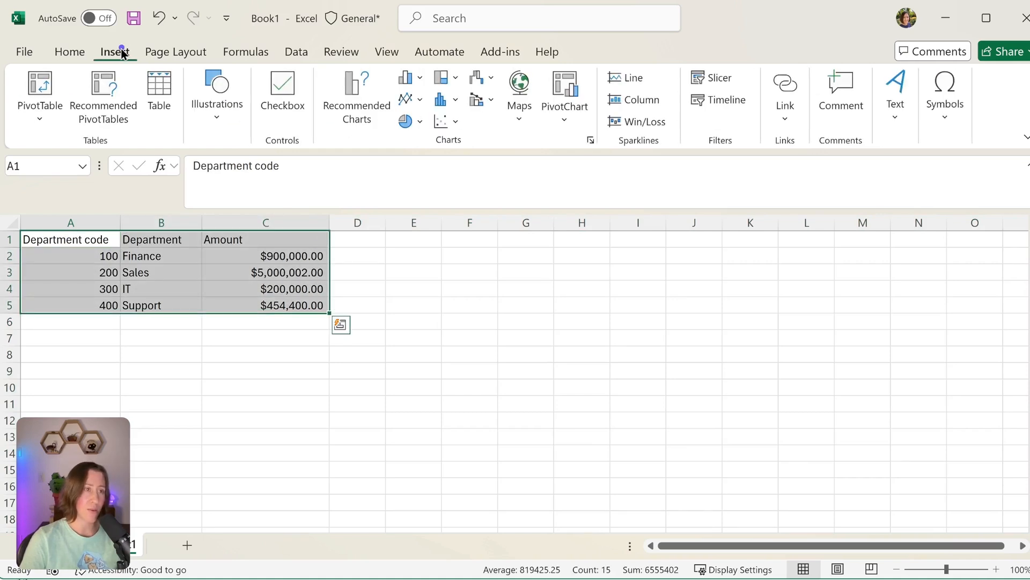
left_click(159, 86)
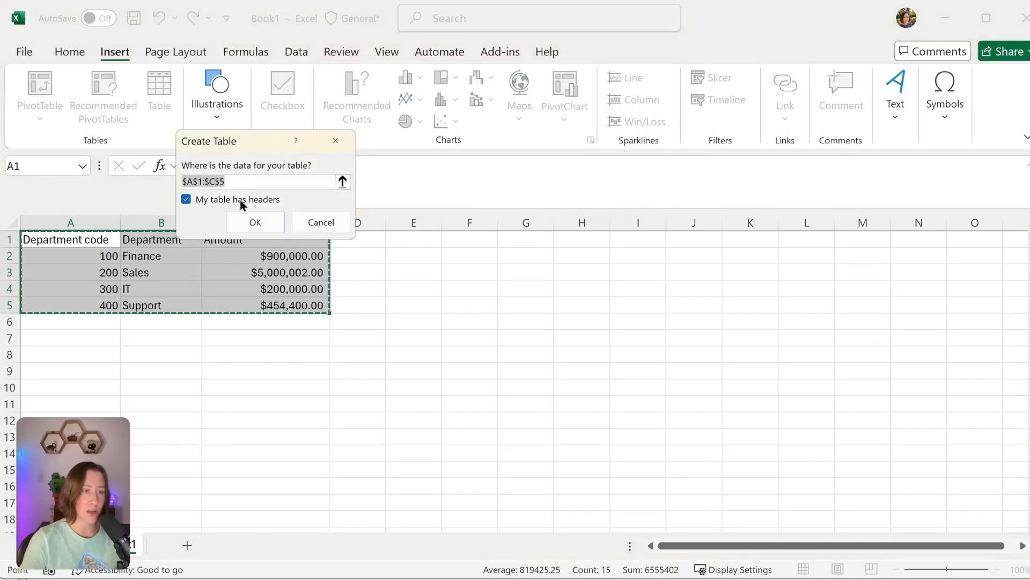
mouse_move(261, 217)
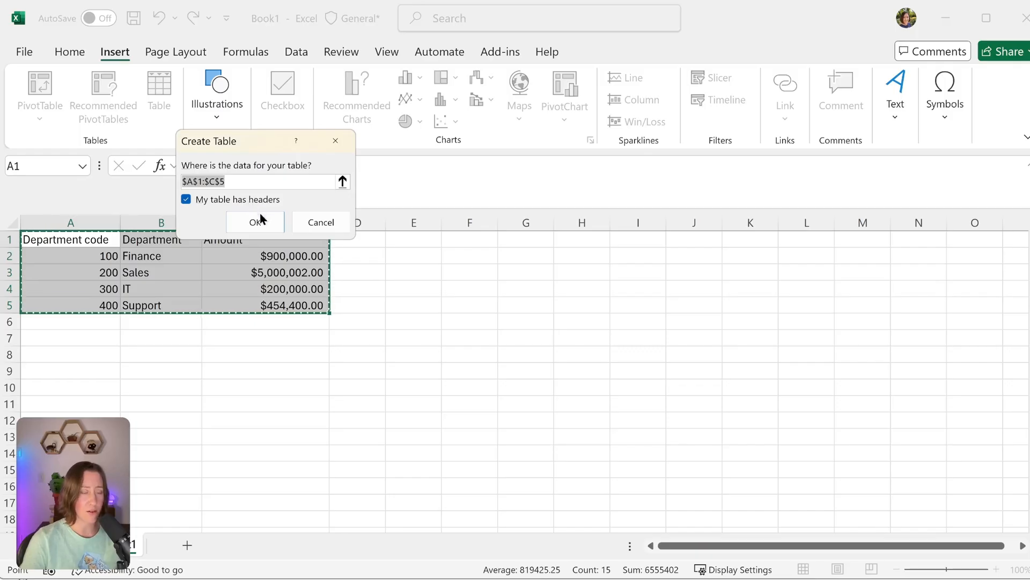
left_click(253, 221)
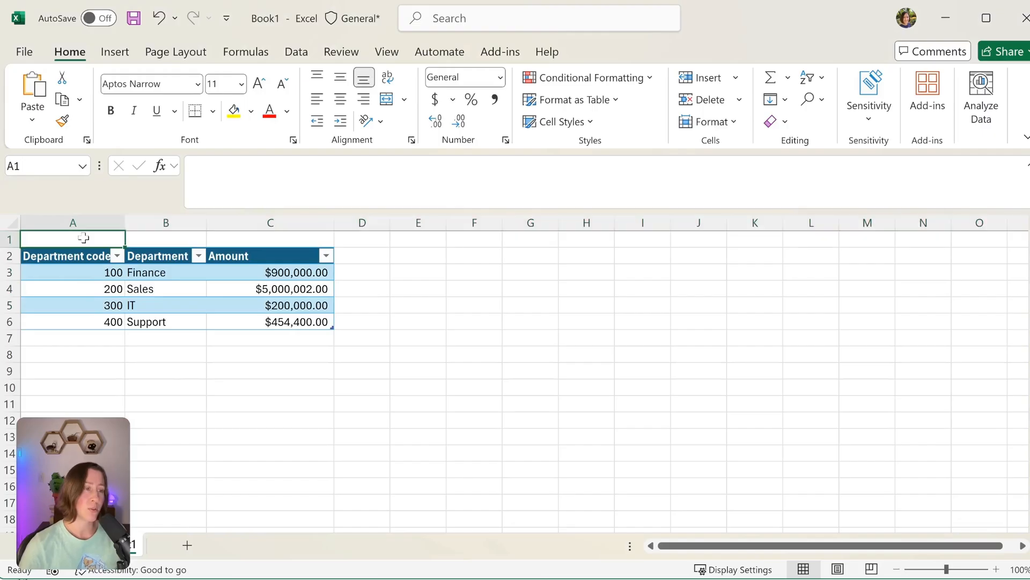
Step: Enter the note PLEASE DO XYZ in the row above the table headers
type("PLEASE DO XYZ")
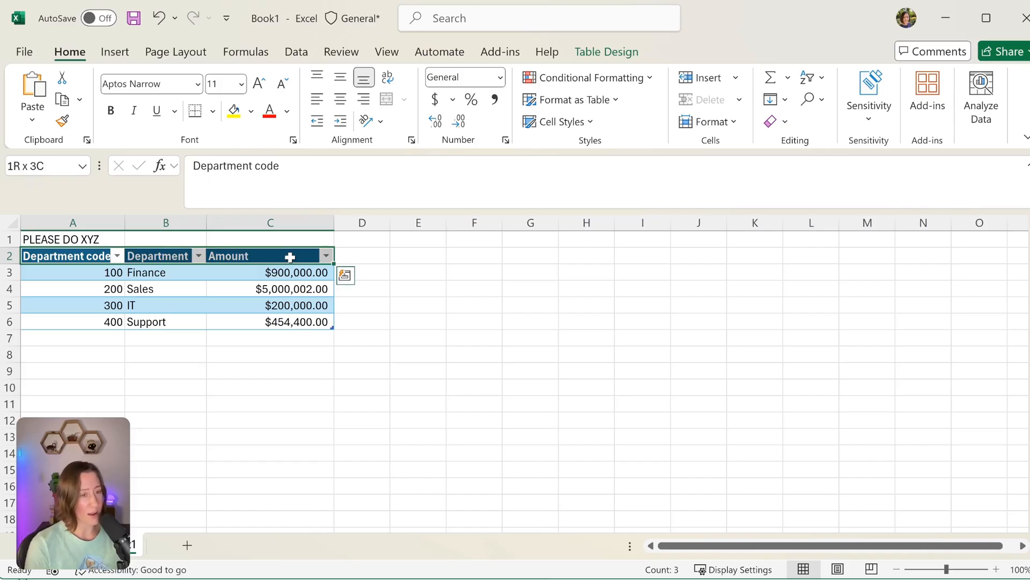
mouse_move(305, 273)
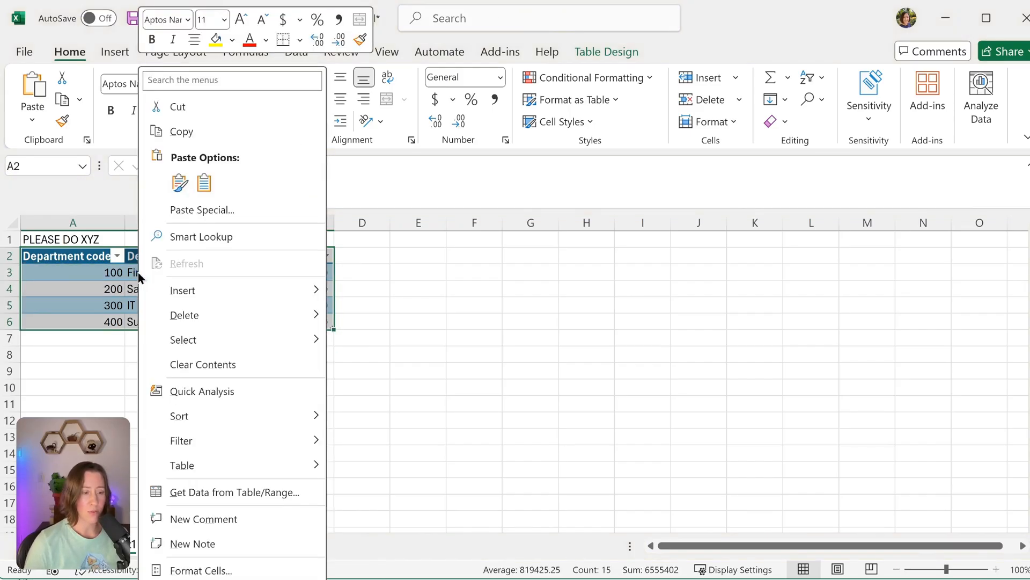
mouse_move(270, 573)
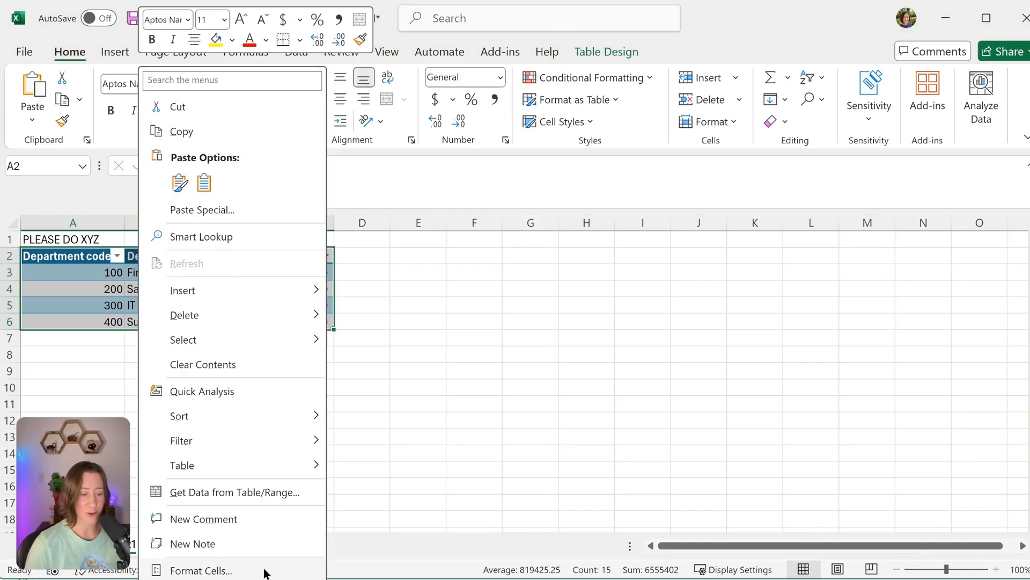
Step: Untick Locked on the Protection tab of Format Cells for the table cells
left_click(198, 571)
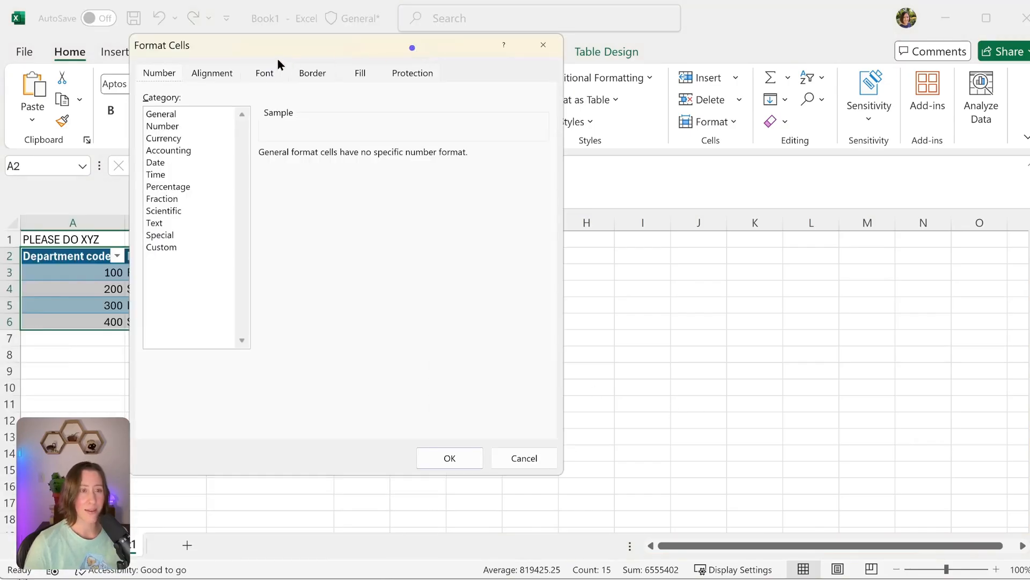
left_click(412, 73)
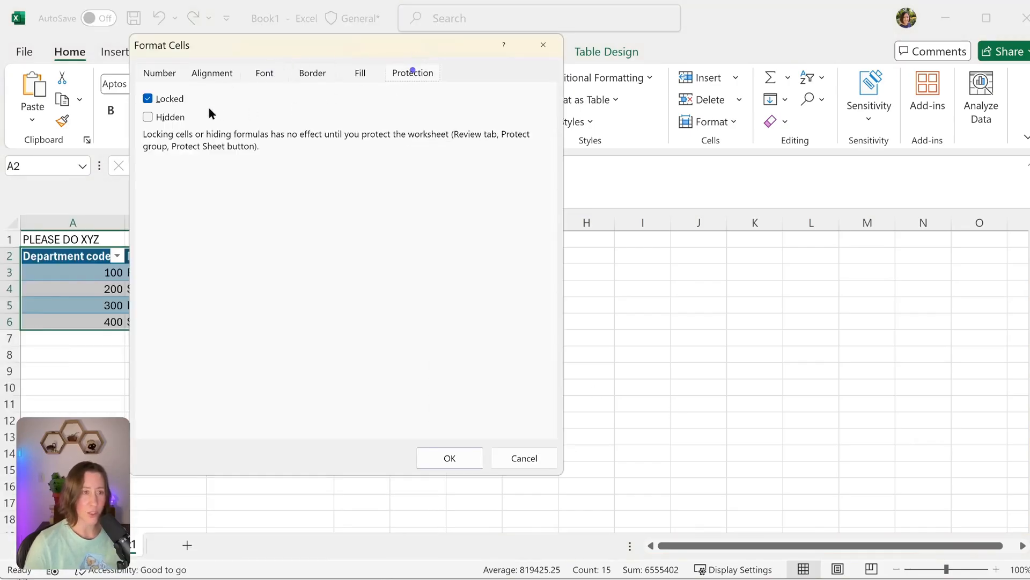
left_click(148, 98)
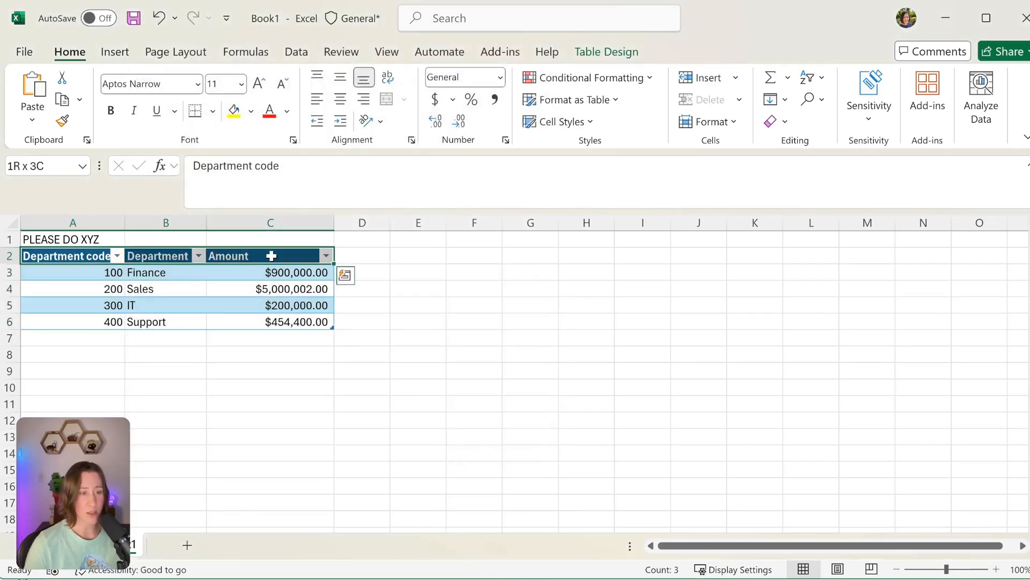
right_click(59, 256)
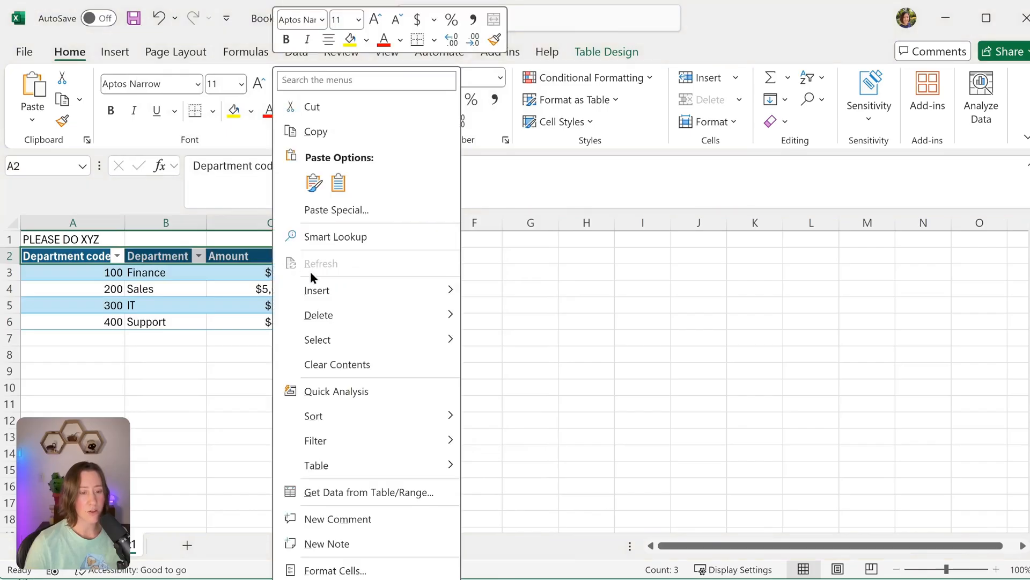
left_click(328, 571)
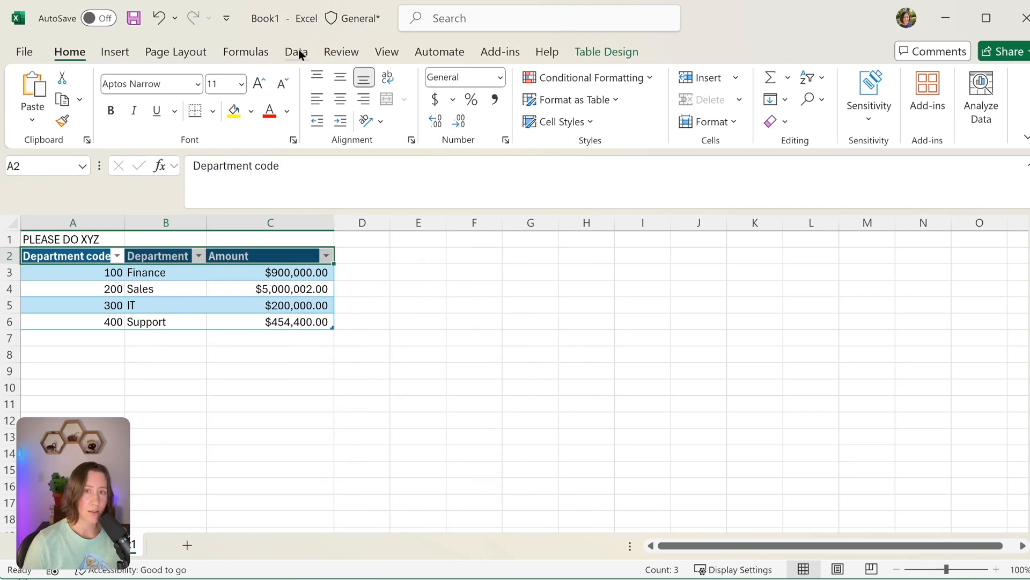
mouse_move(348, 52)
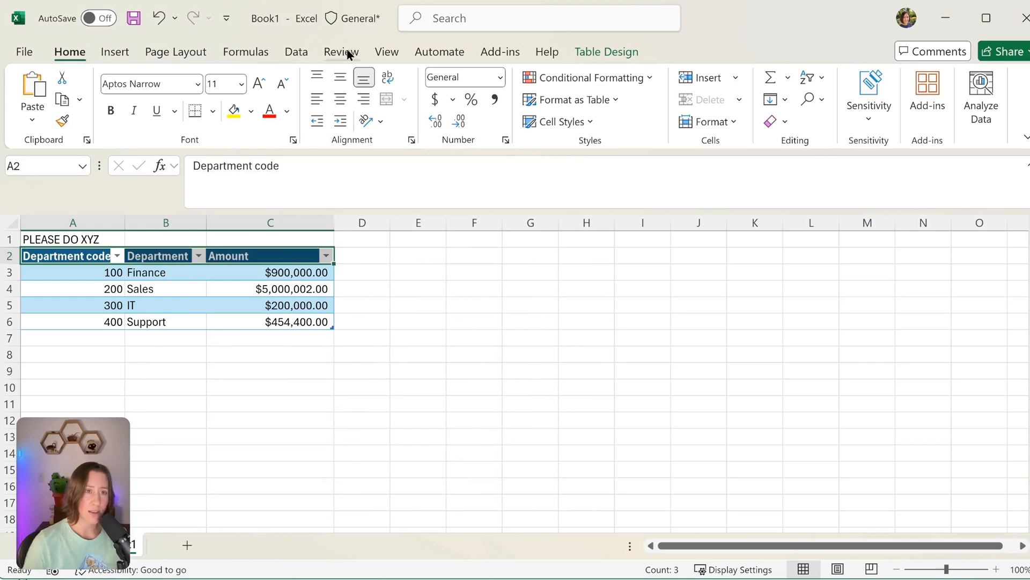
Step: Protect the sheet from Review, allowing delete rows, sort and the other permitted actions
left_click(341, 51)
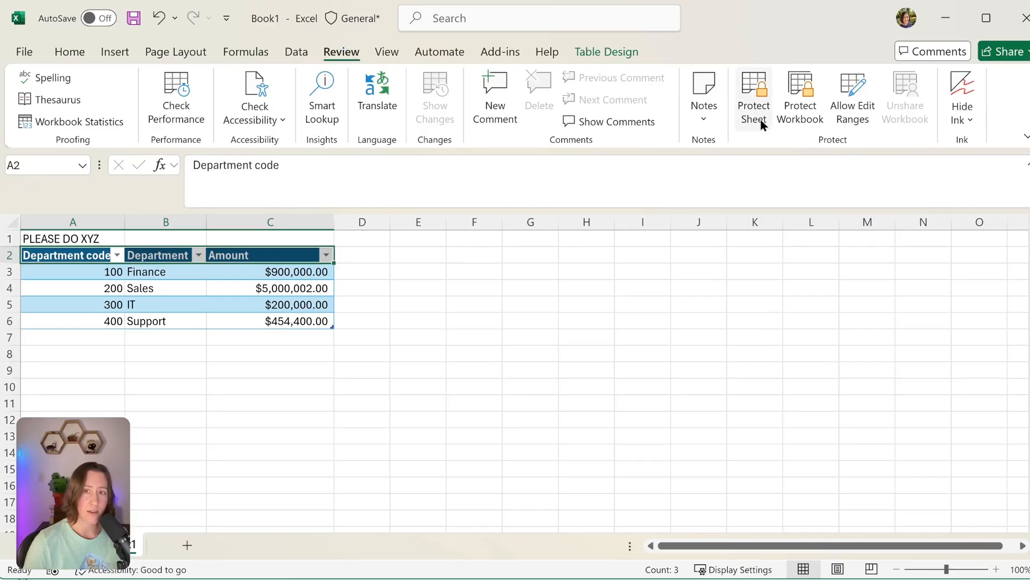
left_click(754, 94)
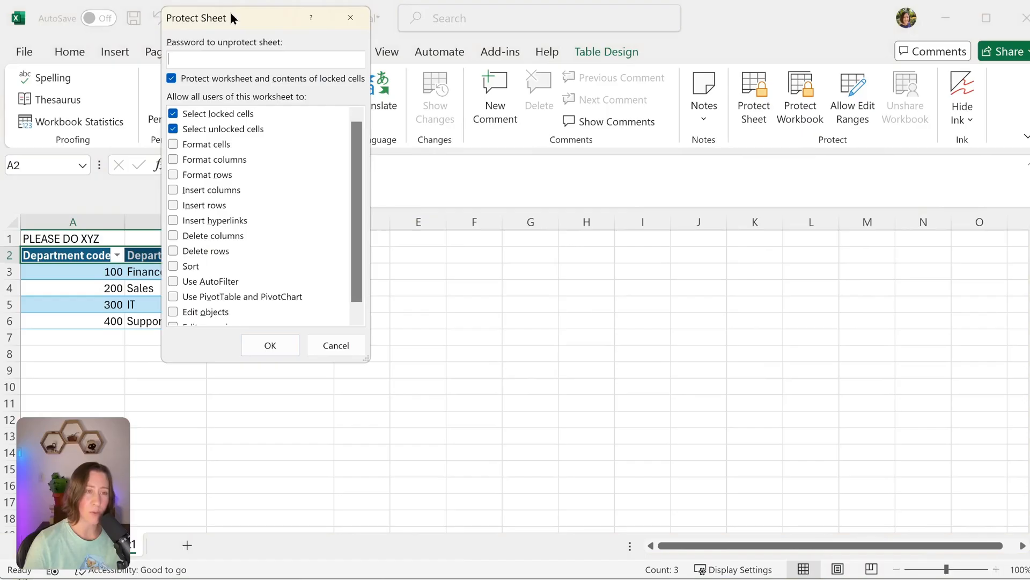
mouse_move(182, 243)
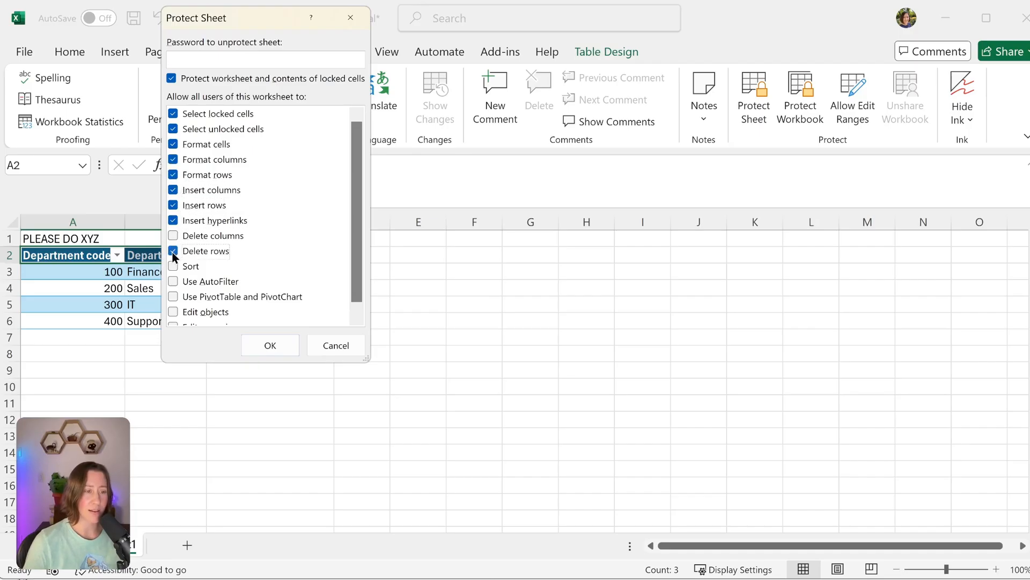
left_click(172, 251)
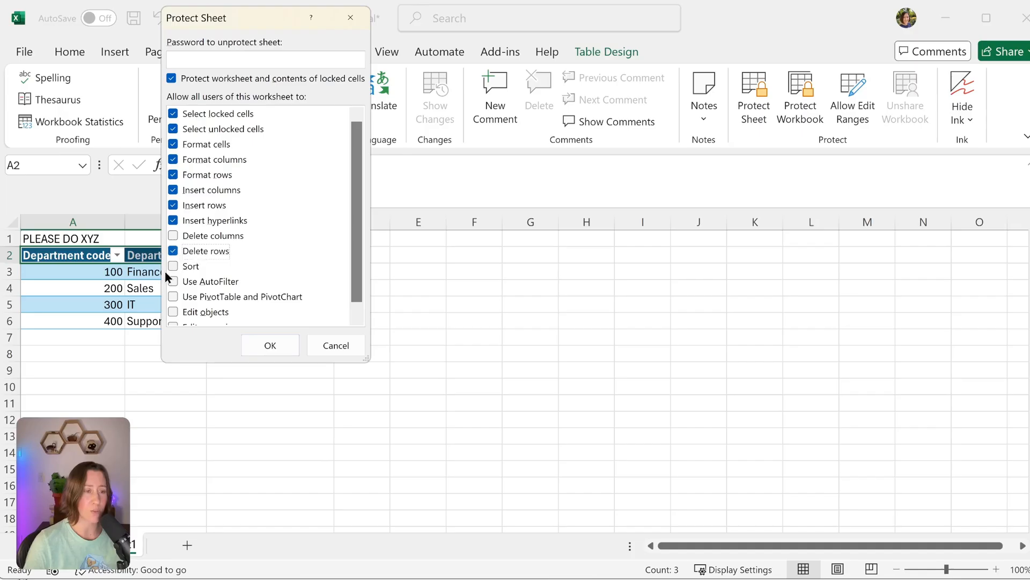
left_click(174, 267)
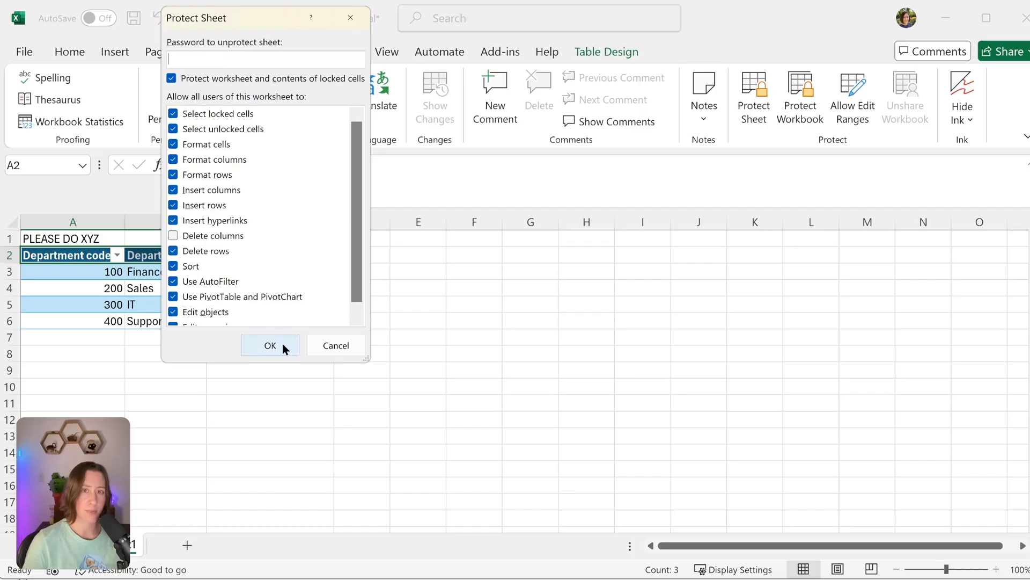
left_click(271, 345)
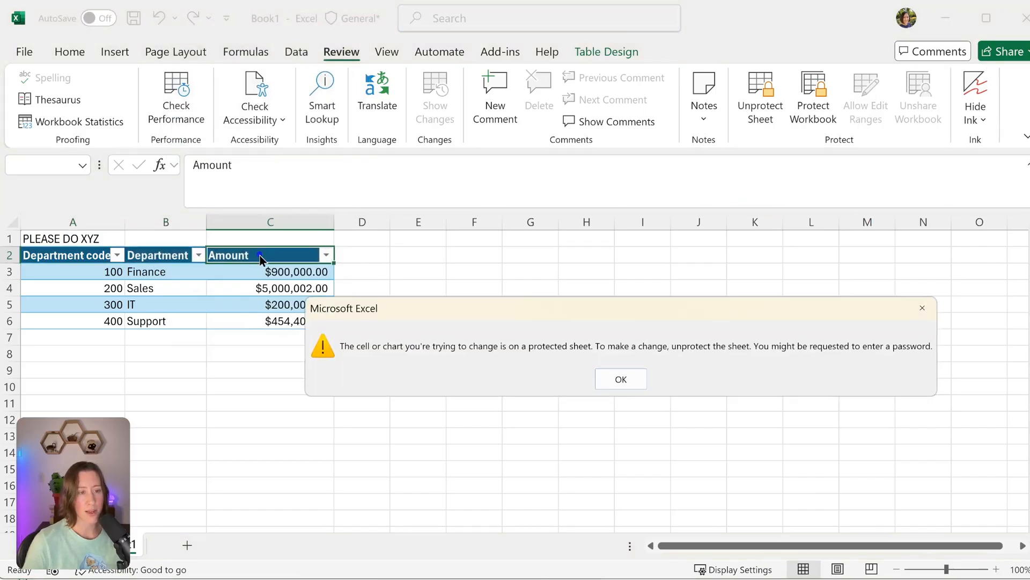
mouse_move(235, 259)
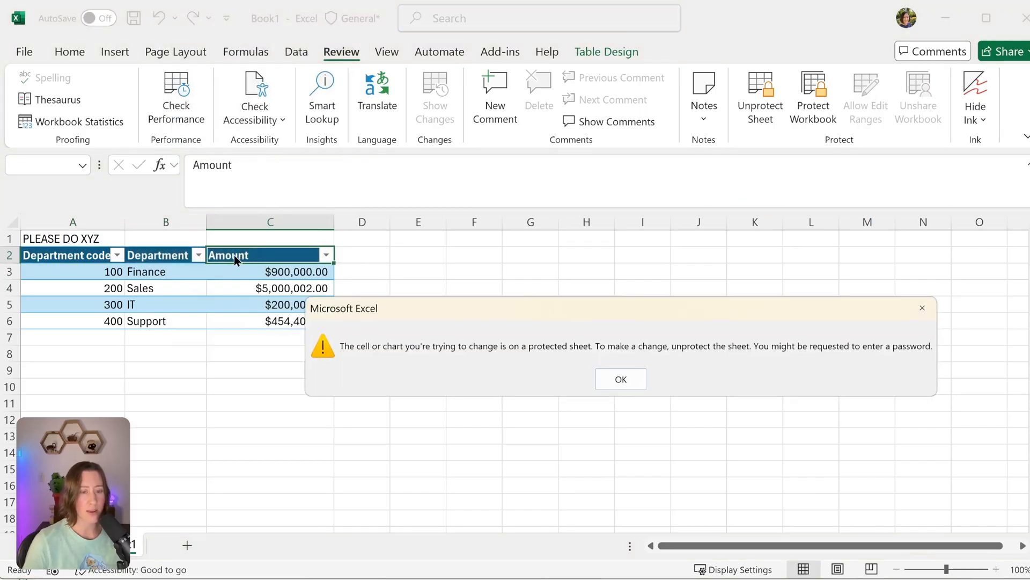
mouse_move(580, 355)
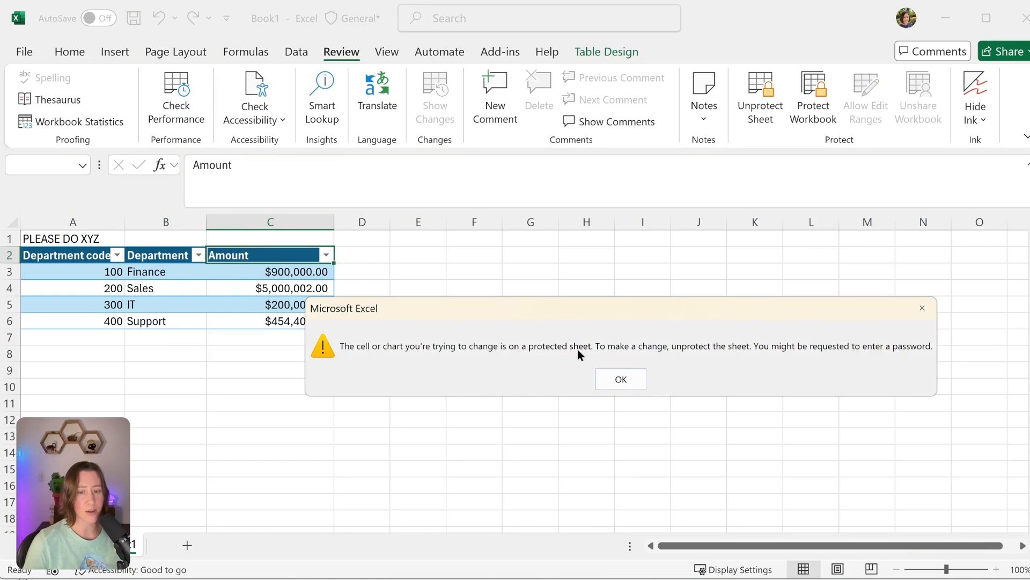
Step: Change the IT amount to $20,000,033.00, insert a 150 Something row, and dismiss the protection warnings
left_click(621, 379)
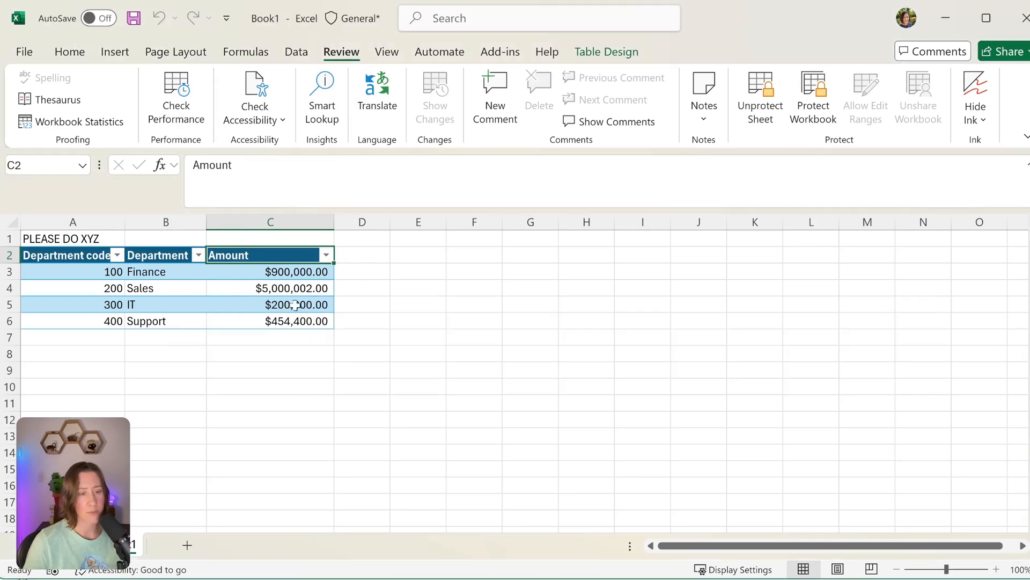
type("200000")
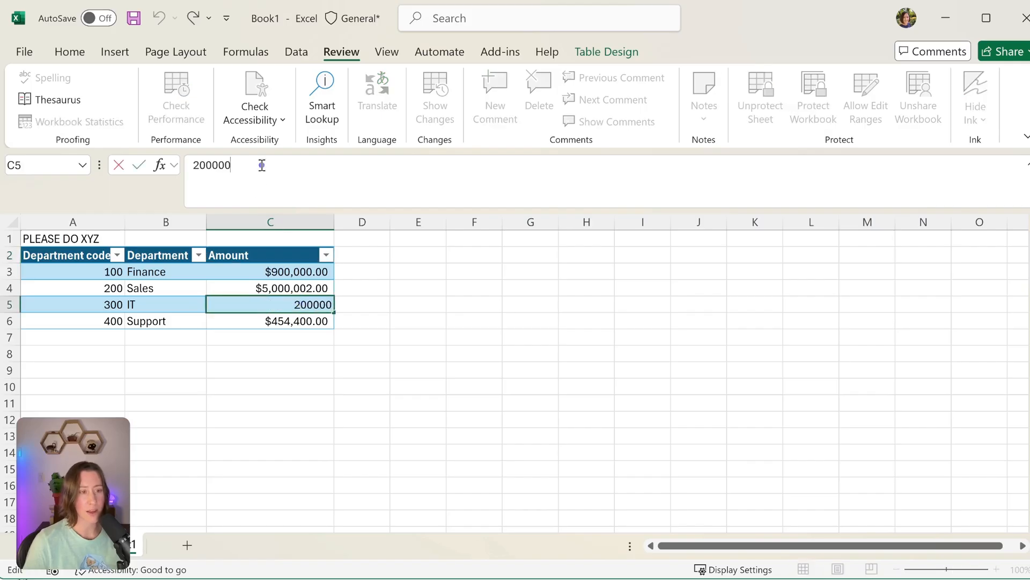
key("Enter")
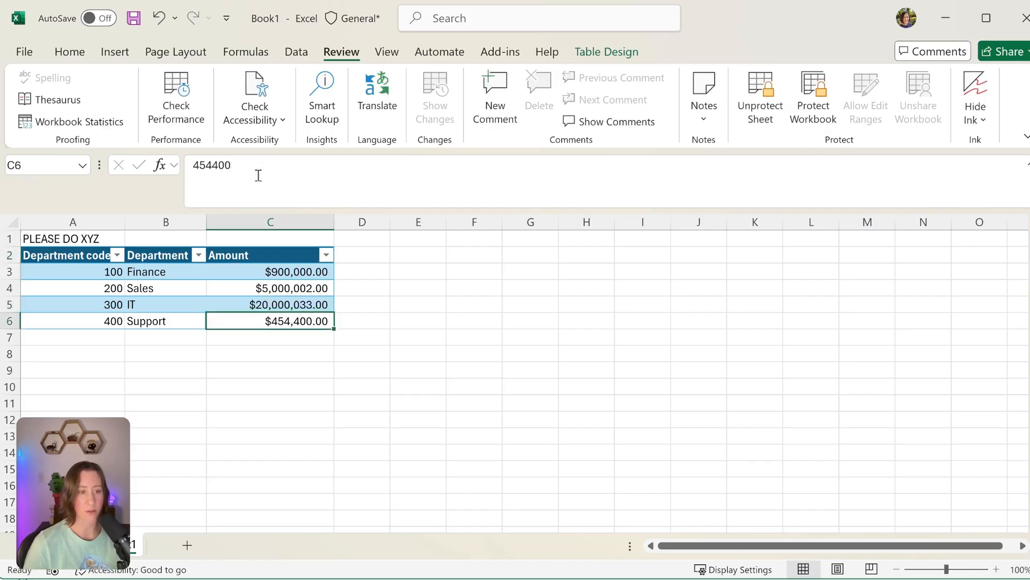
right_click(73, 304)
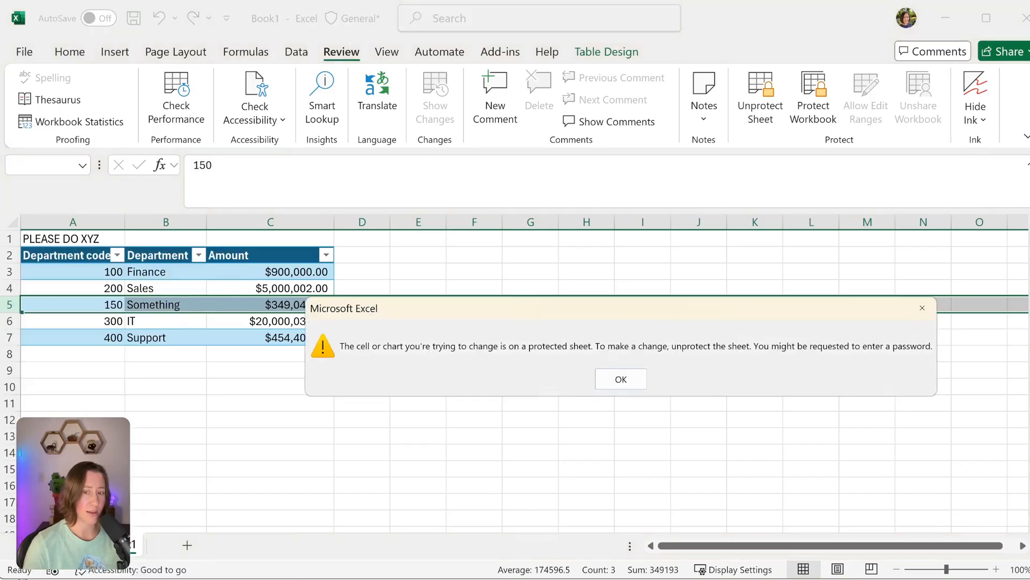
mouse_move(659, 373)
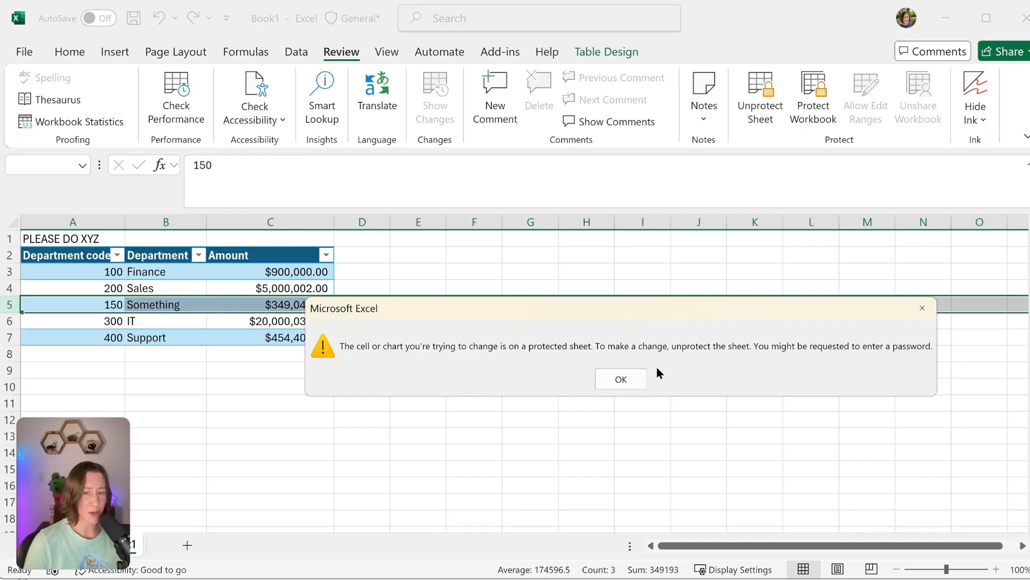
left_click(620, 379)
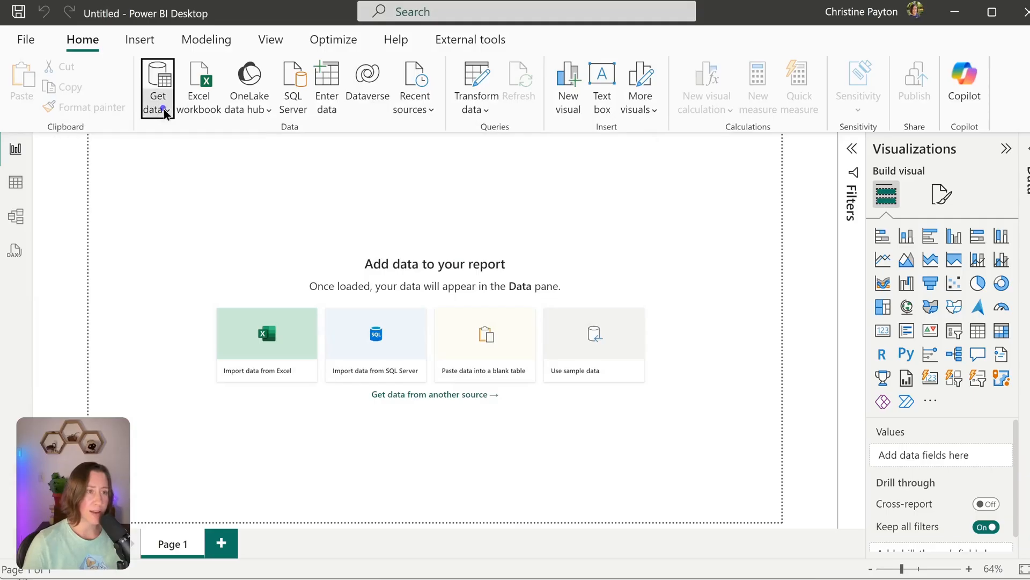
Step: Get data from the protected sheet workbook, tick Table1 and preview Sheet1 in the Navigator
left_click(266, 332)
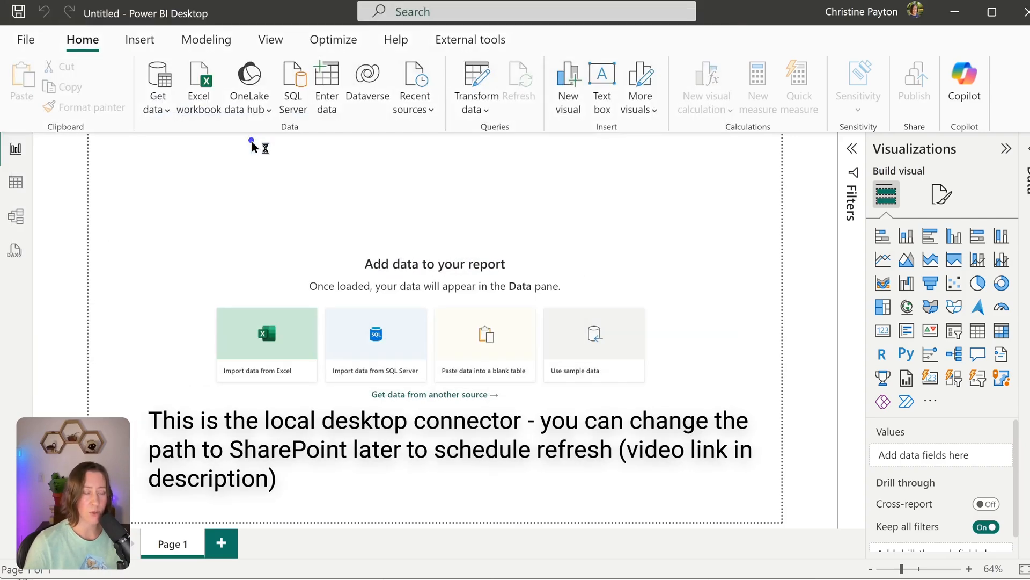
left_click(266, 334)
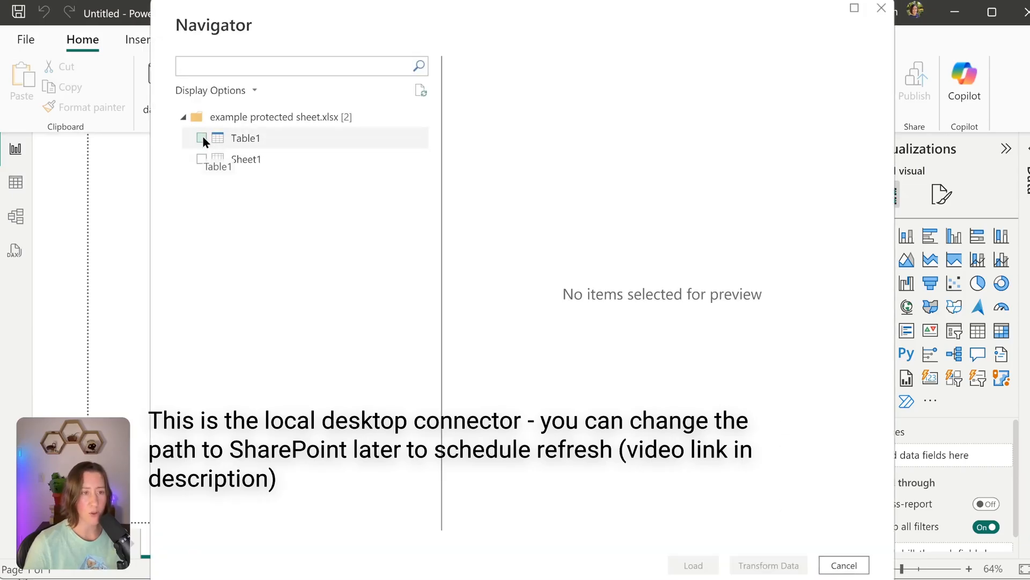
left_click(202, 137)
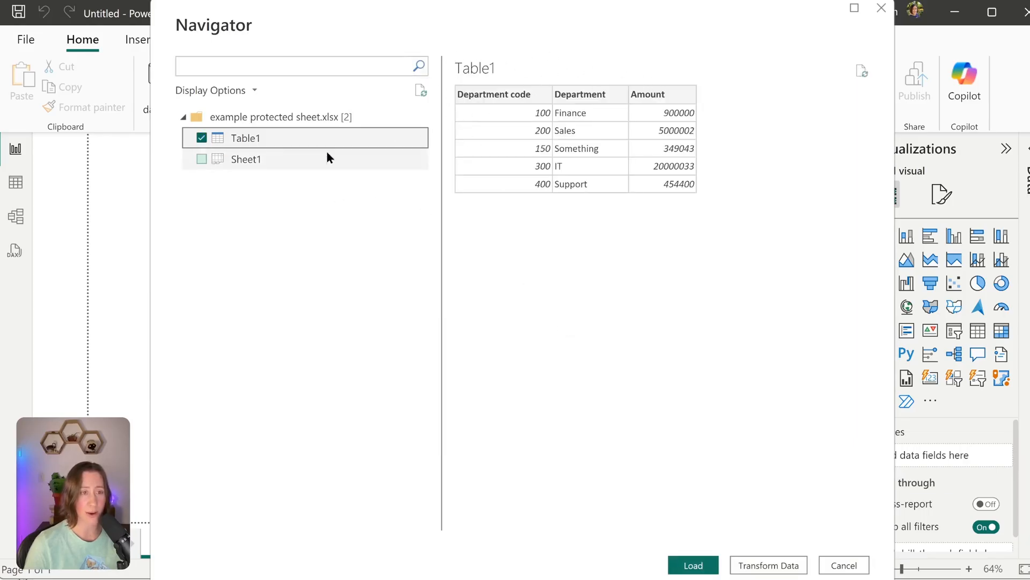
left_click(246, 159)
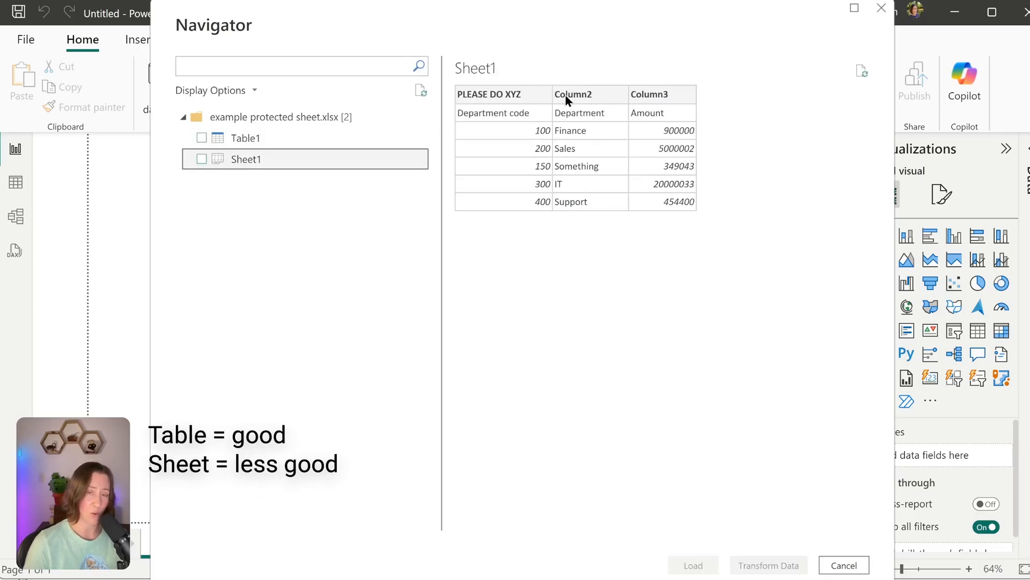
mouse_move(546, 94)
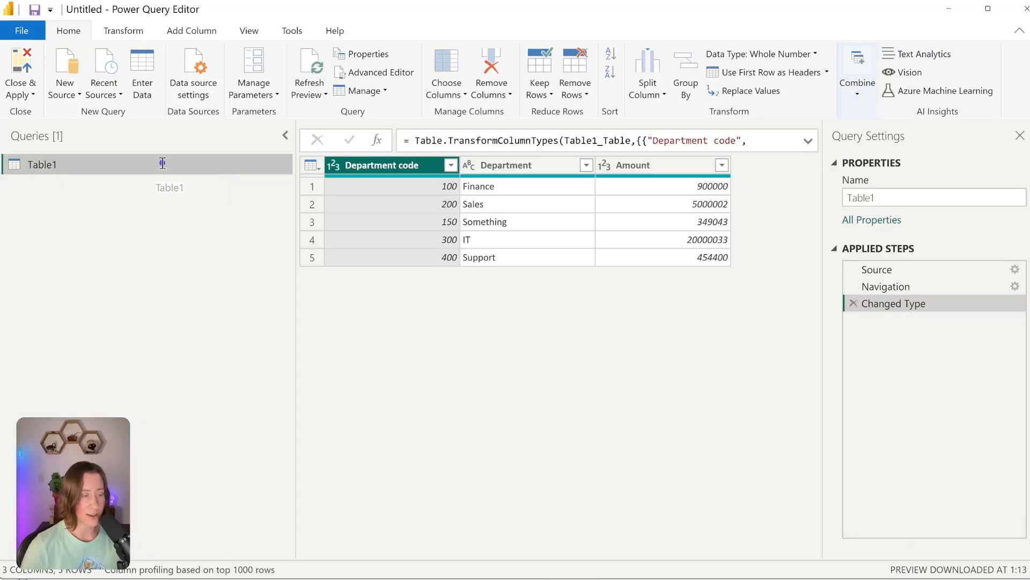
Step: Rename the query from Table1 to Single File in Query Settings
type("Single File")
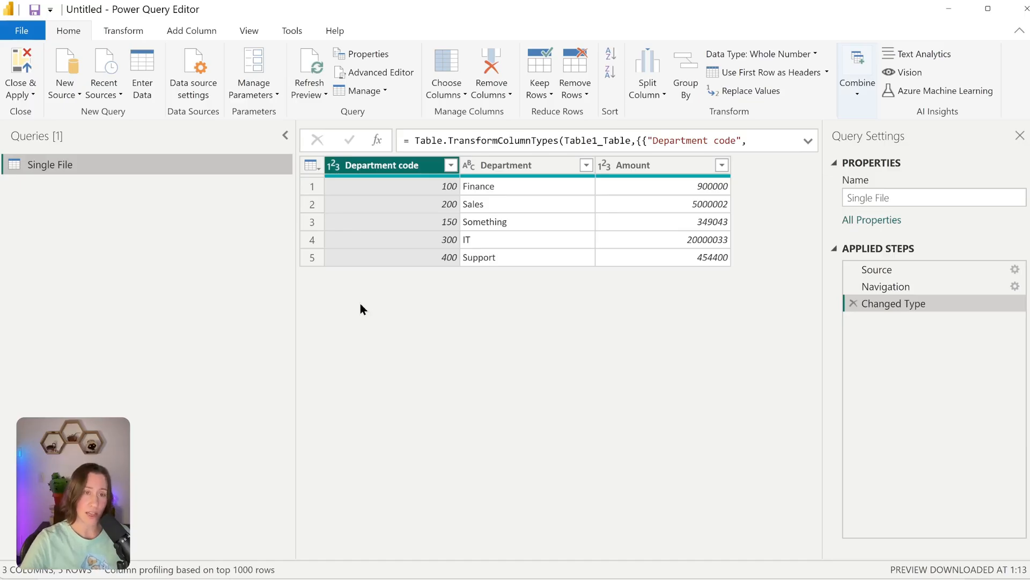
Step: Choose the SharePoint folder connector from New Source > More after searching 'sharep'
left_click(64, 69)
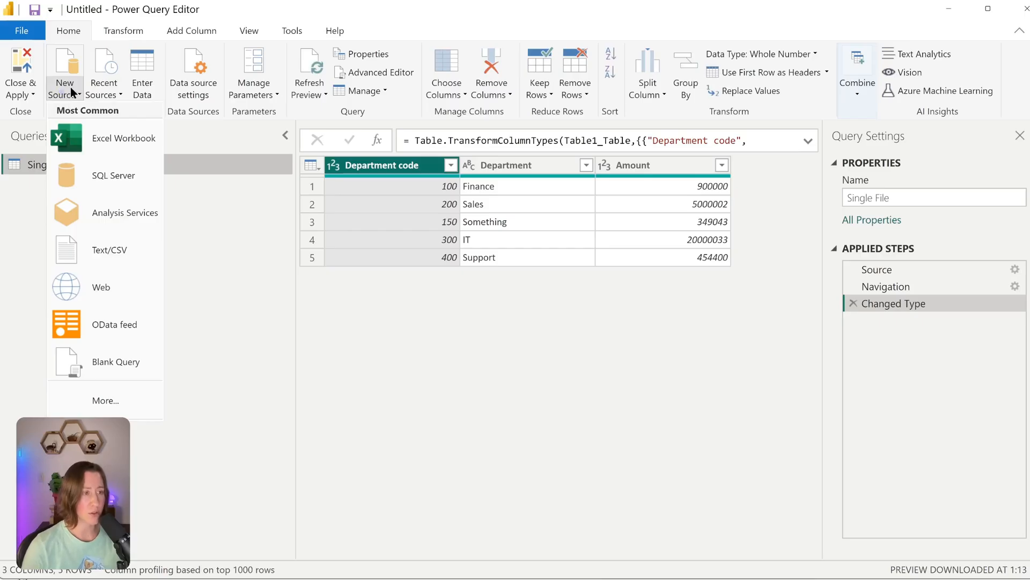
left_click(105, 400)
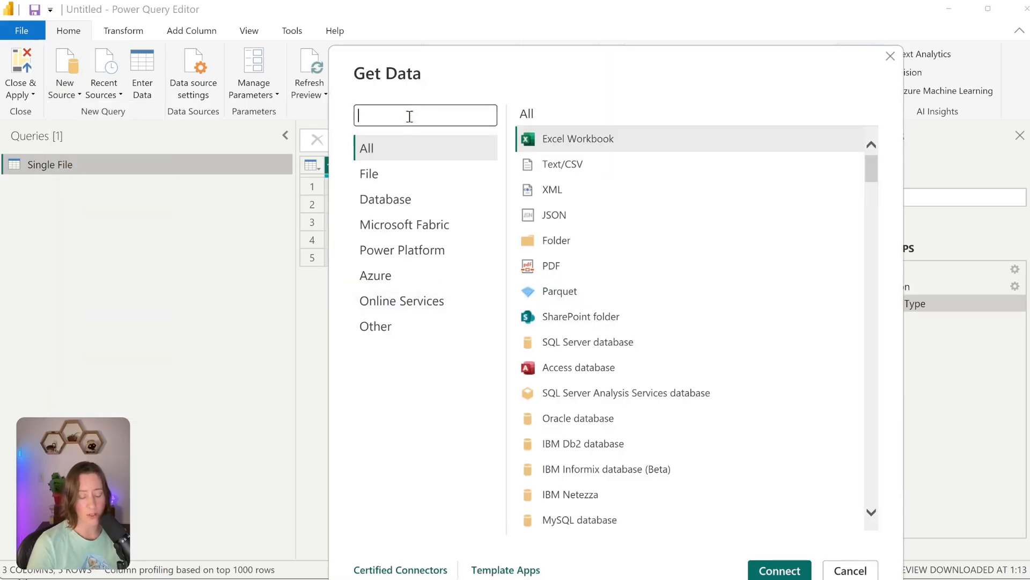
left_click(780, 570)
type("sharep")
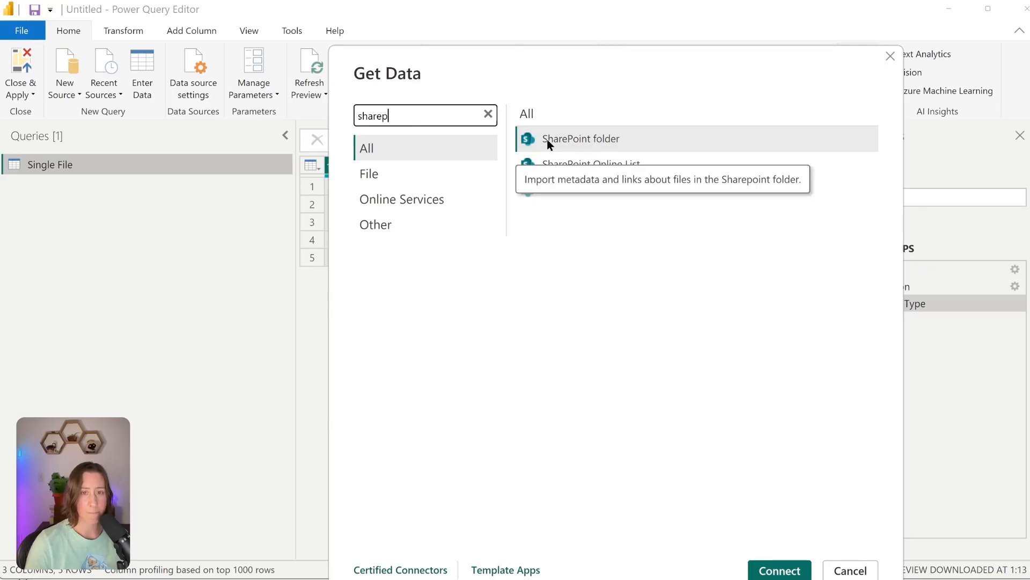
mouse_move(603, 141)
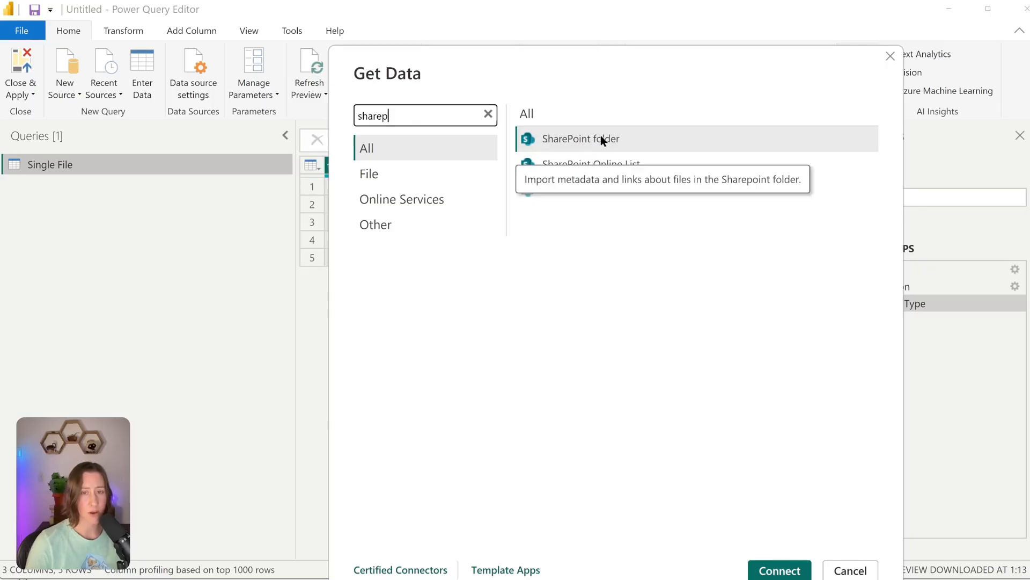
left_click(779, 570)
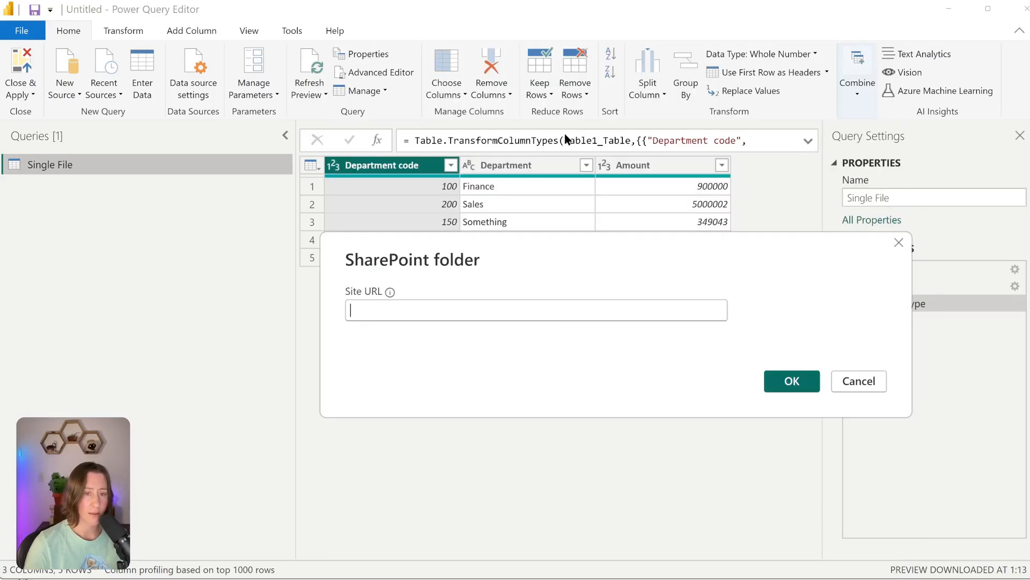
mouse_move(606, 366)
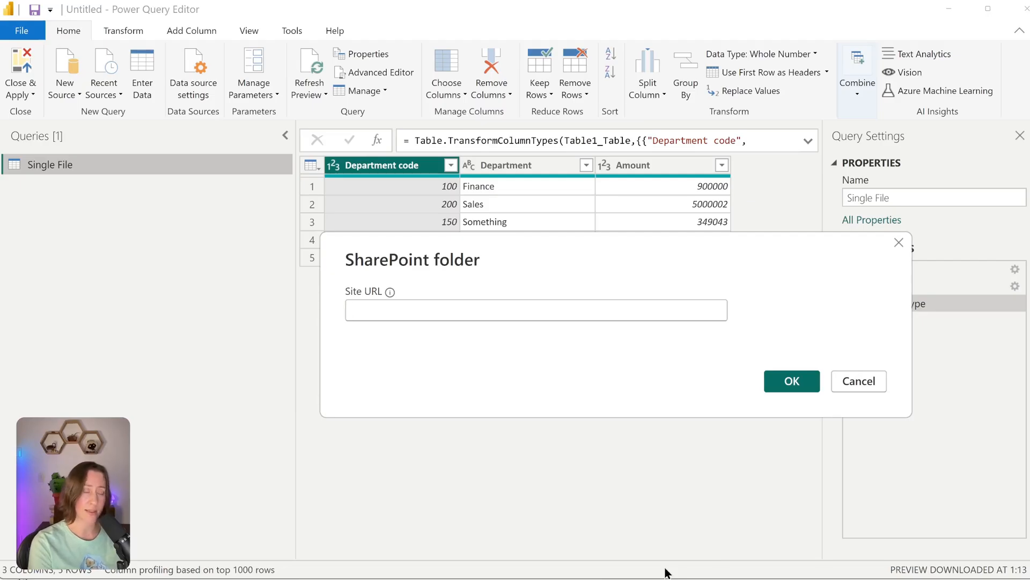
left_click(535, 310)
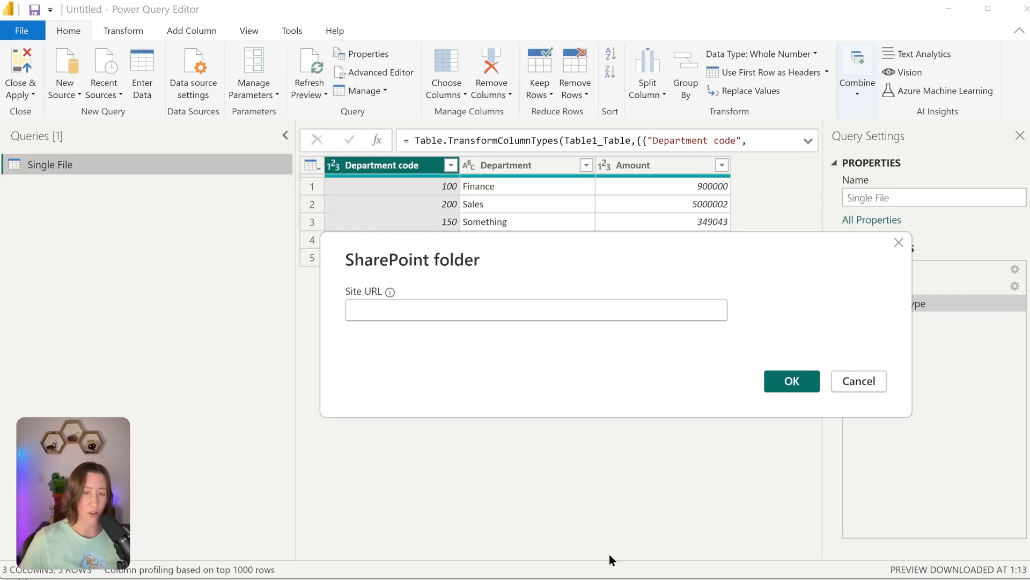
left_click(535, 309)
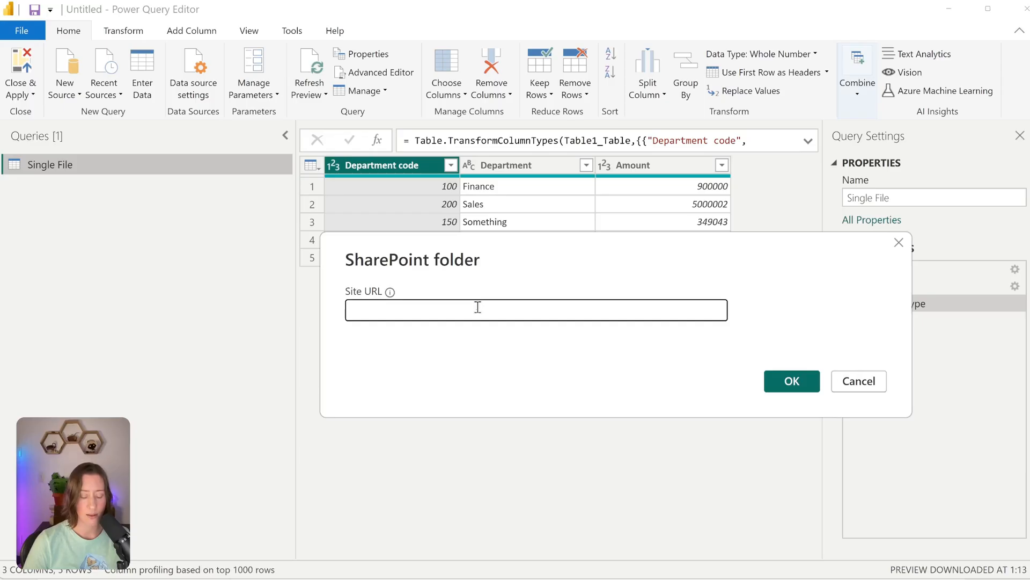
type("https://buttertoast3.sharepoint.com/sites/PowerBI")
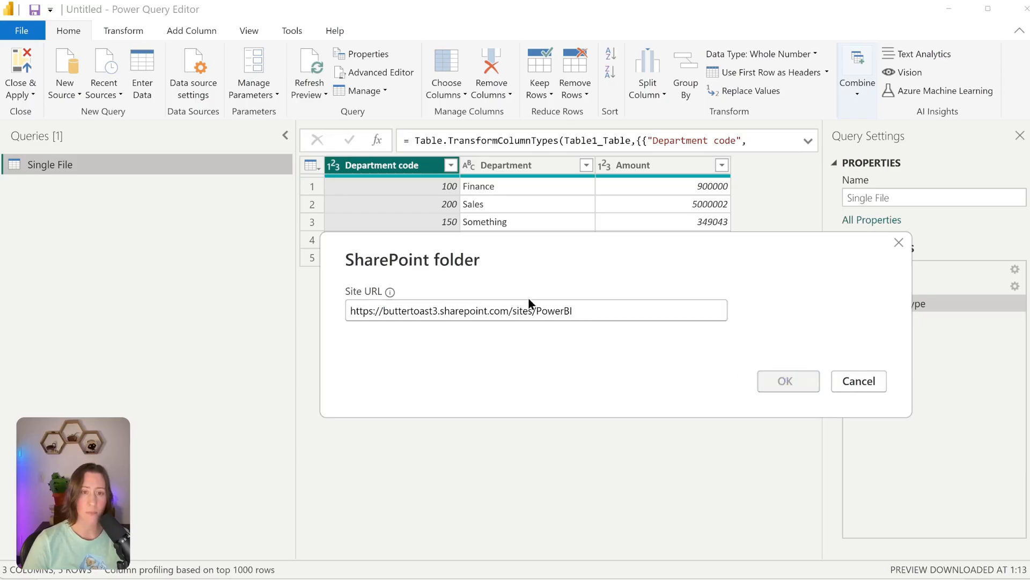
Step: Confirm the site address and load the 16-file list into Power Query Editor as Query1
left_click(788, 381)
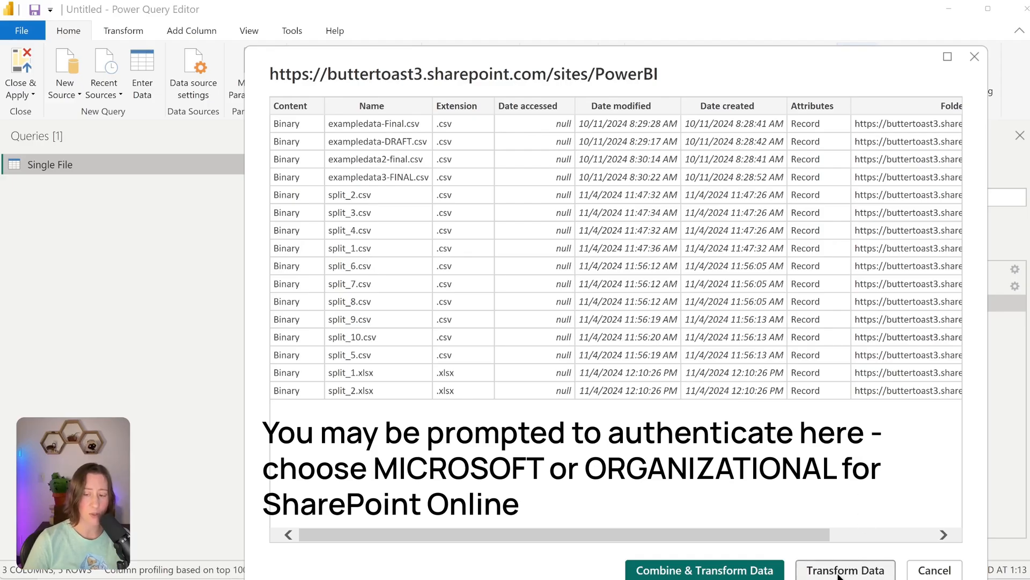
mouse_move(702, 577)
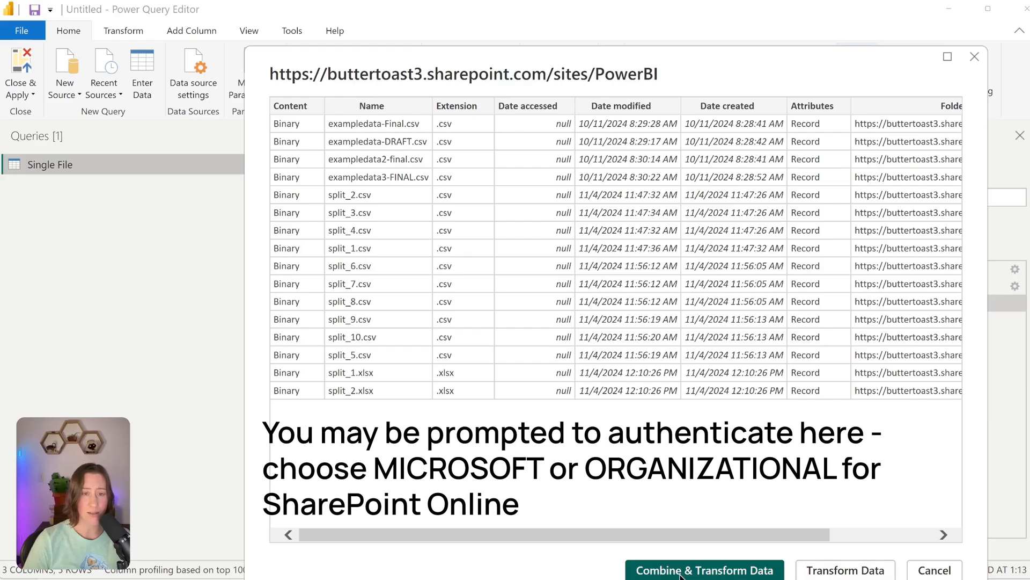
mouse_move(703, 576)
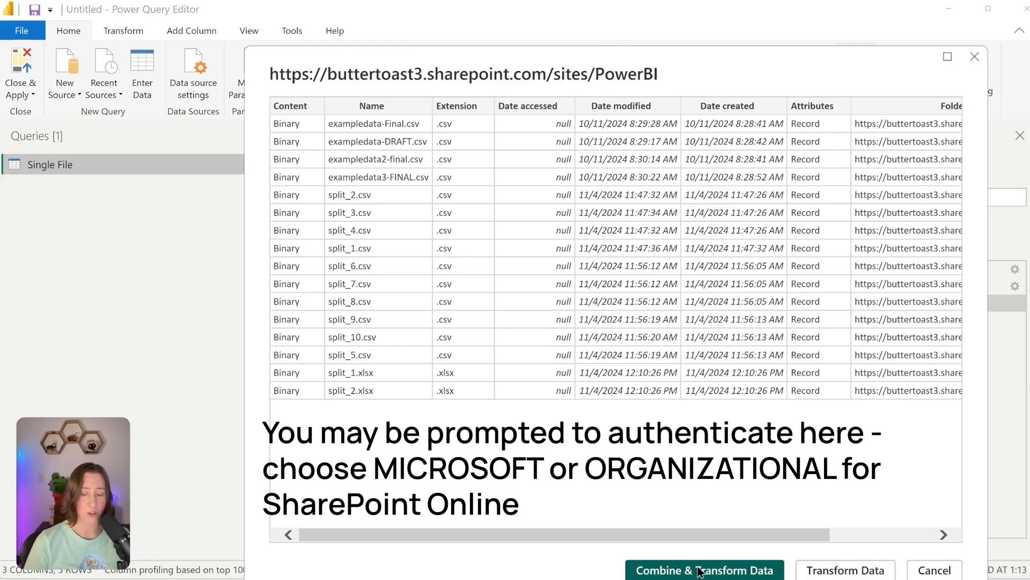
left_click(703, 570)
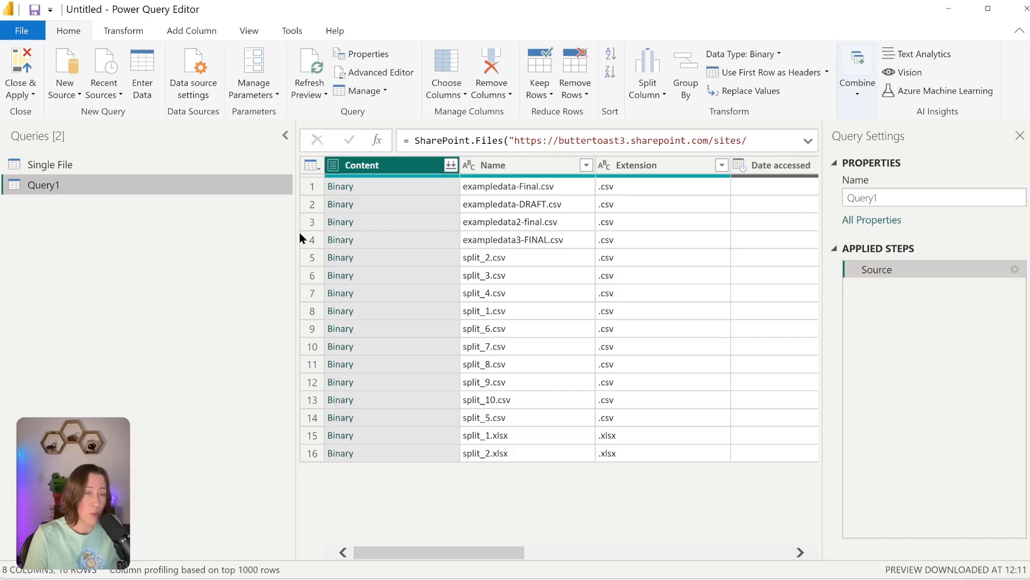
mouse_move(537, 218)
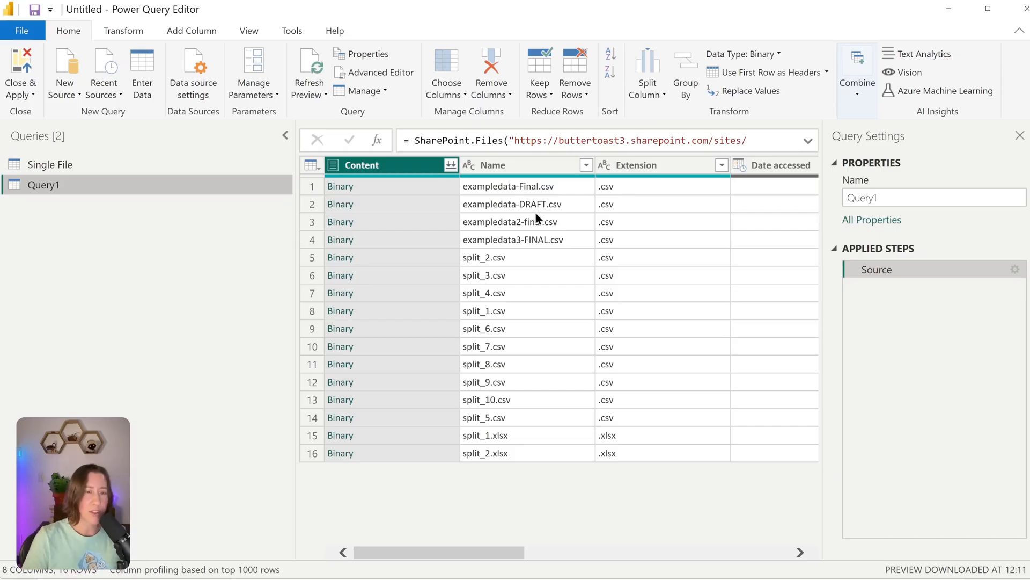
Step: Rename Query1 to SharePoint Files, duplicate it as SharePoint Contents, and select SharePoint Files
right_click(41, 184)
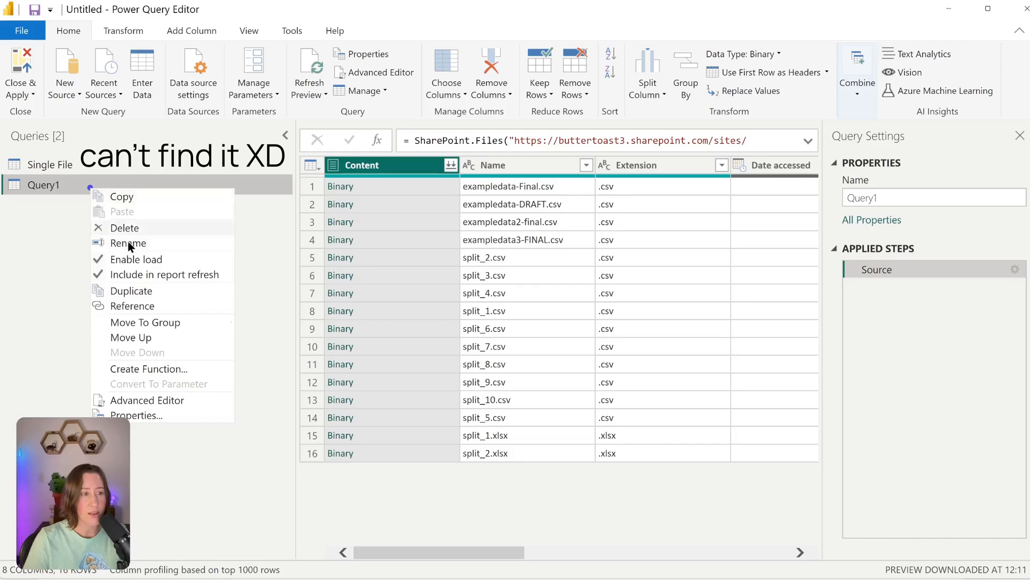
mouse_move(154, 292)
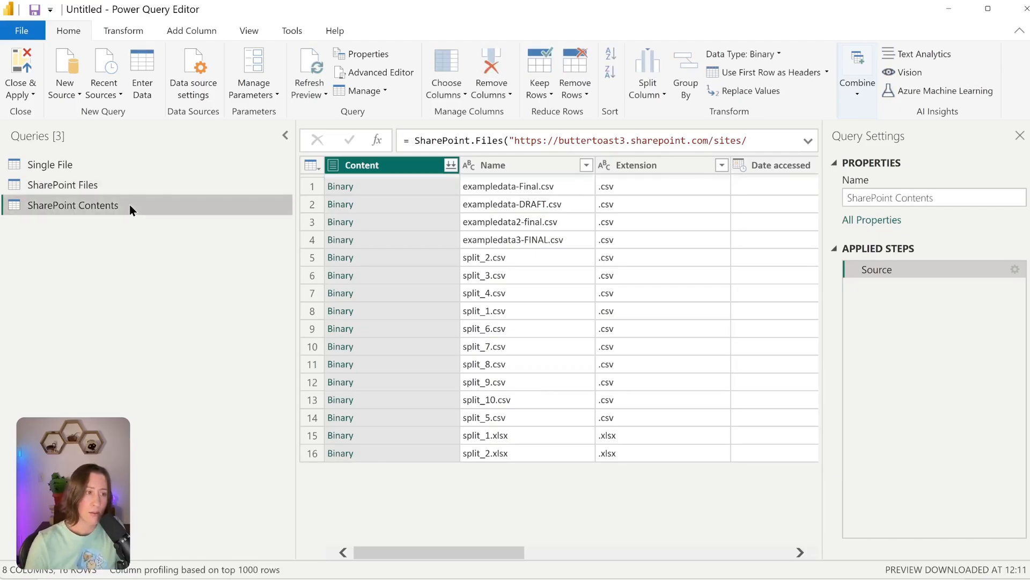
left_click(63, 185)
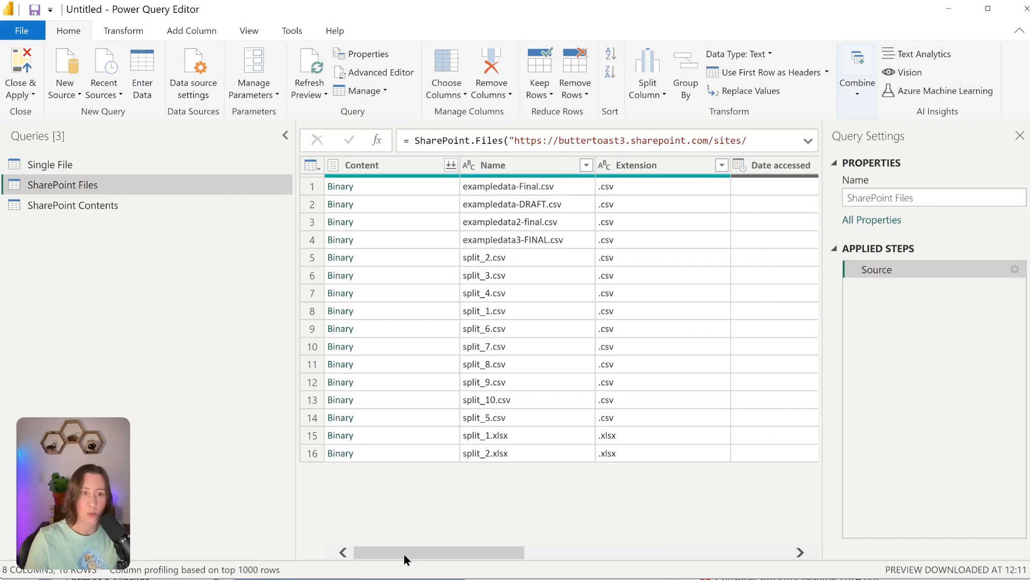
Step: Filter the Folder Path column to keep only the one folder of split files
left_click_drag(434, 552, 712, 551)
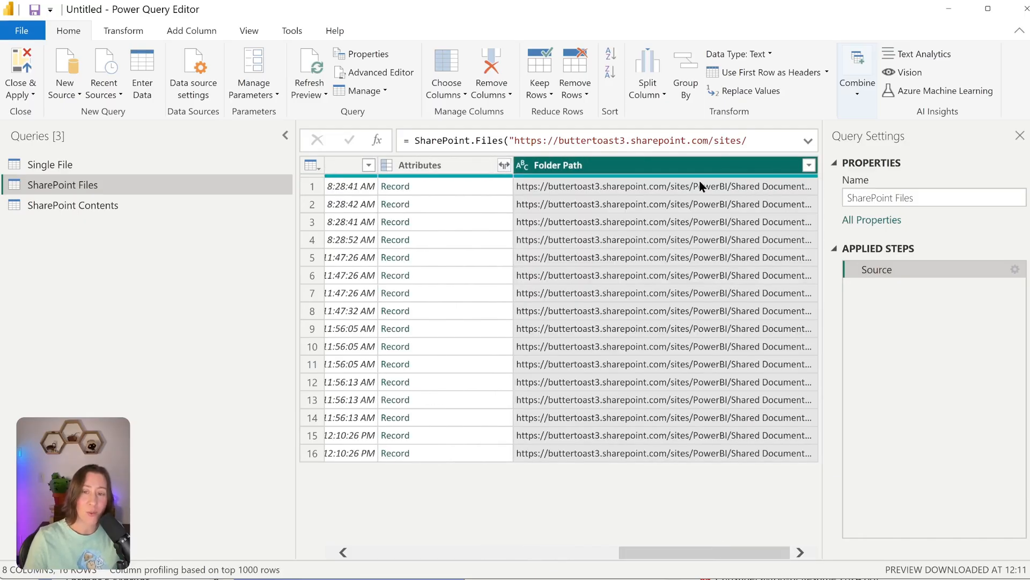
left_click(809, 165)
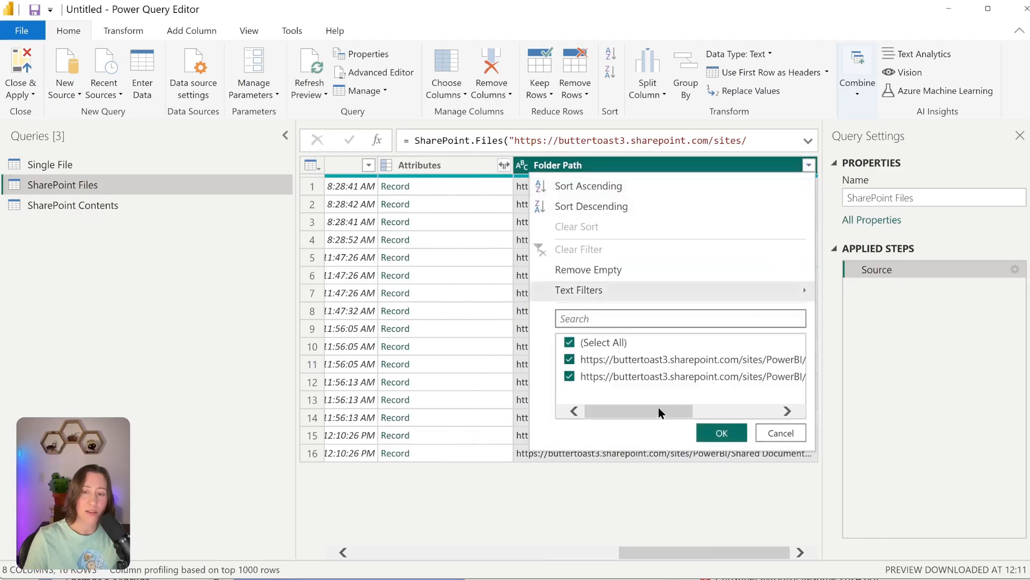
left_click_drag(637, 410, 709, 410)
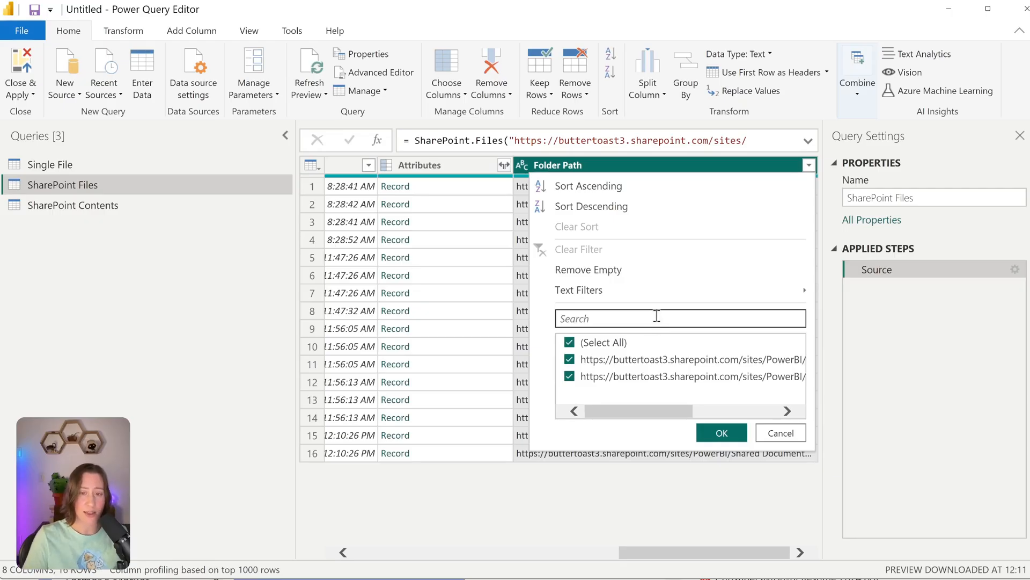
mouse_move(569, 391)
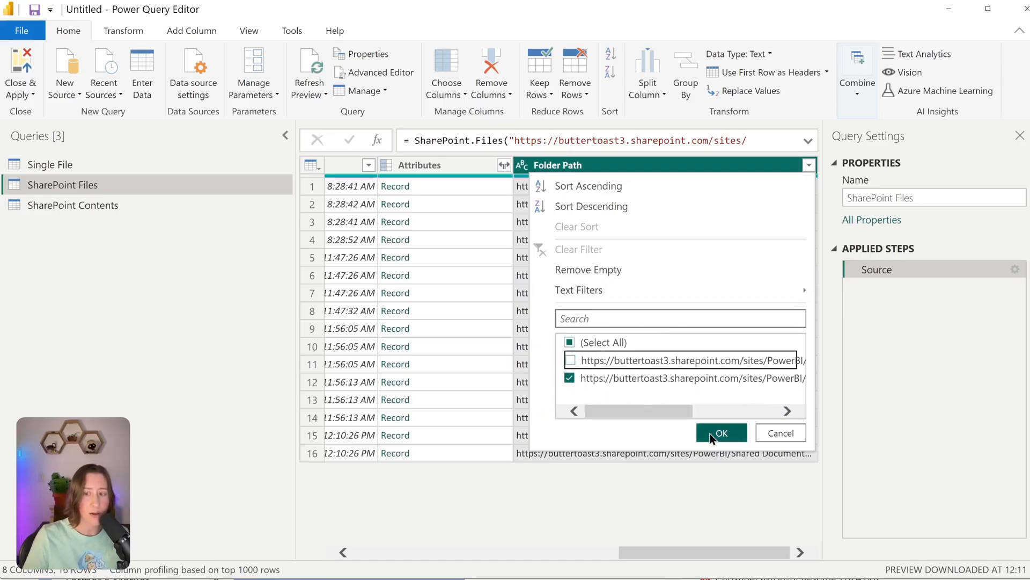
left_click(722, 432)
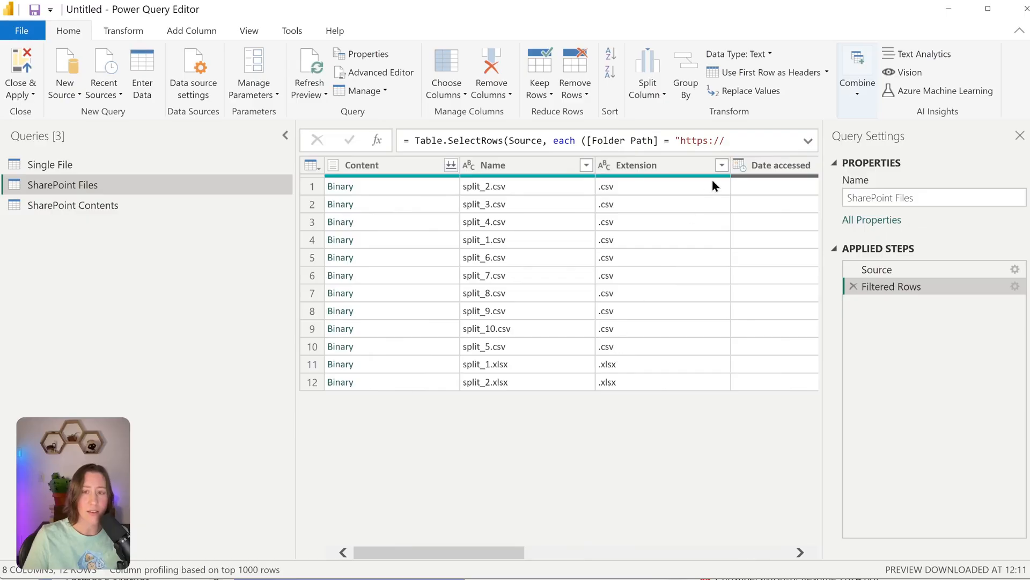
Step: Filter the Extension column to keep .csv rows, excluding the two .xlsx files
left_click(721, 166)
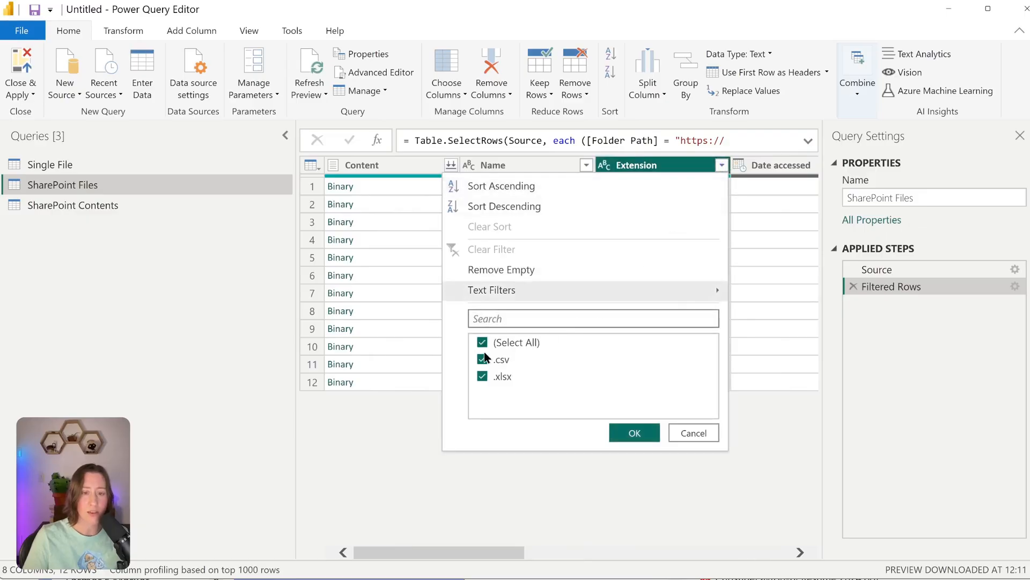
left_click(634, 432)
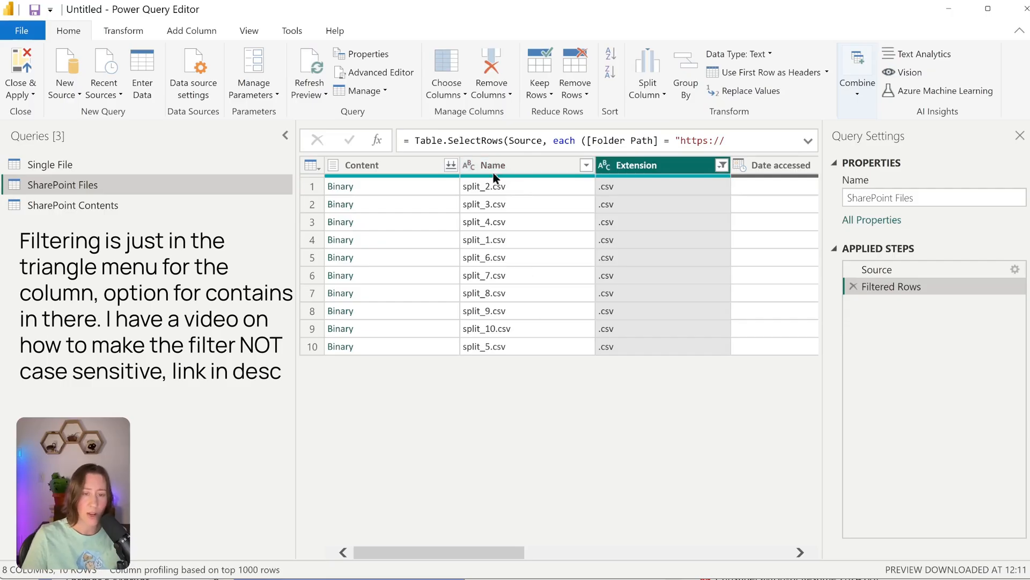
mouse_move(451, 165)
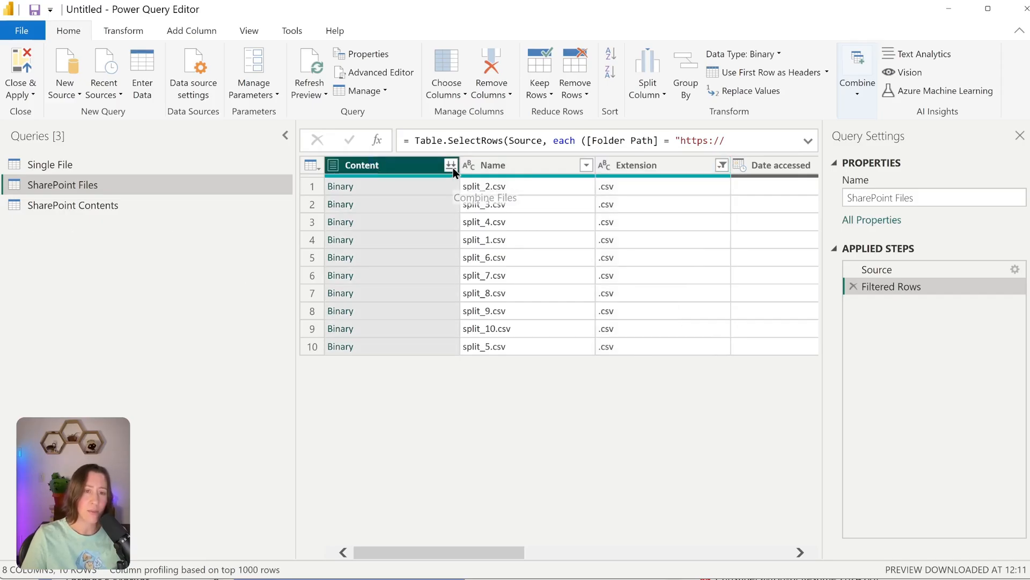
Step: Combine the ten CSV files into one table and show the merged SharePoint Files query
left_click(451, 165)
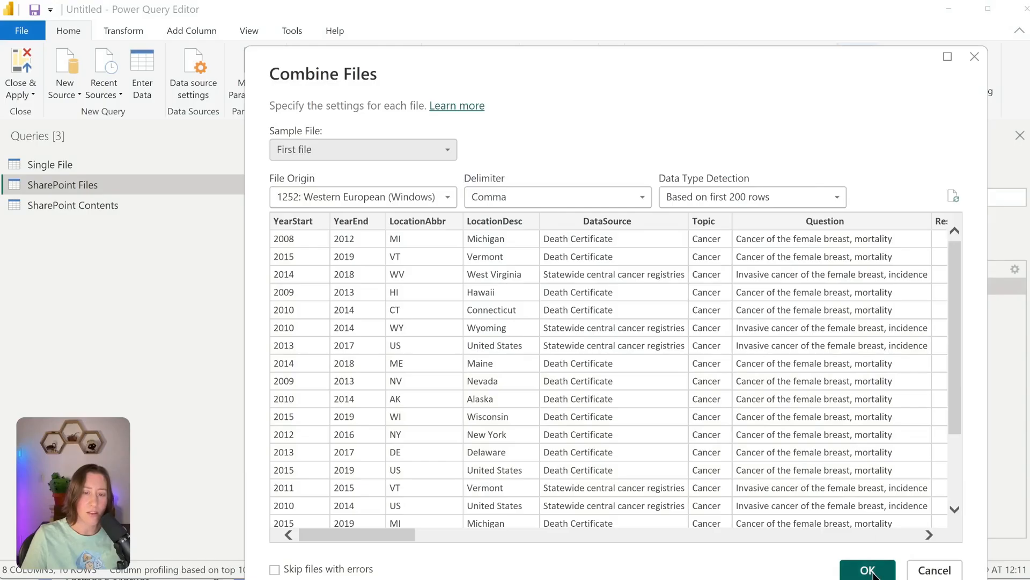
left_click(867, 570)
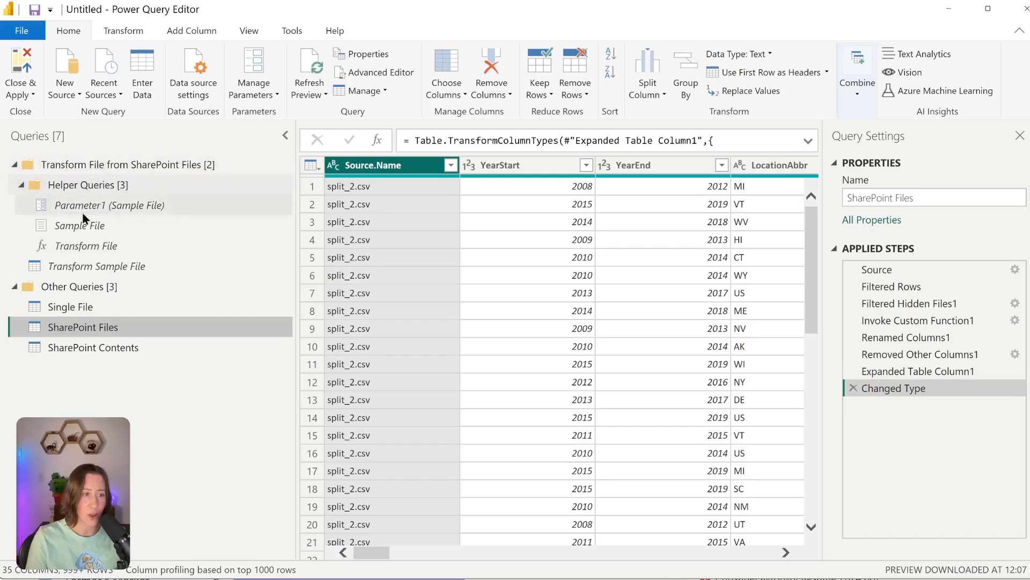
left_click(23, 184)
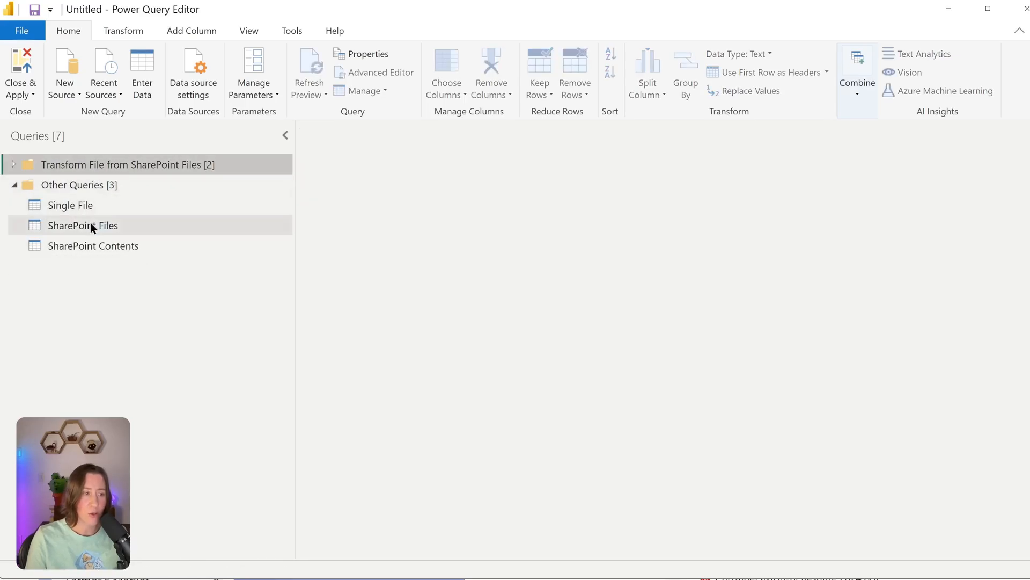
left_click(82, 226)
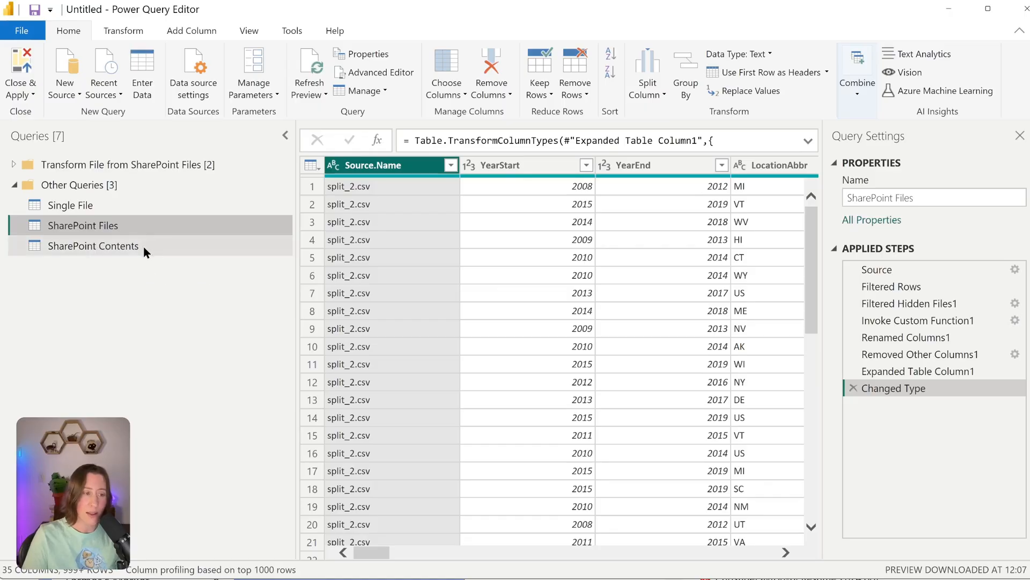
Step: Change the source to SharePoint.Contents and drill into Shared Documents toward the CSVs folder
left_click(93, 246)
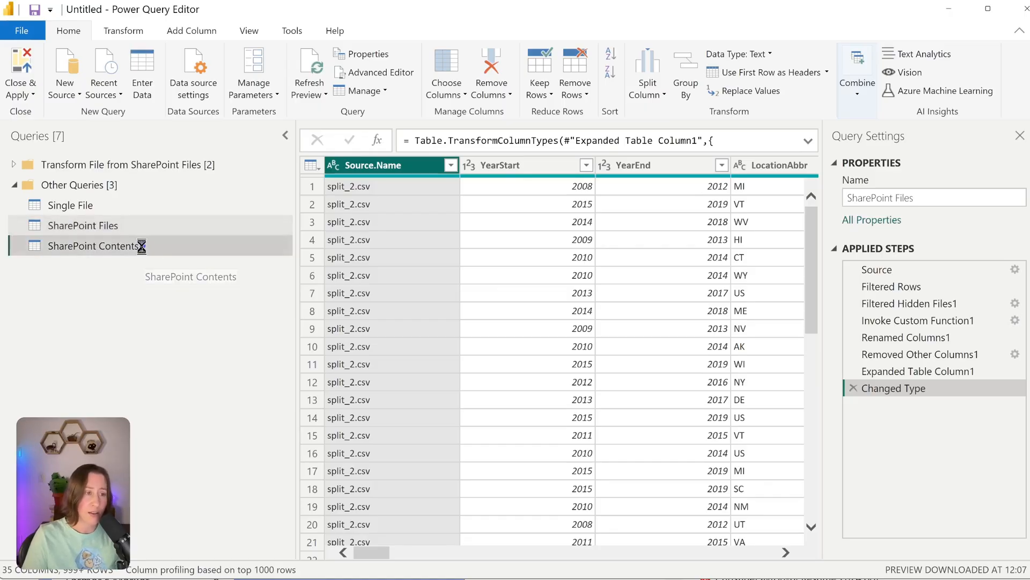
left_click(92, 246)
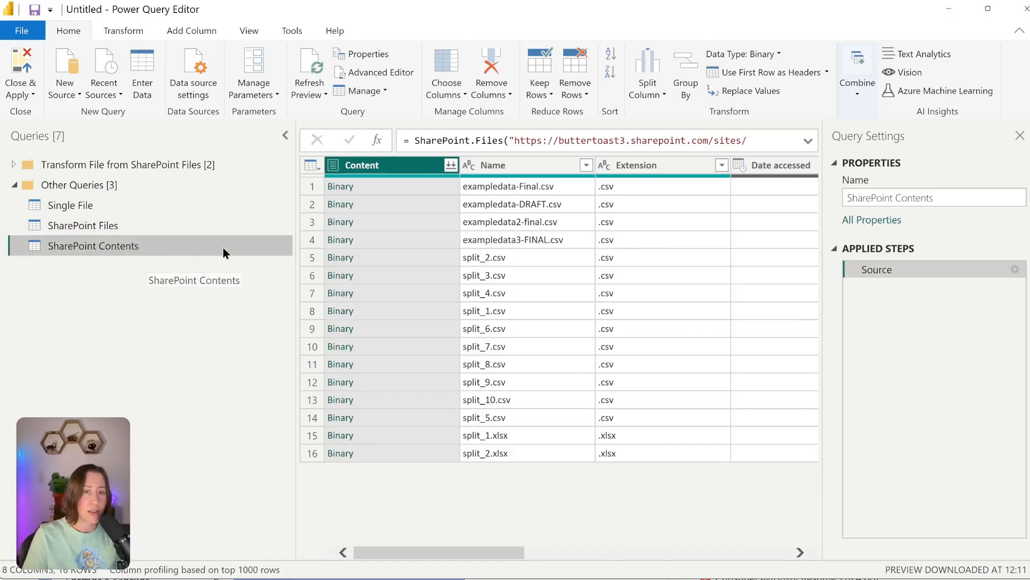
left_click(520, 140)
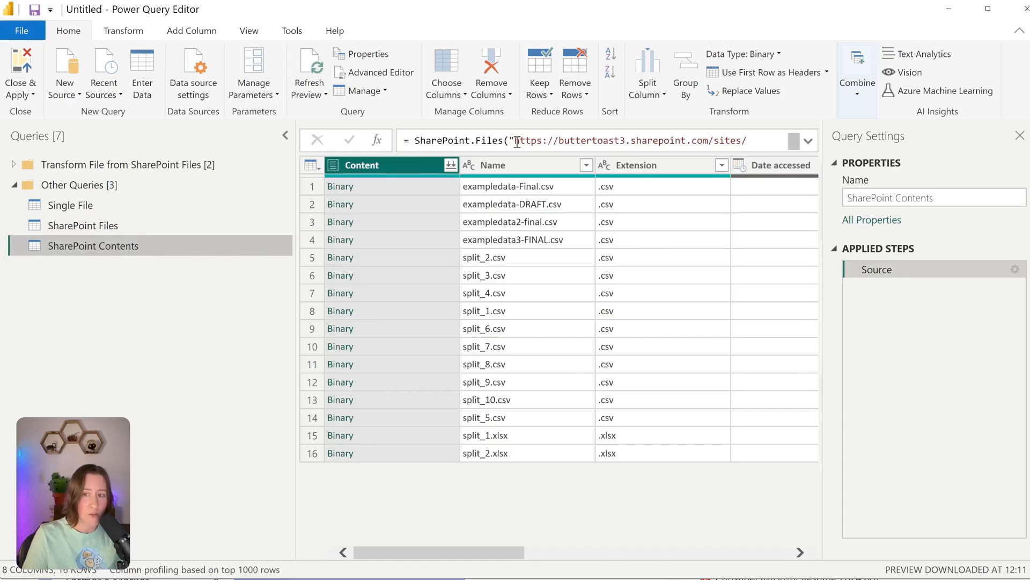
double_click(490, 141)
type("Content")
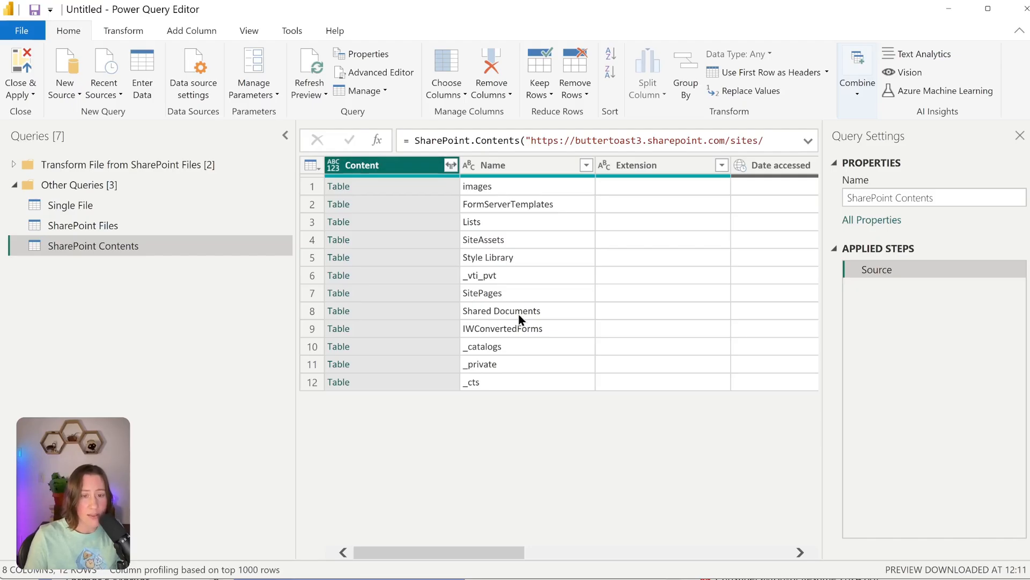
left_click(501, 311)
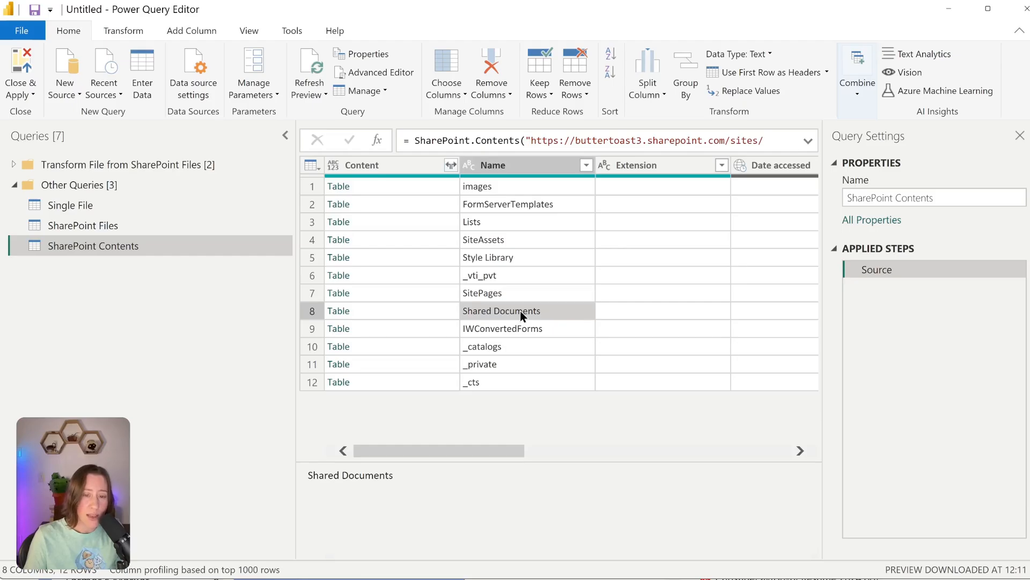
mouse_move(338, 318)
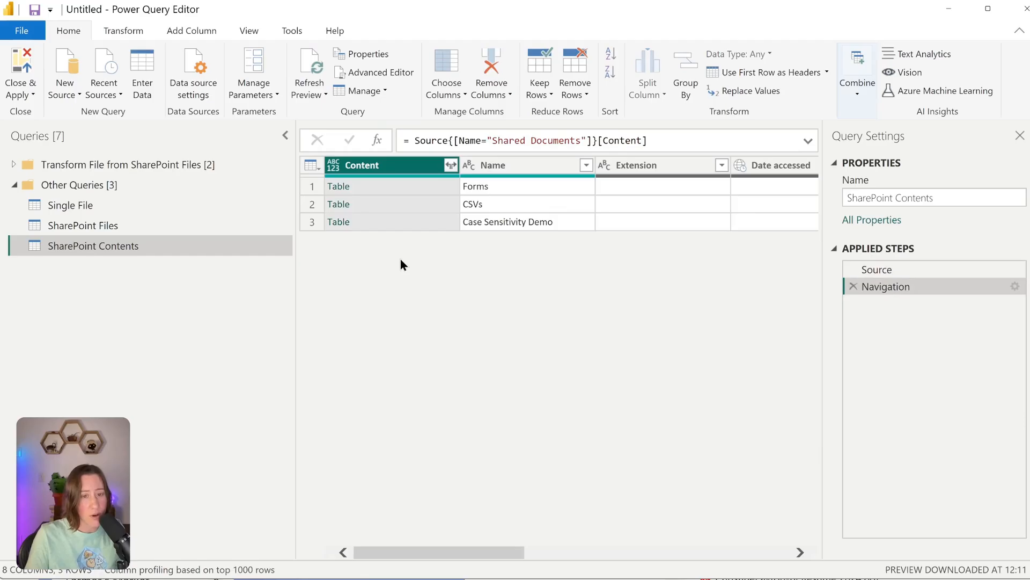
mouse_move(487, 205)
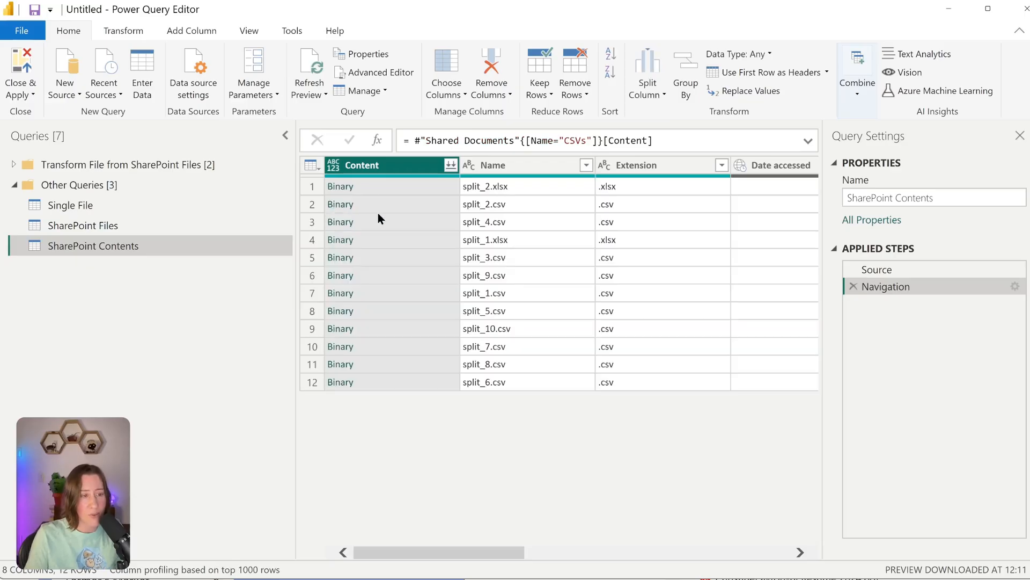
mouse_move(577, 217)
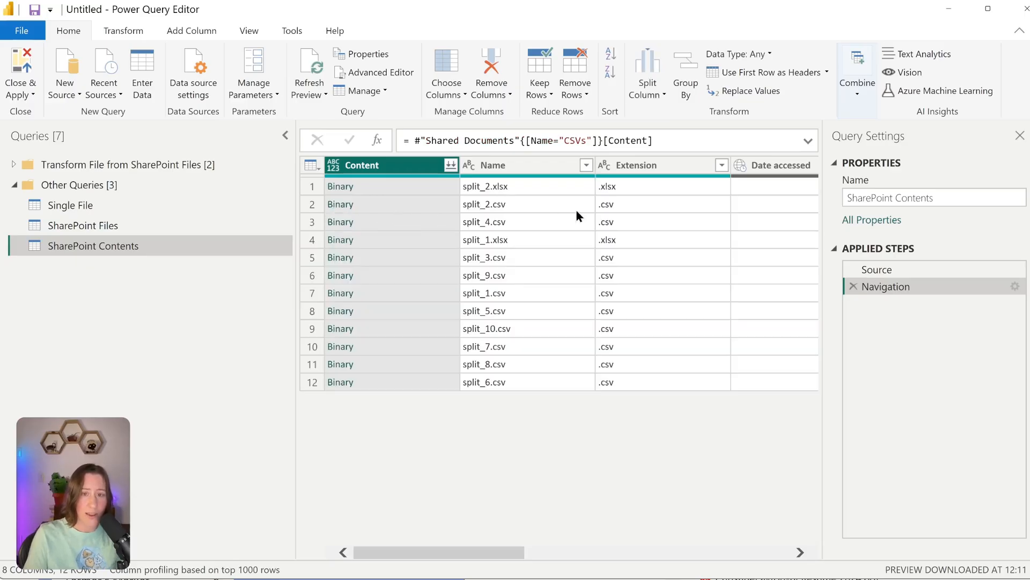
Step: Filter SharePoint Contents' Extension column to .csv only, dropping the .xlsx files
left_click(722, 166)
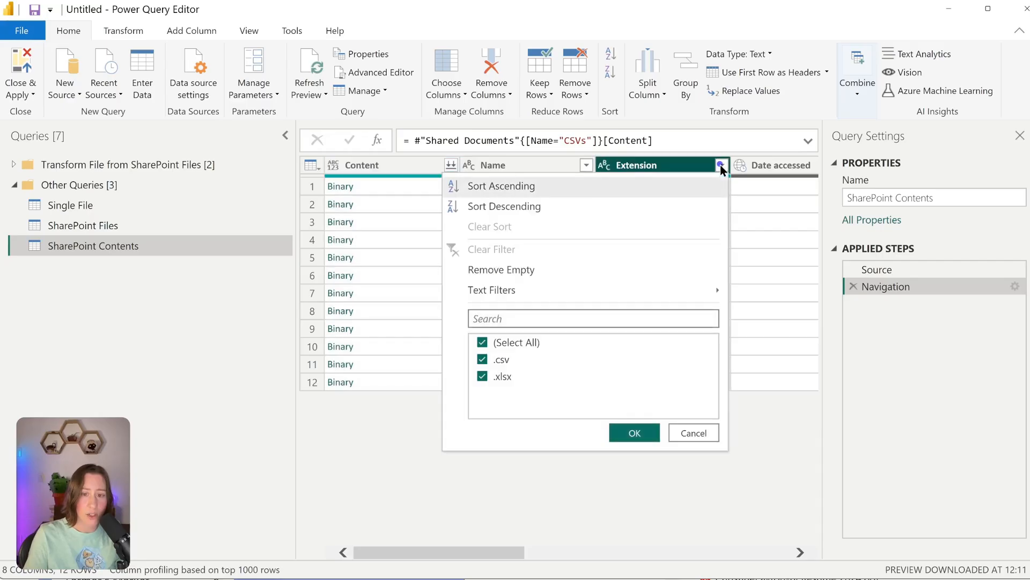
left_click(483, 377)
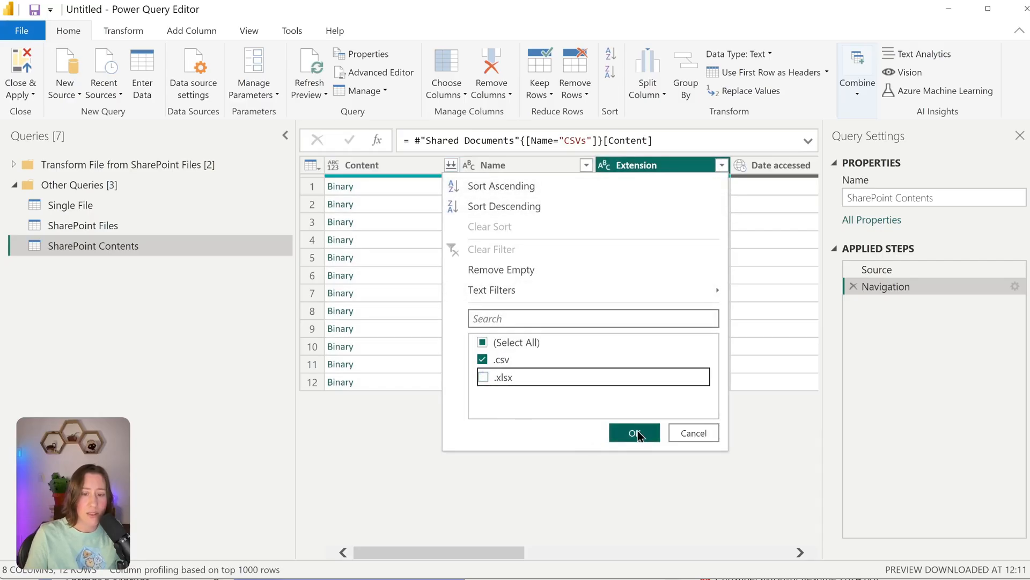
left_click(634, 432)
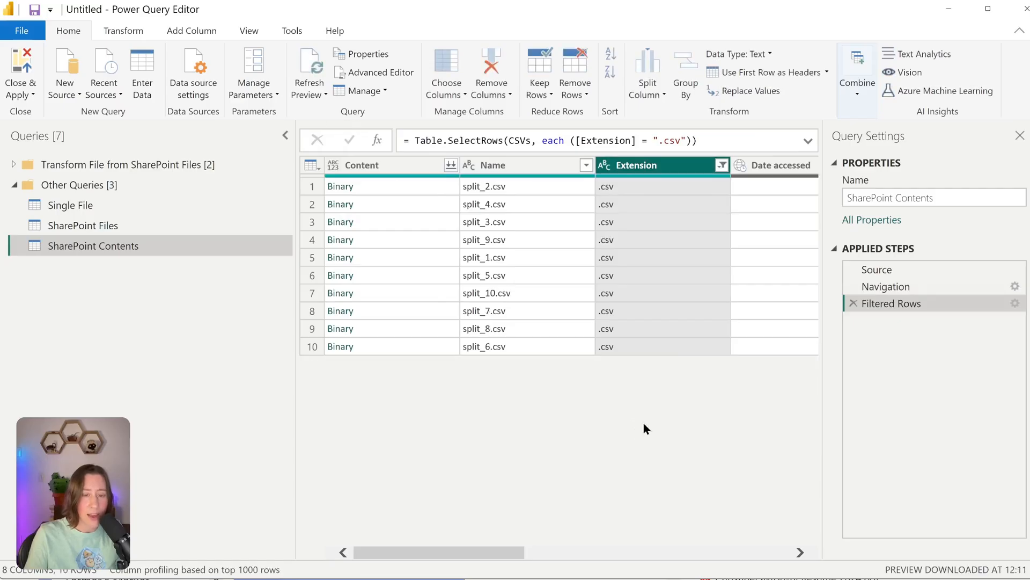
mouse_move(638, 430)
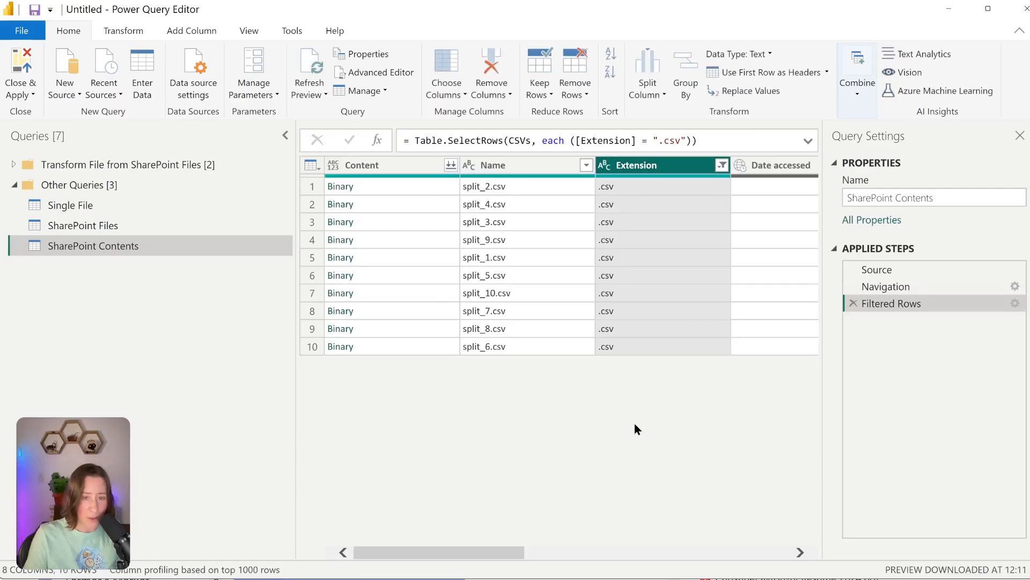
mouse_move(451, 165)
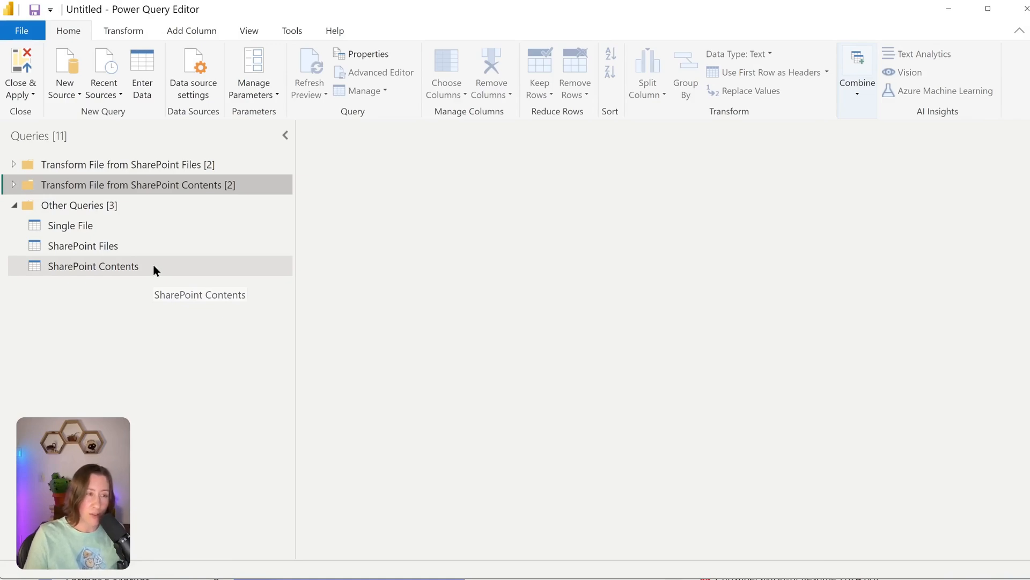
Step: Close & Apply to load both queries (1,185,676 rows, 2,364 errors each) and dismiss the summary
left_click(19, 75)
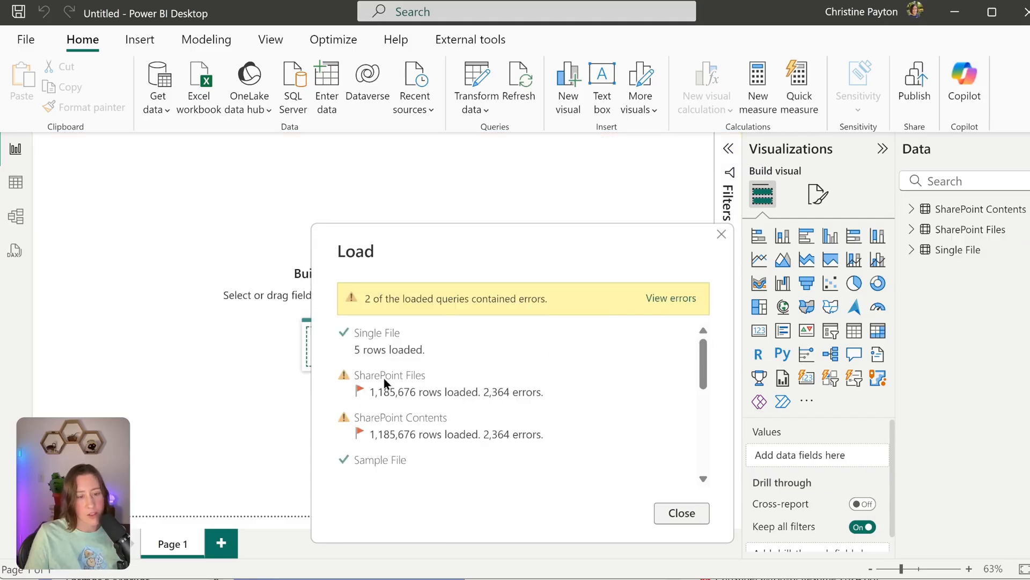
mouse_move(427, 427)
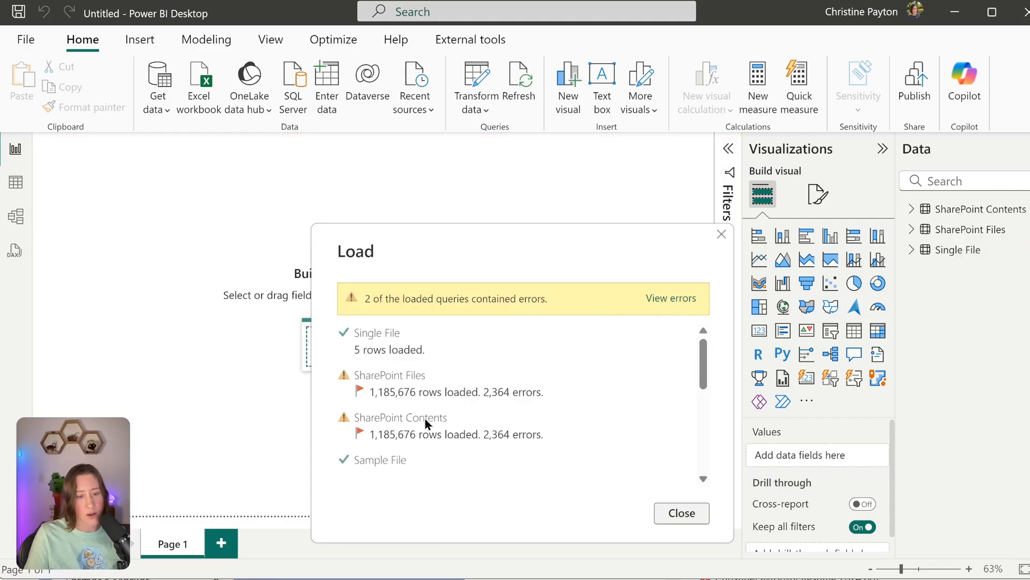
mouse_move(414, 421)
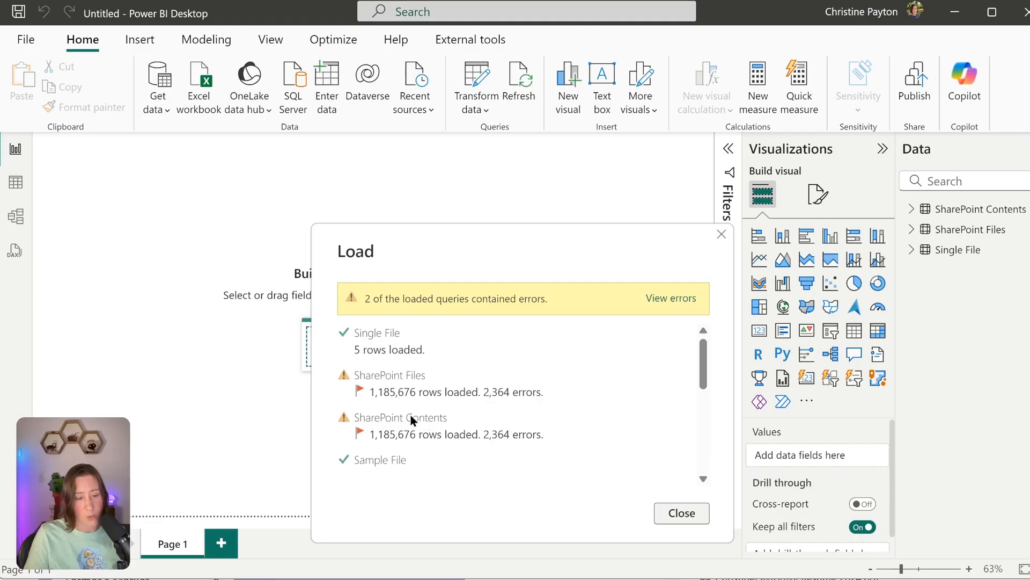
mouse_move(704, 517)
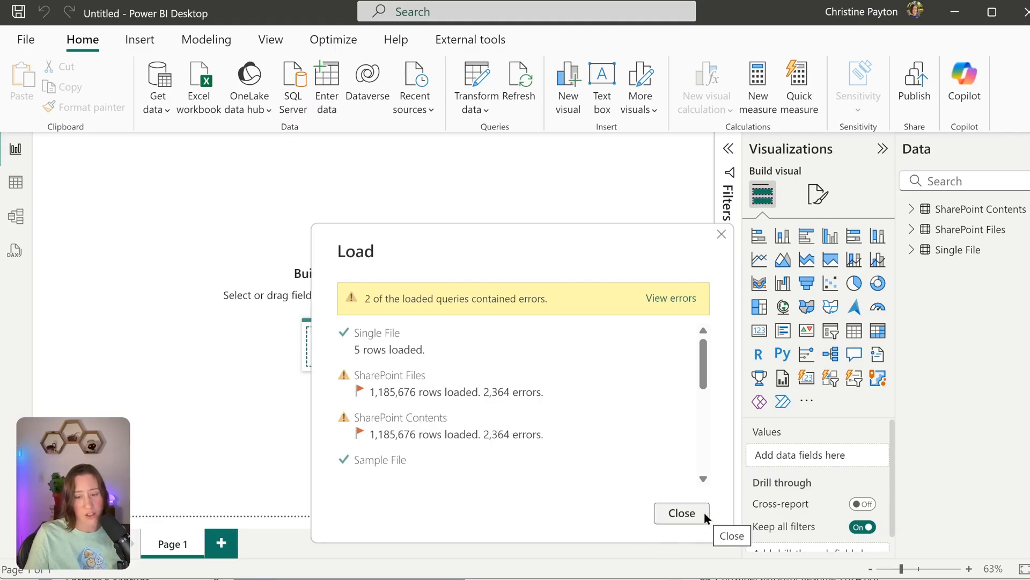
left_click(682, 513)
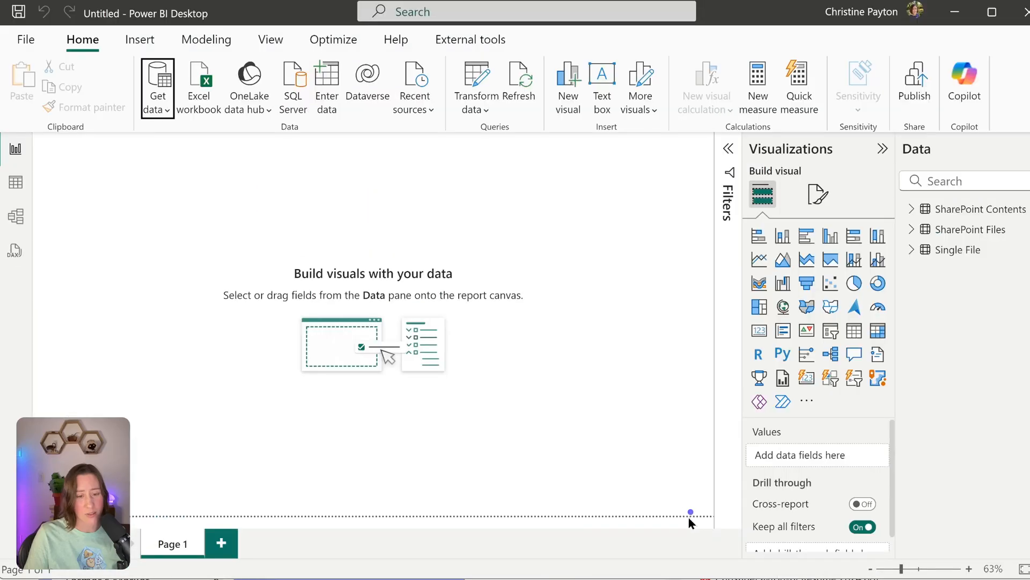
mouse_move(38, 201)
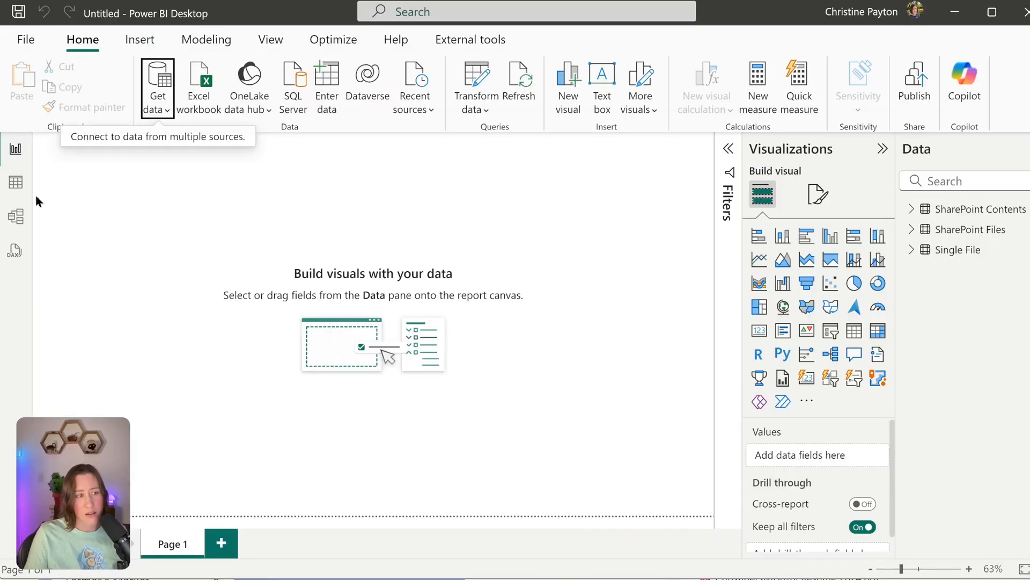
mouse_move(12, 184)
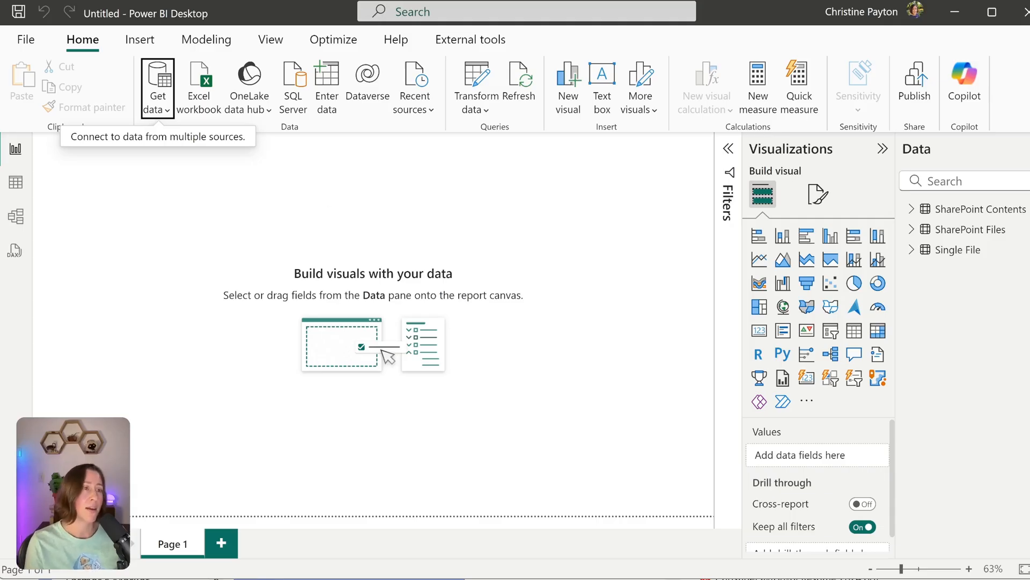
mouse_move(330, 200)
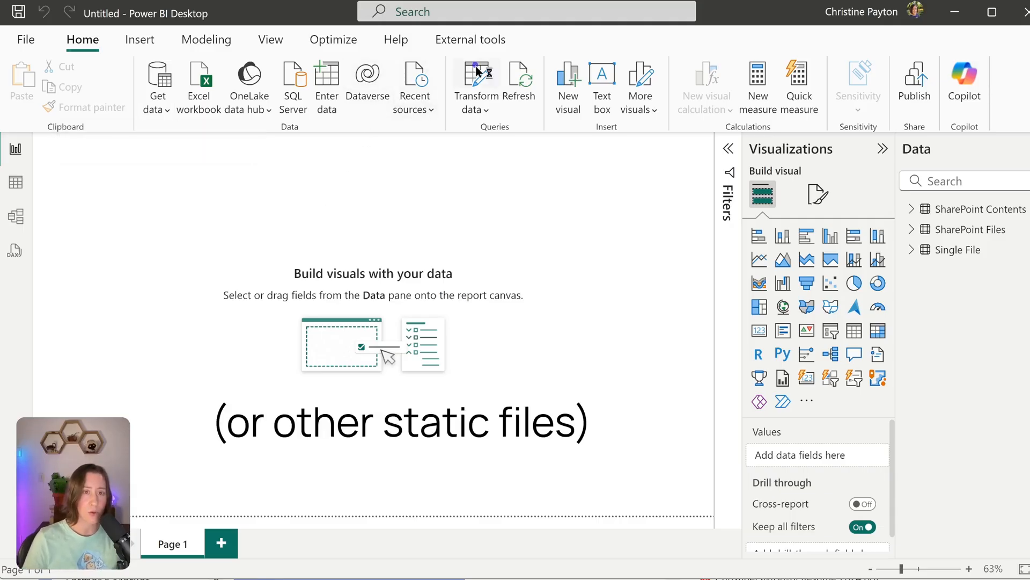
Step: Reopen Power Query, select SharePoint Files and view its Filtered Rows step listing the ten CSVs
left_click(477, 73)
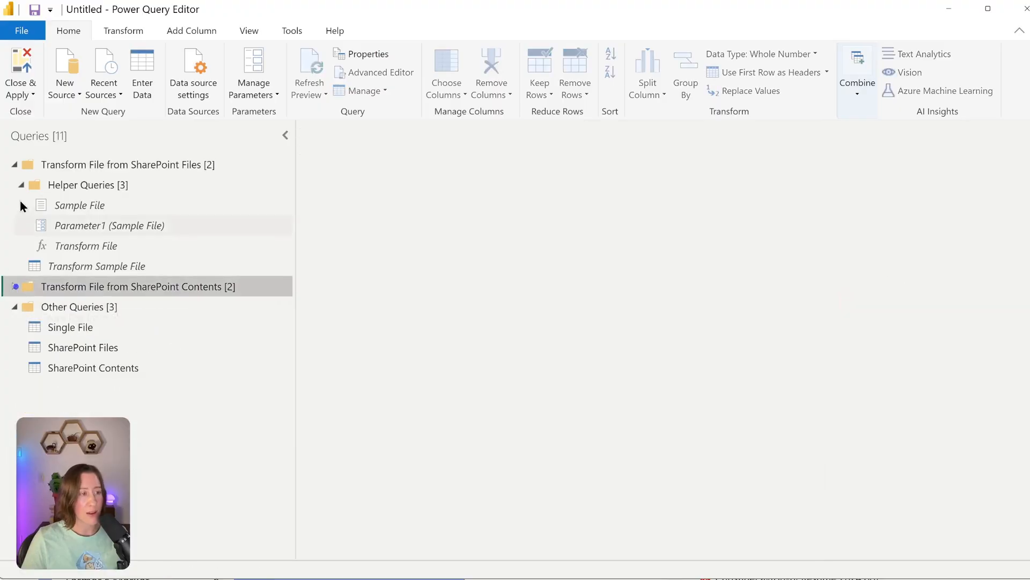
left_click(13, 165)
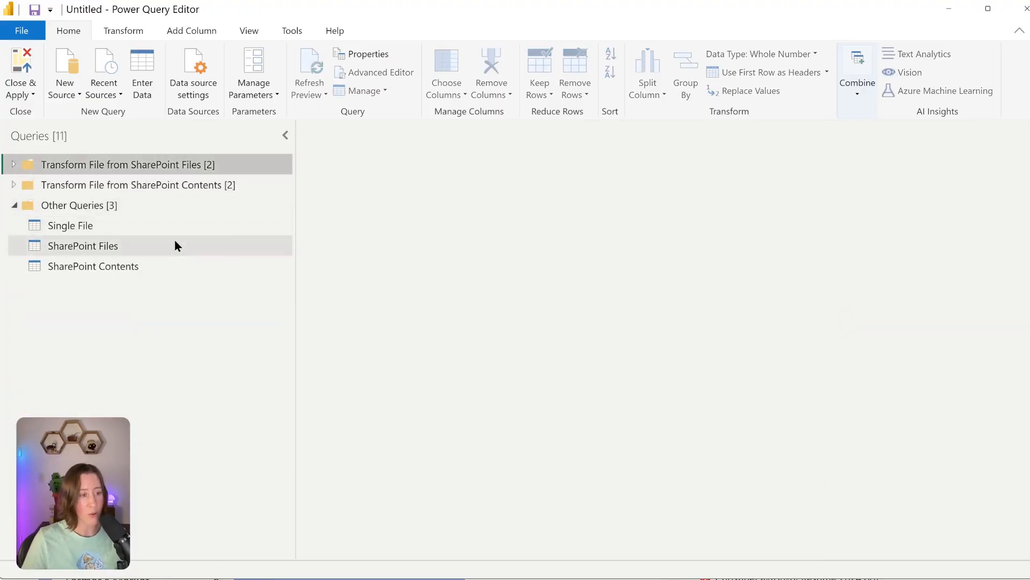
left_click(83, 246)
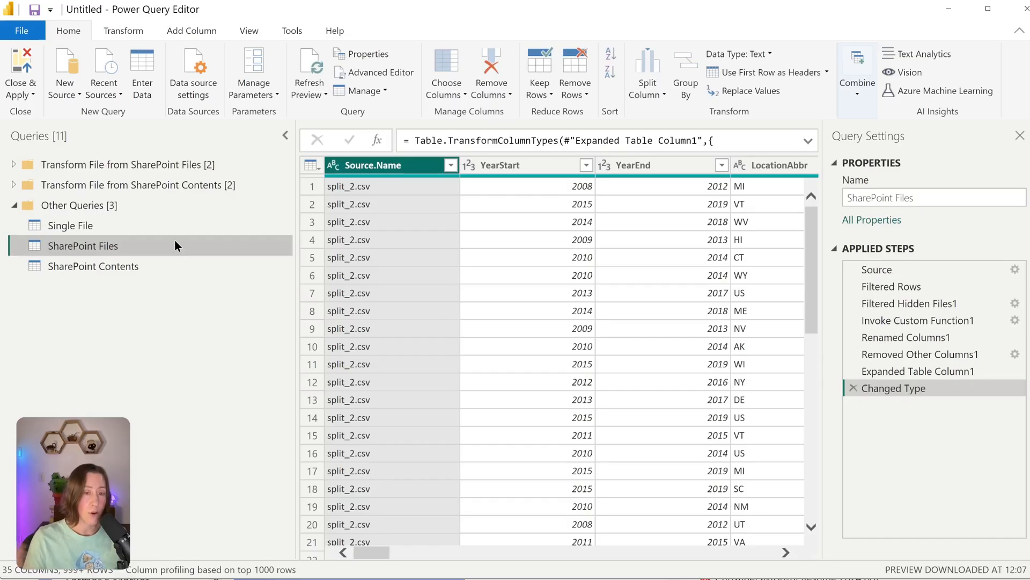
left_click(891, 286)
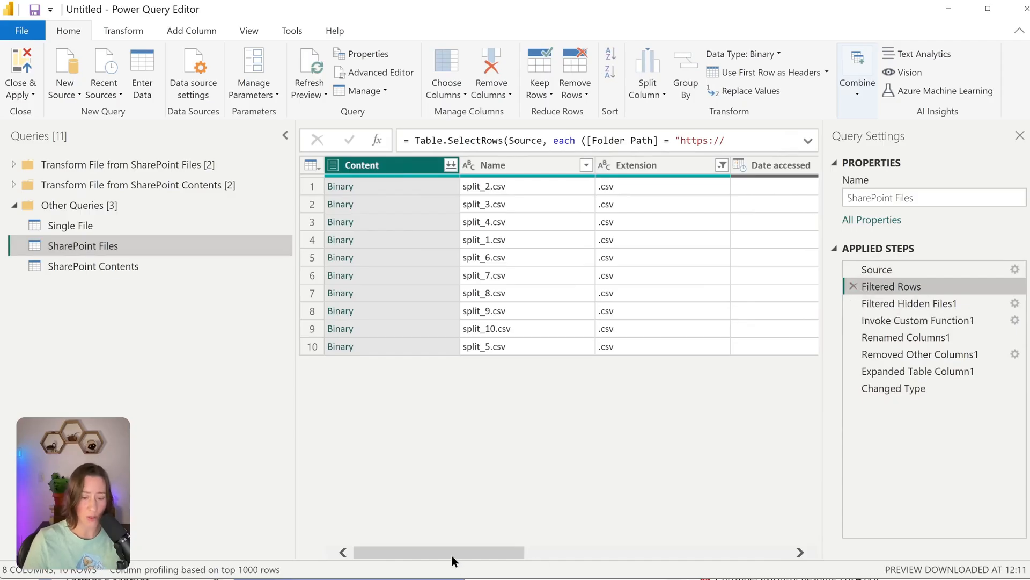
left_click_drag(453, 552, 483, 551)
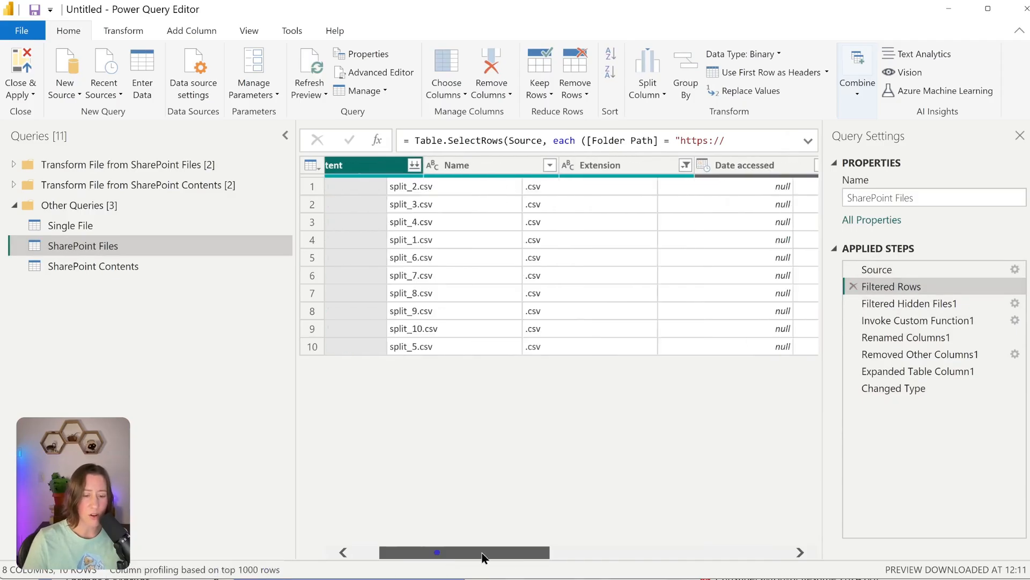
left_click_drag(437, 552, 588, 552)
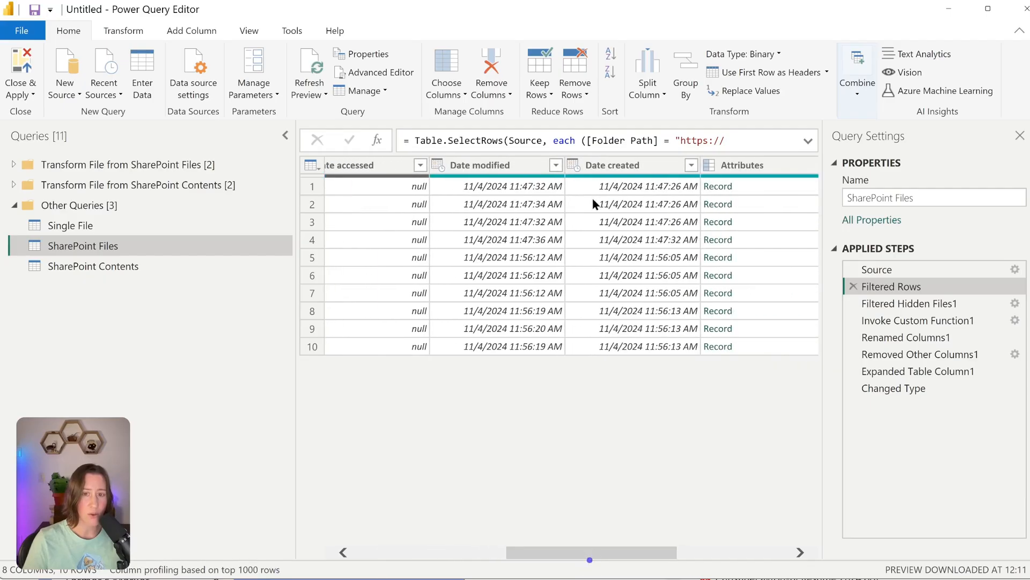
left_click(619, 165)
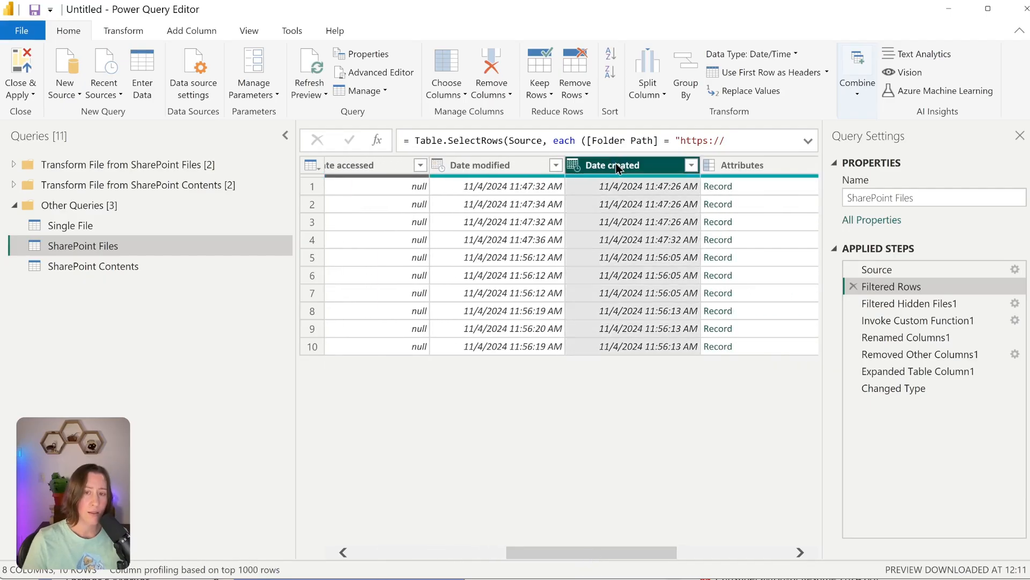
mouse_move(626, 171)
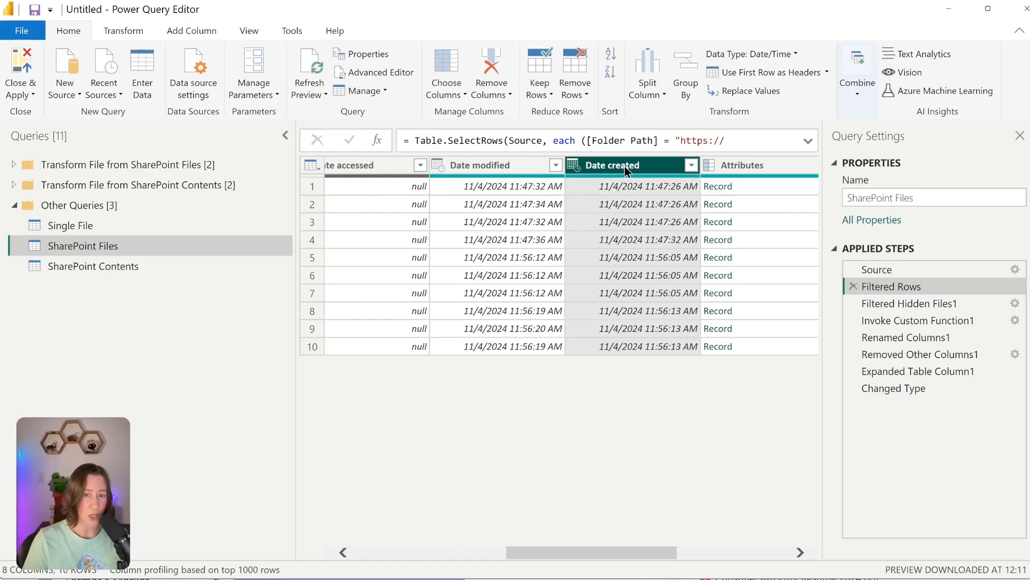
mouse_move(655, 168)
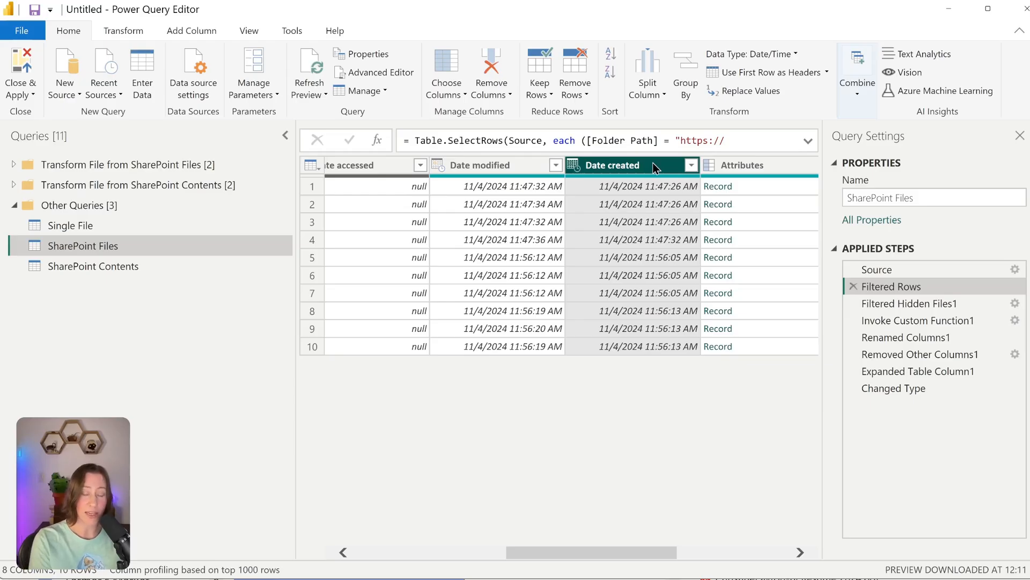
mouse_move(345, 258)
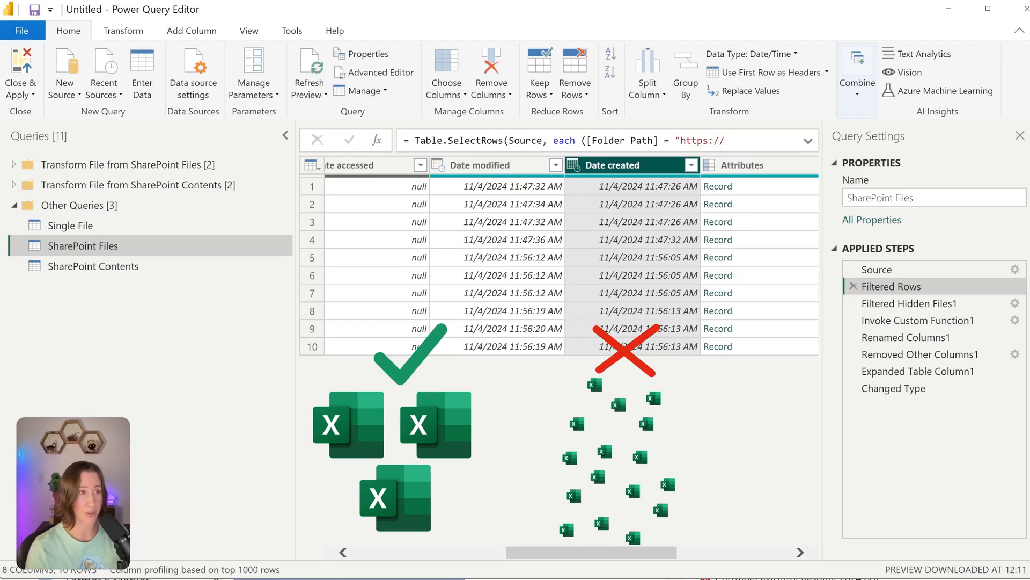
Step: Go to app.powerbi.com and open the Test workspace's item list
left_click(94, 266)
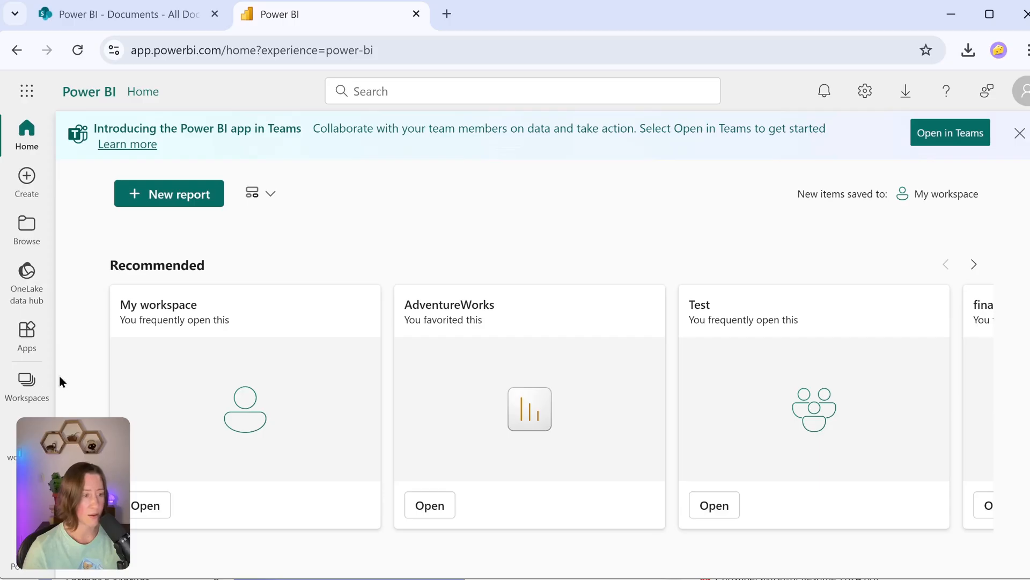
left_click(27, 384)
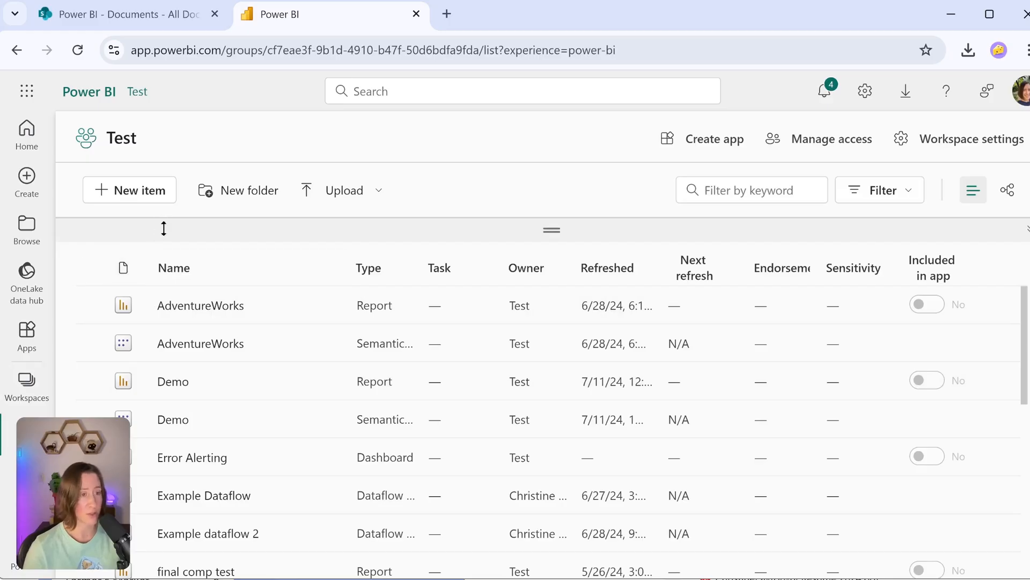
Step: Start a new Dataflow Gen1 item in the Test workspace from a blank query
left_click(129, 190)
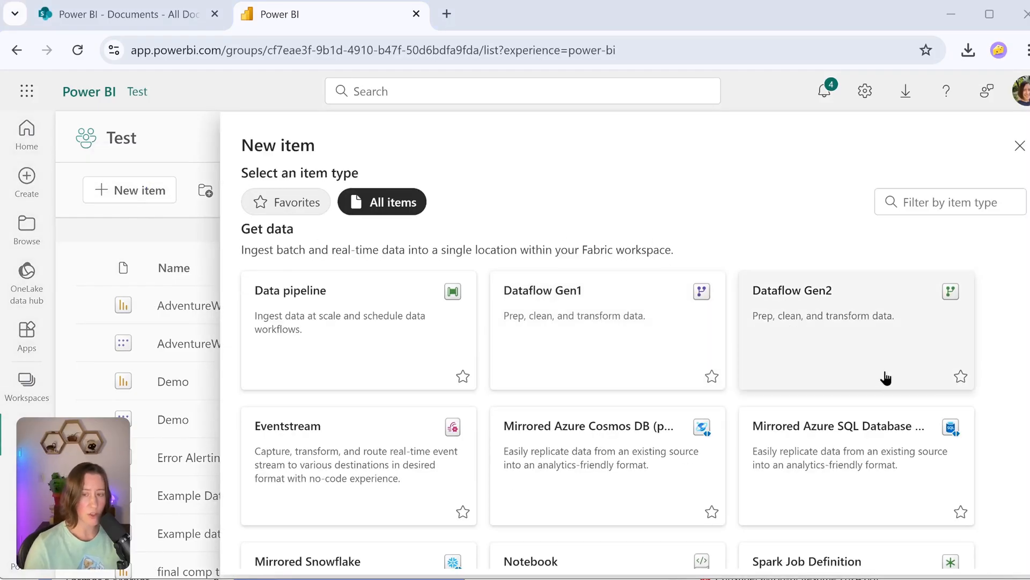
mouse_move(549, 297)
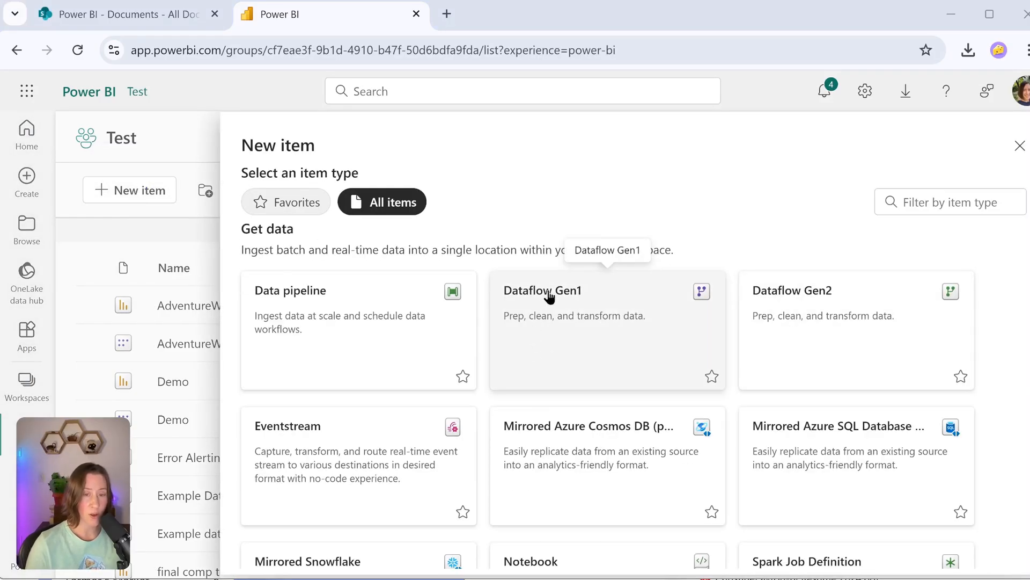
mouse_move(569, 305)
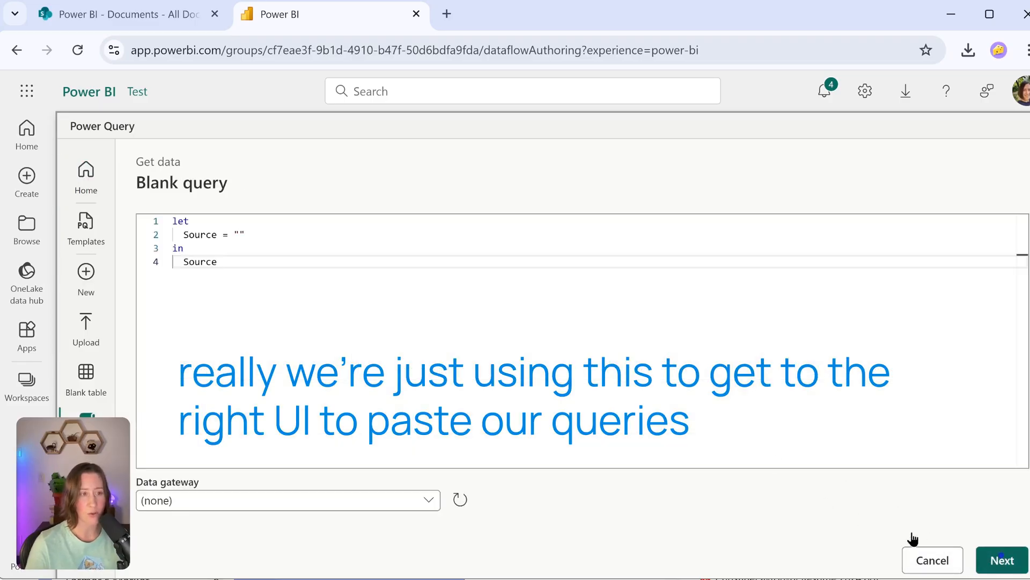
Step: Enter the dataflow editor and delete the empty placeholder Query before pasting the SharePoint queries
left_click(1003, 561)
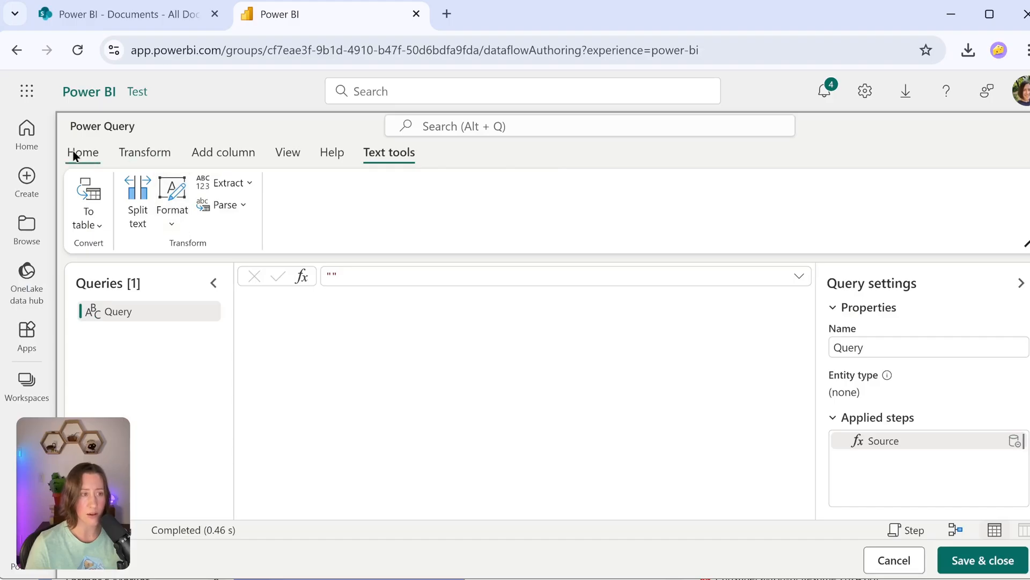
right_click(118, 311)
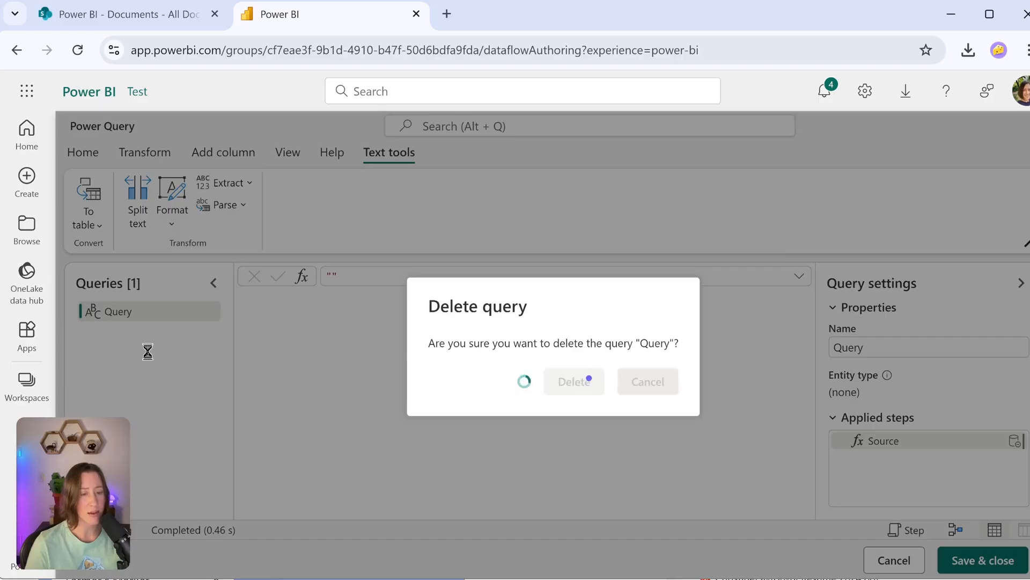
left_click(573, 381)
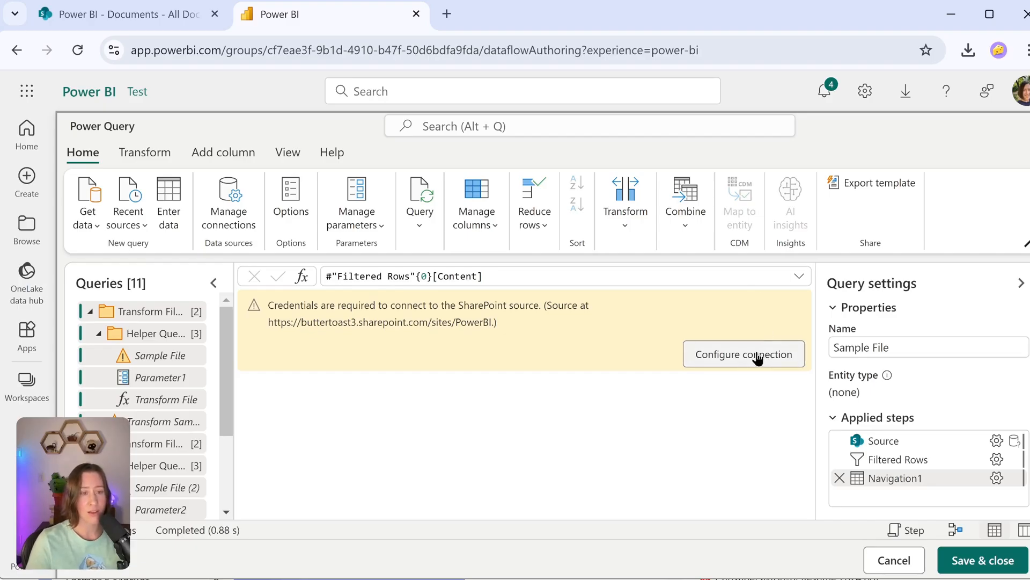
Step: Set the SharePoint credentials to Organizational account with Organizational privacy level and connect
left_click(745, 354)
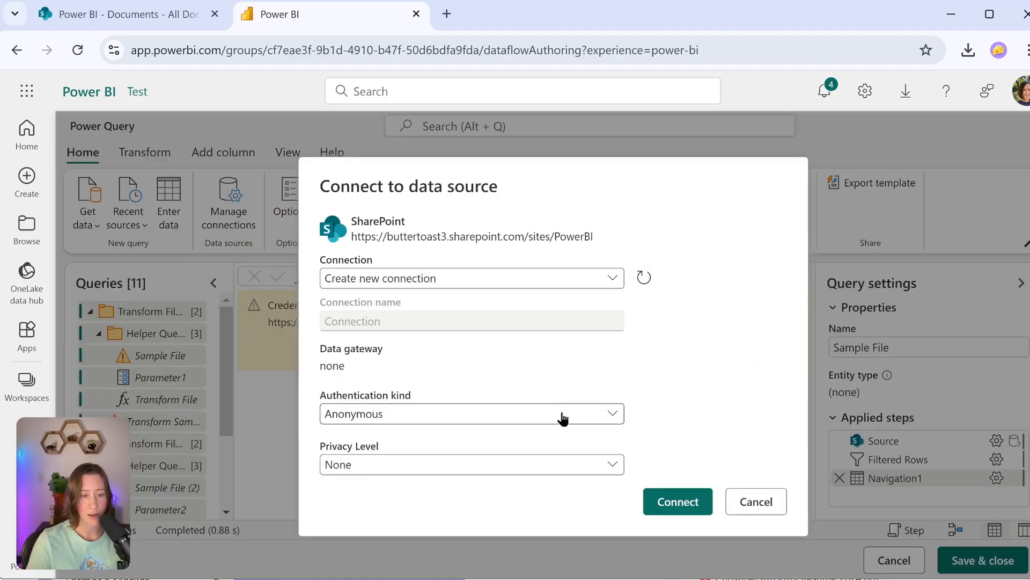
left_click(472, 414)
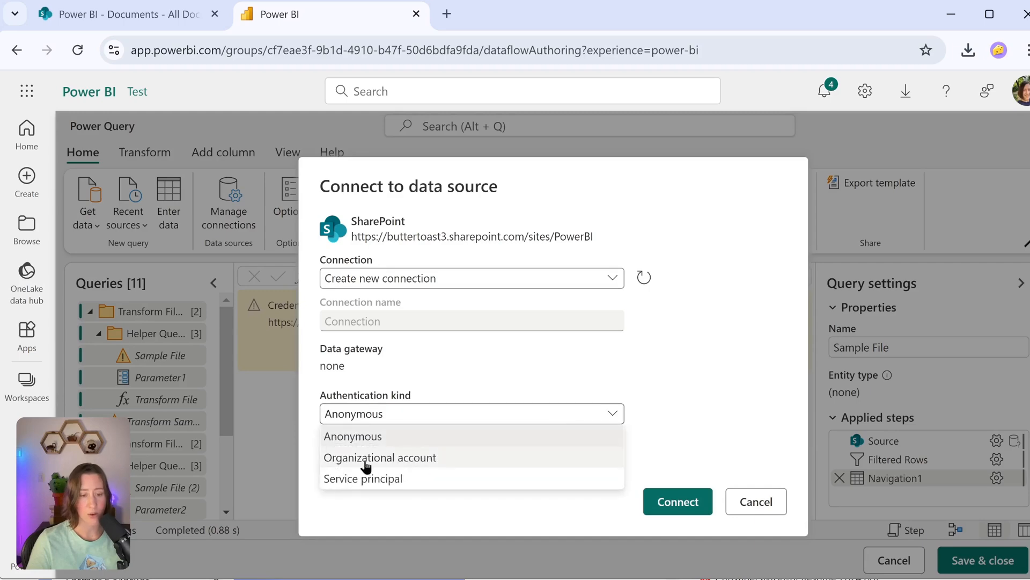
left_click(380, 458)
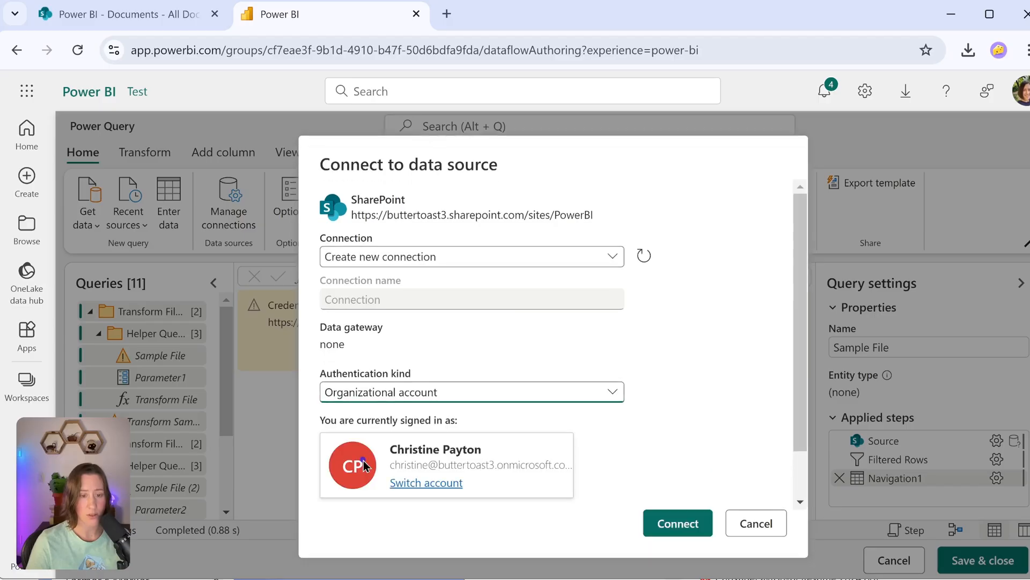
left_click(473, 486)
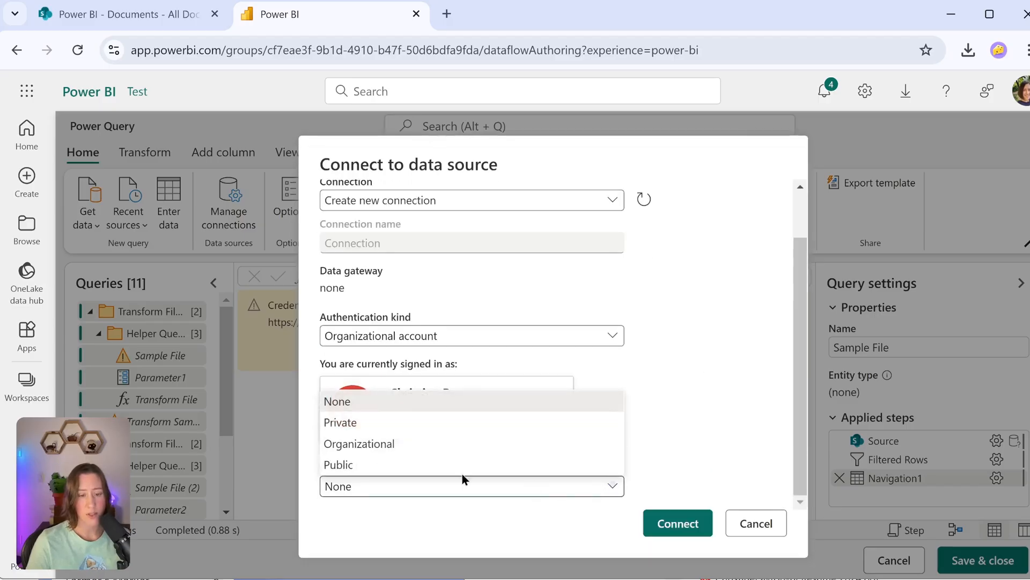
mouse_move(367, 447)
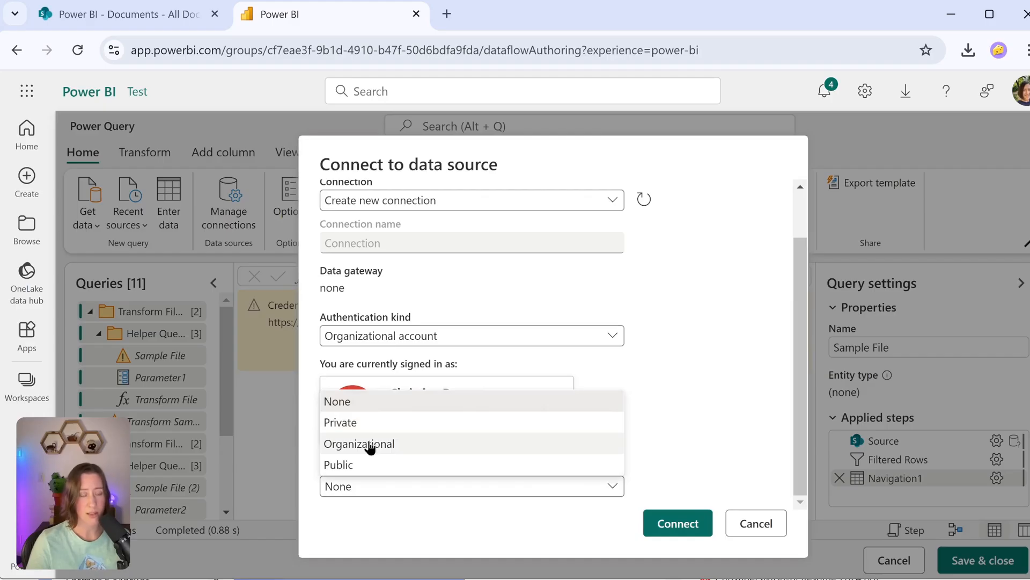
left_click(359, 444)
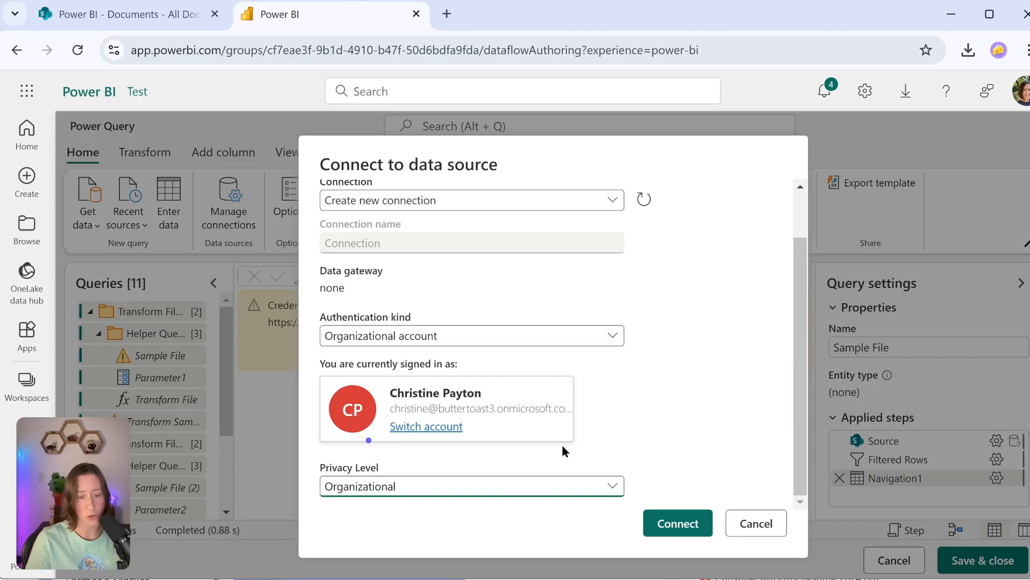
left_click(678, 523)
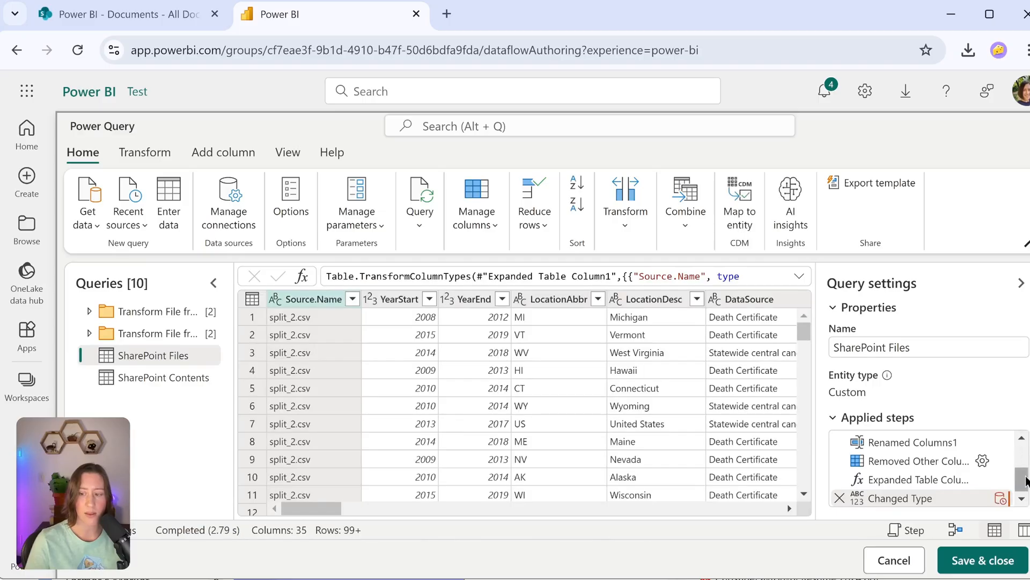
Step: Preview SharePoint Contents, then save and close the dataflow as 'Example YT Dataflow'
left_click(164, 378)
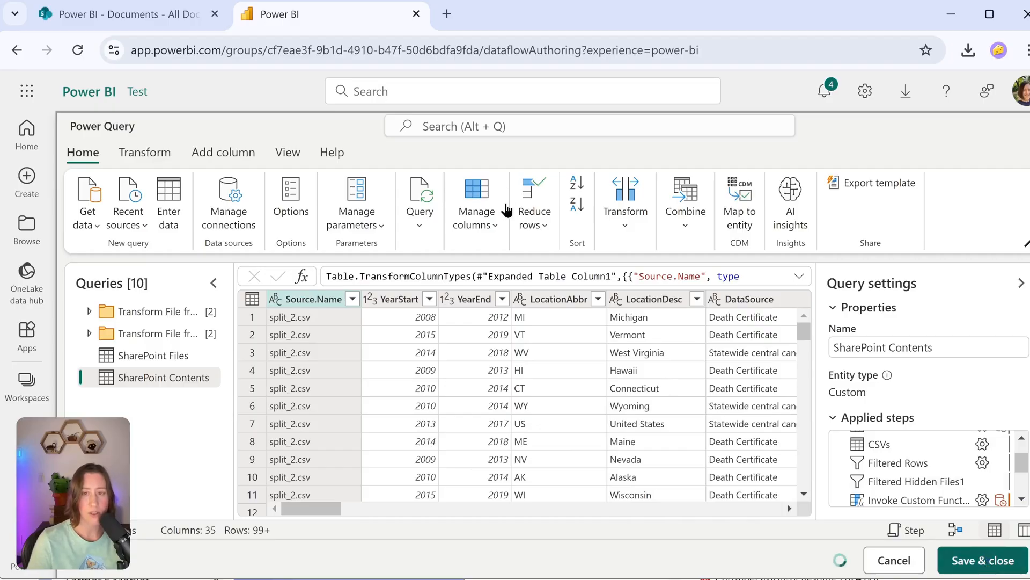
left_click(981, 560)
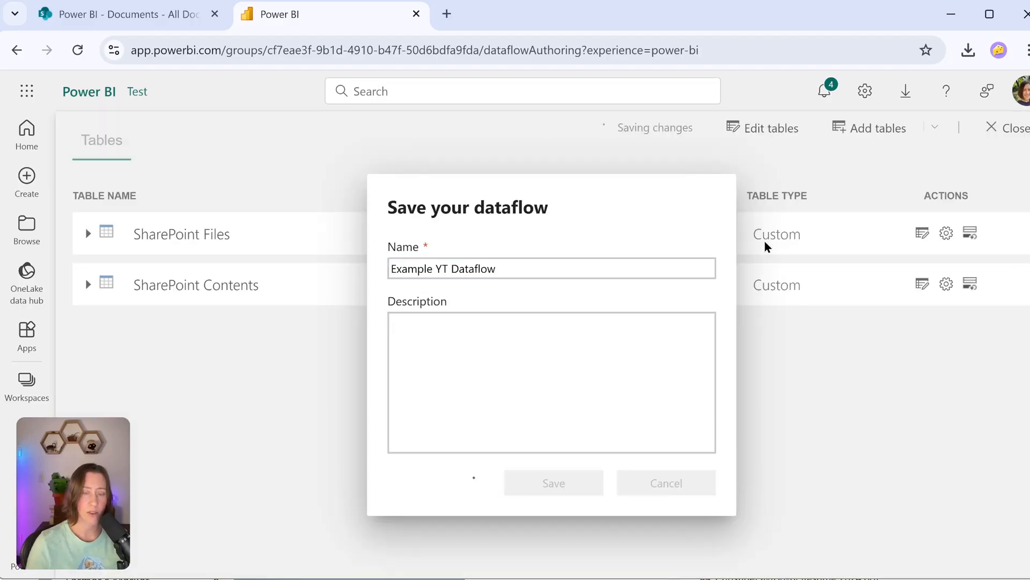
left_click(554, 483)
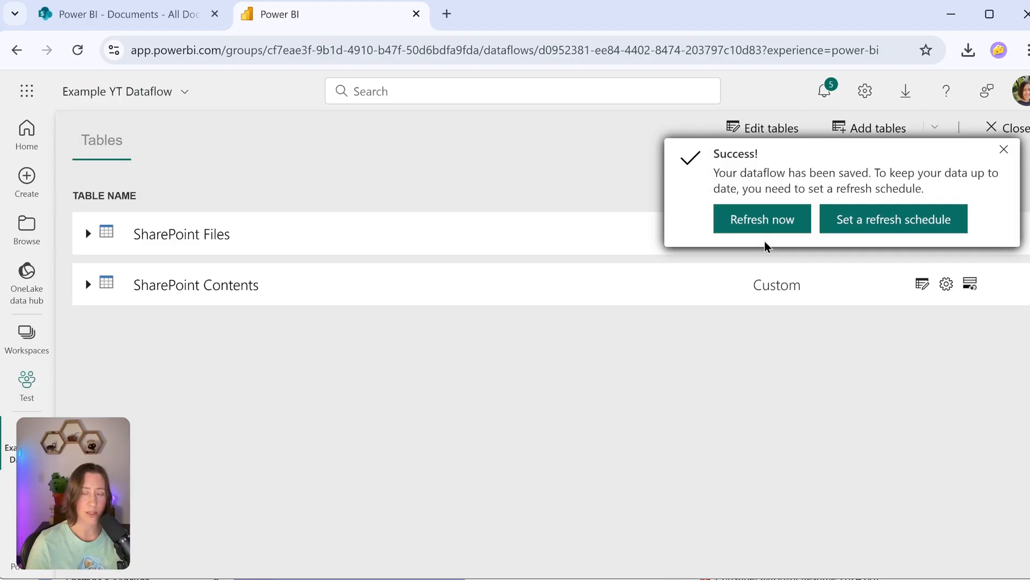
mouse_move(692, 234)
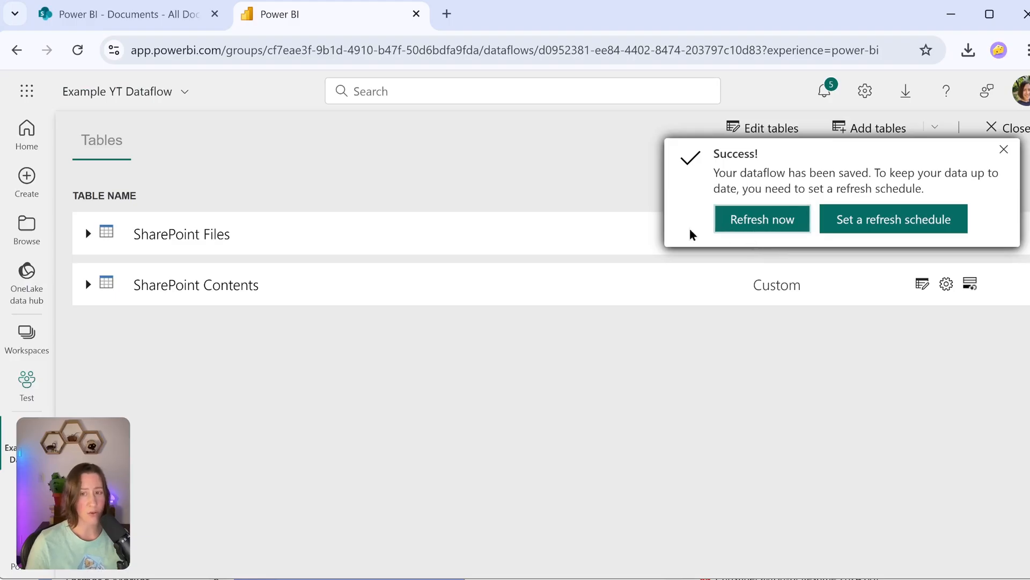
Step: Dismiss the save confirmation and trigger Refresh now on Example YT Dataflow in the Test workspace
left_click(1003, 165)
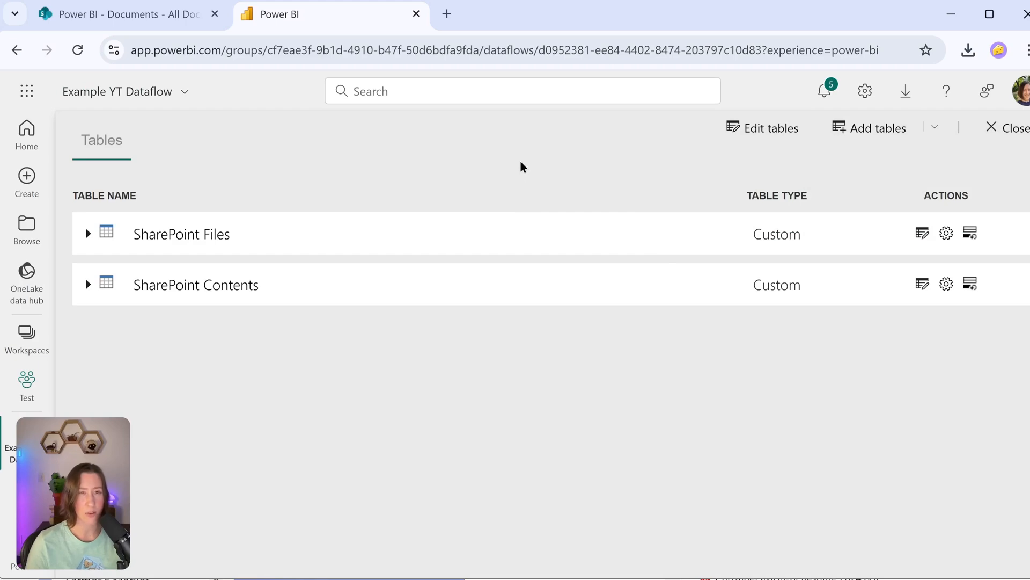
mouse_move(495, 156)
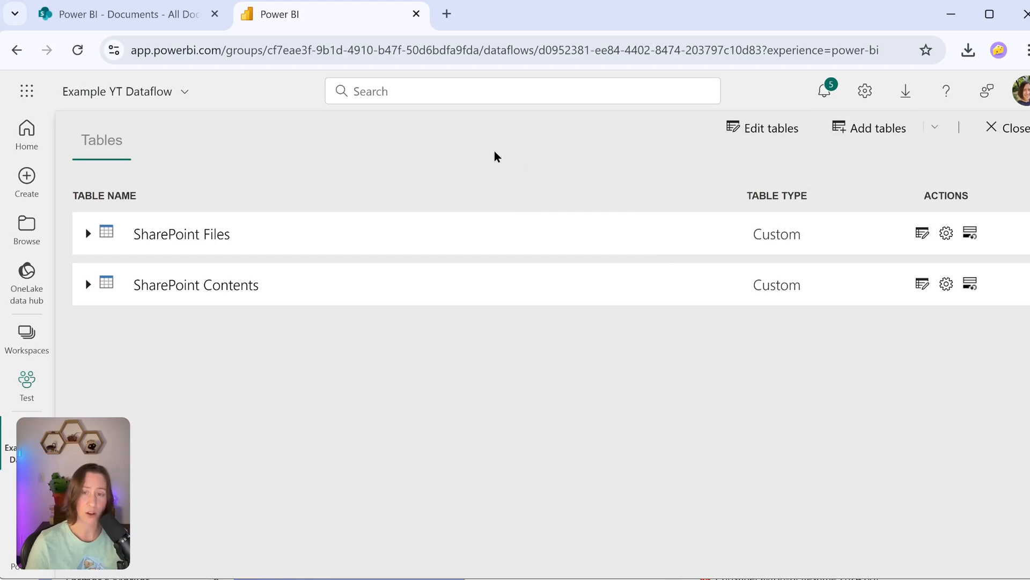
mouse_move(741, 166)
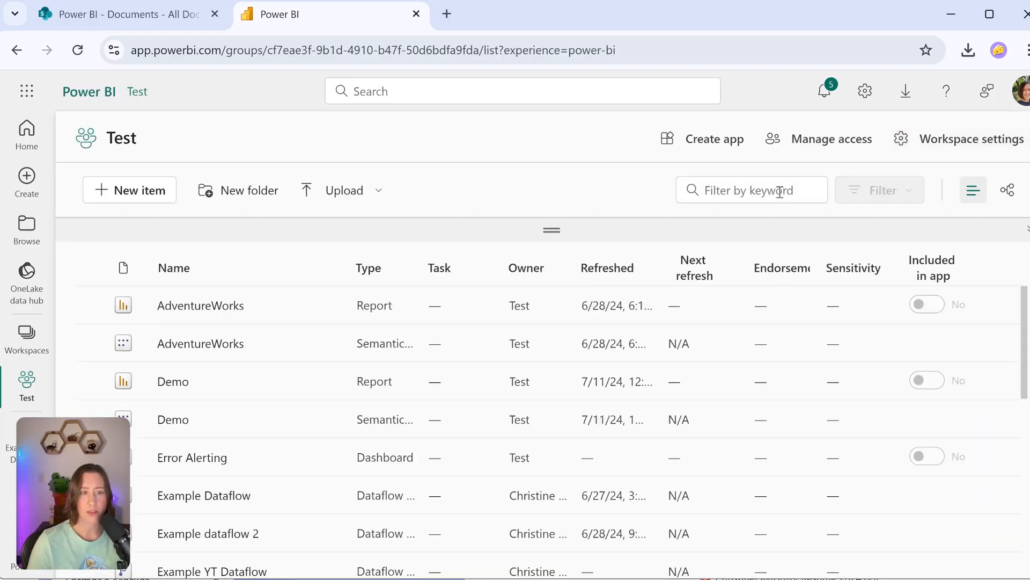
scroll("down", 3)
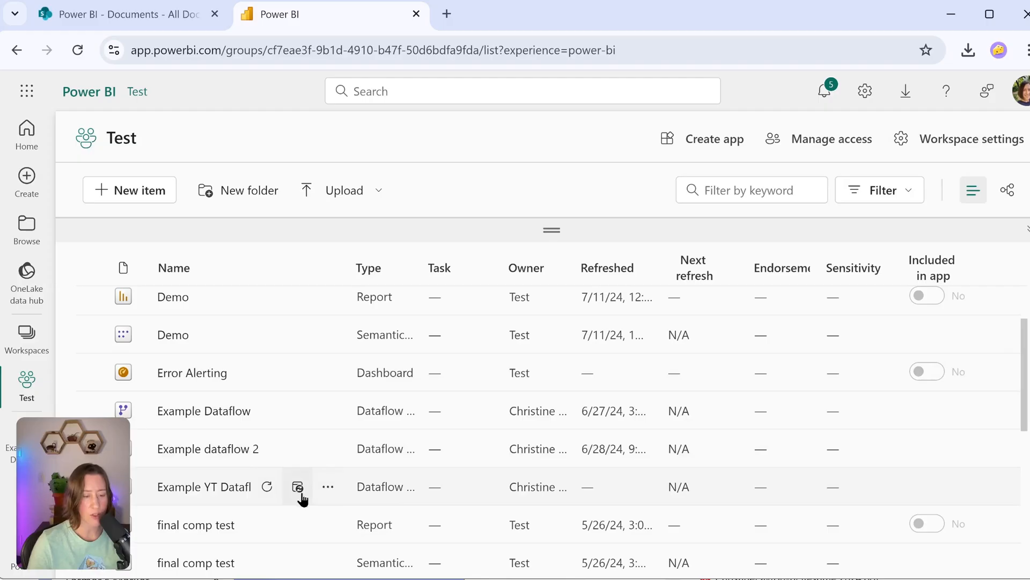
mouse_move(298, 487)
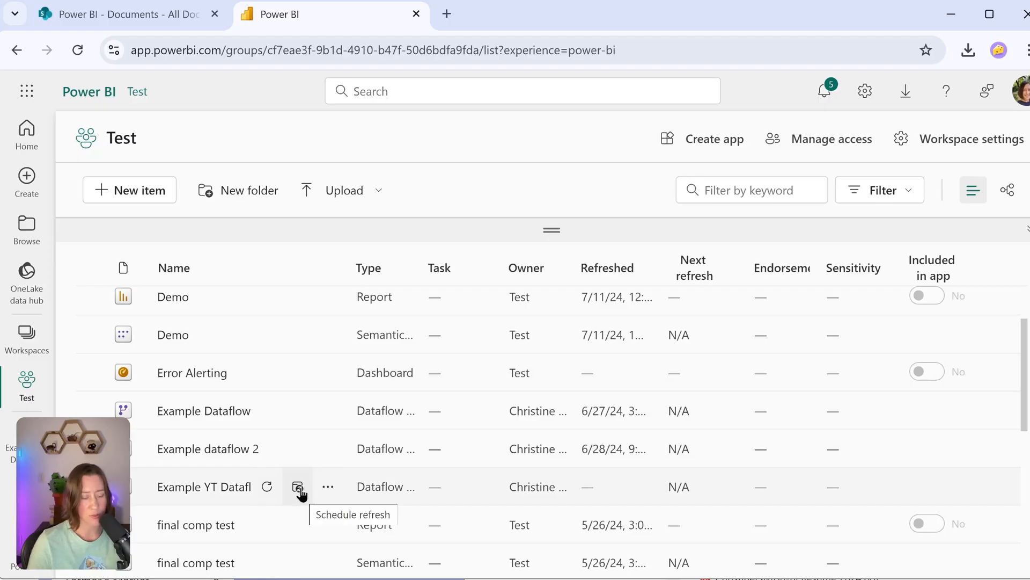
mouse_move(266, 487)
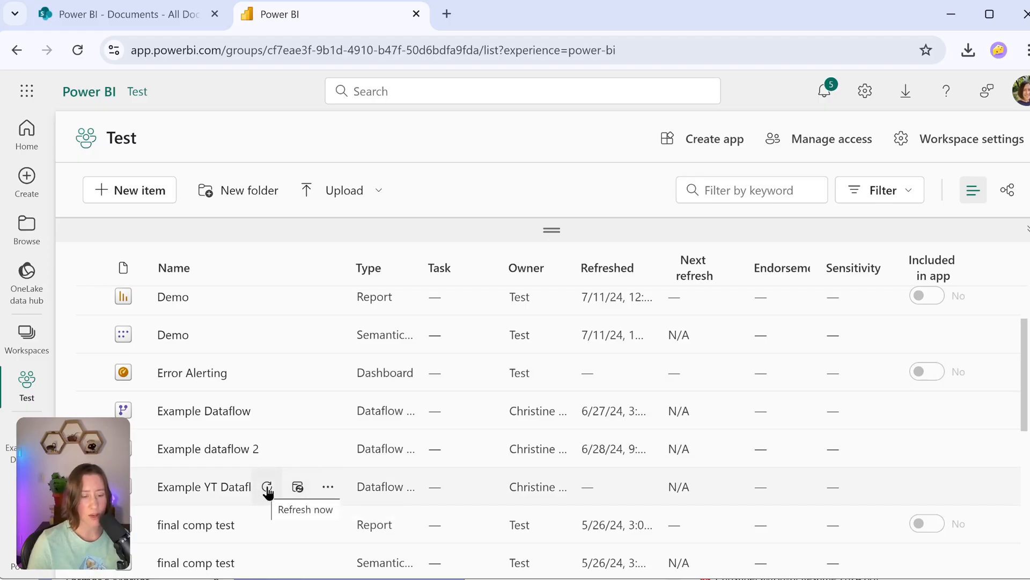
left_click(267, 487)
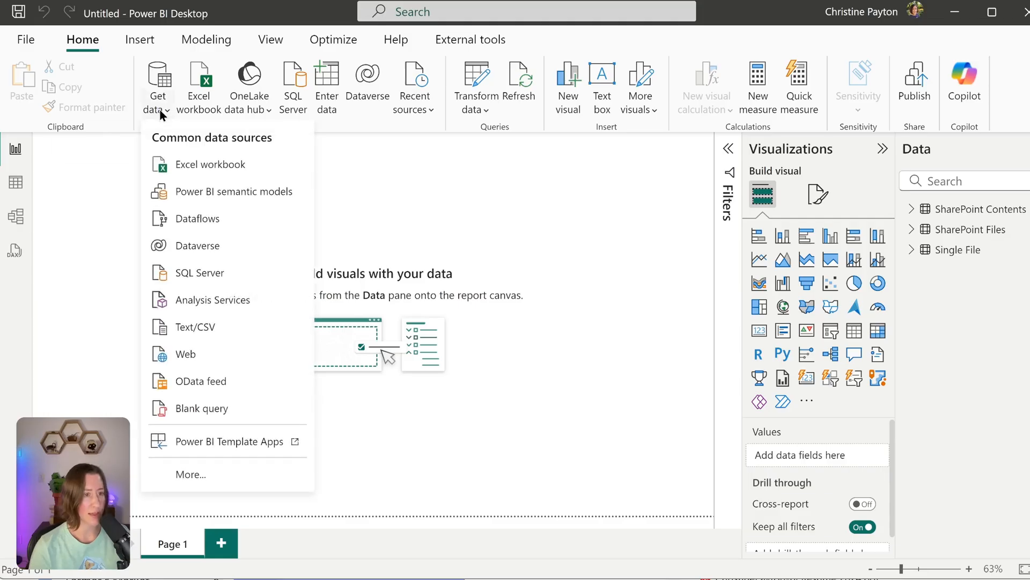
mouse_move(198, 219)
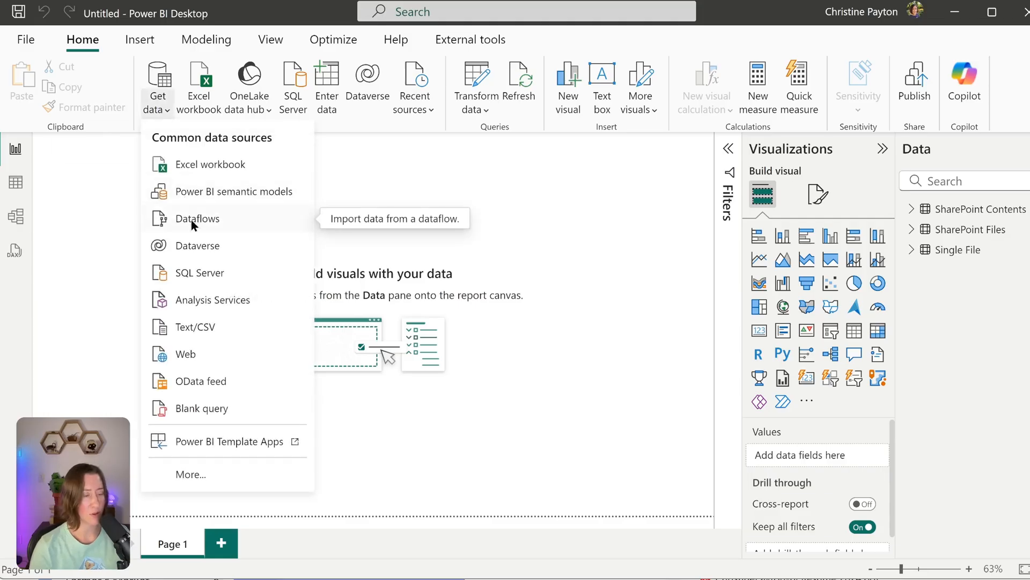
Step: Via Get data > Dataflows, select SharePoint Files from Example YT Dataflow and load it with Transform Data
left_click(198, 219)
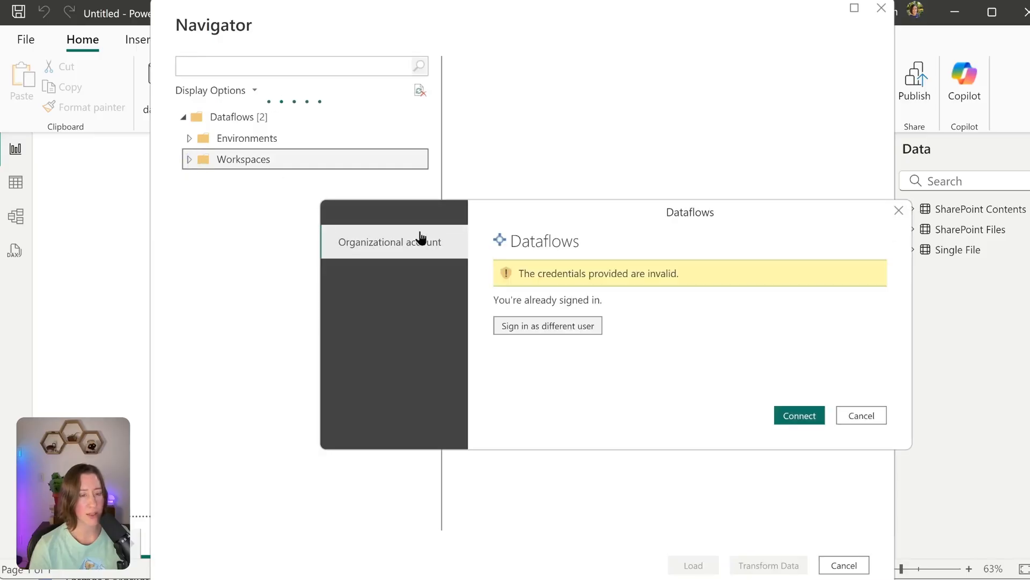
left_click(548, 325)
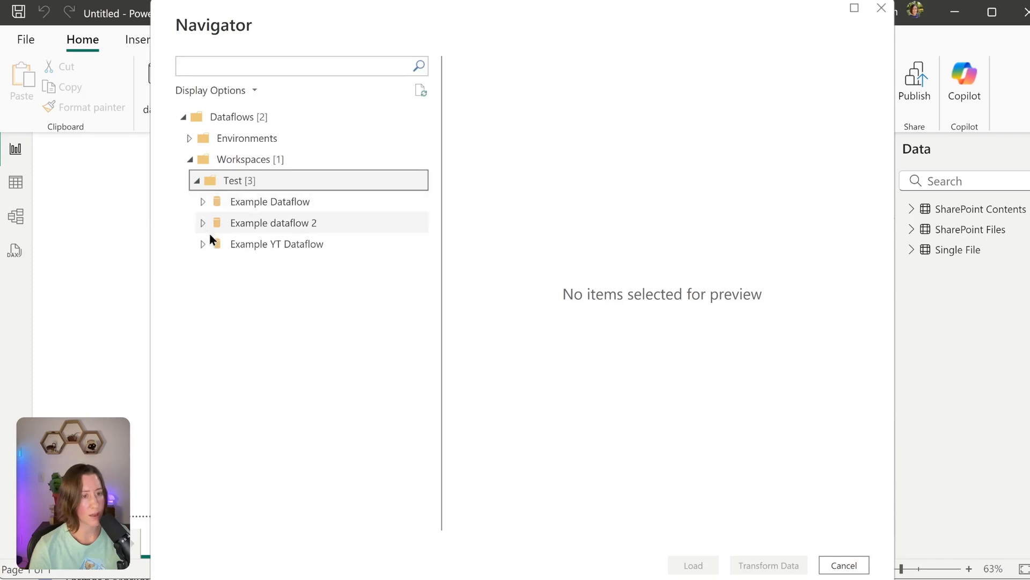
left_click(202, 245)
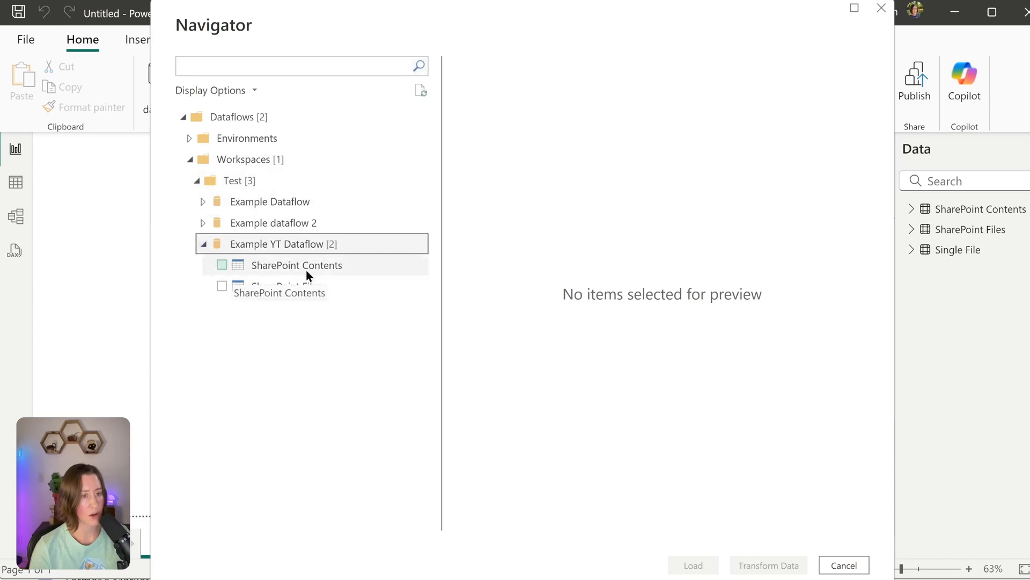
left_click(221, 285)
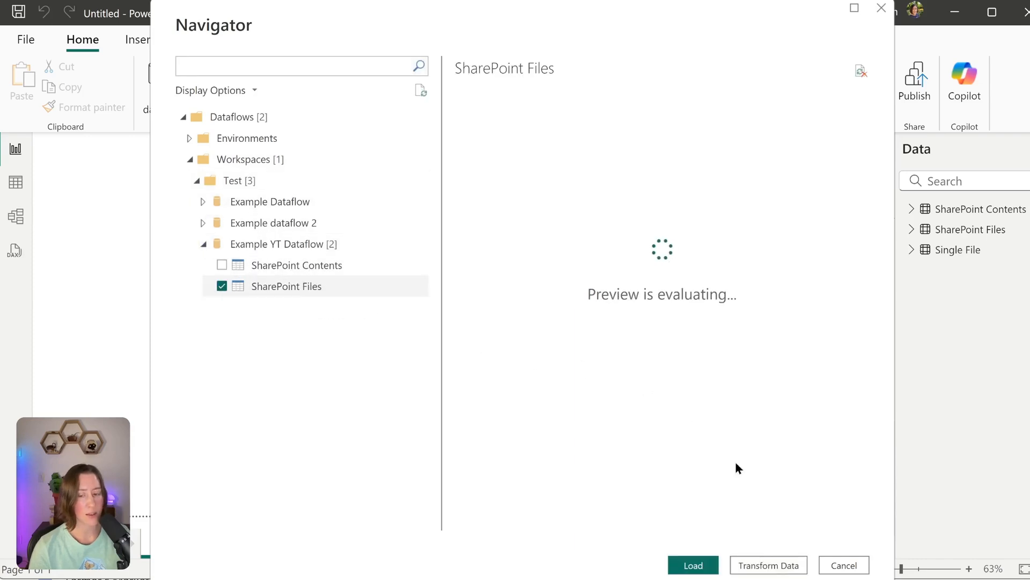
left_click(694, 565)
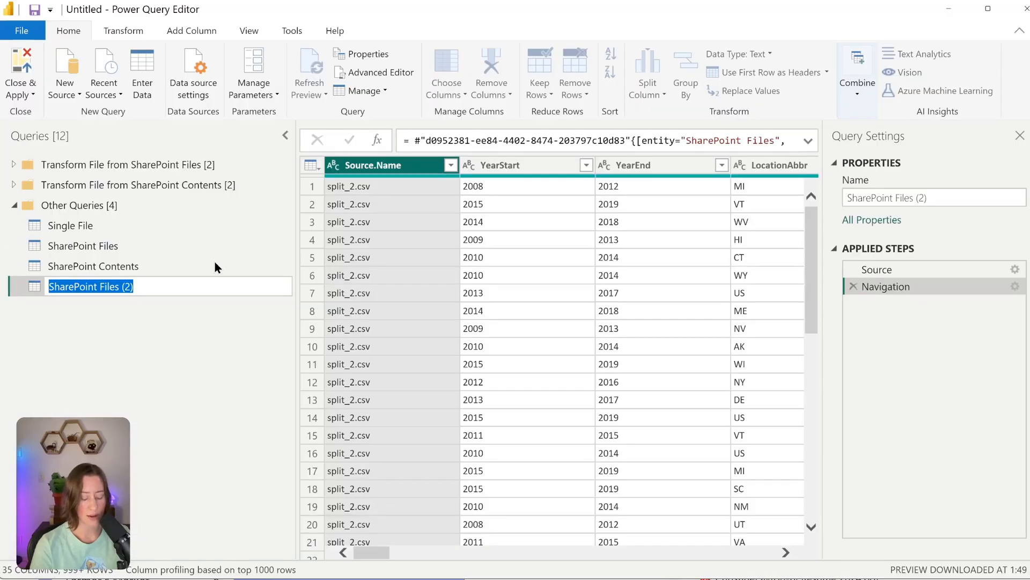
Step: Rename the SharePoint Files (2) query to 'Dataflow Query Table'
type("Dataflow Query Table")
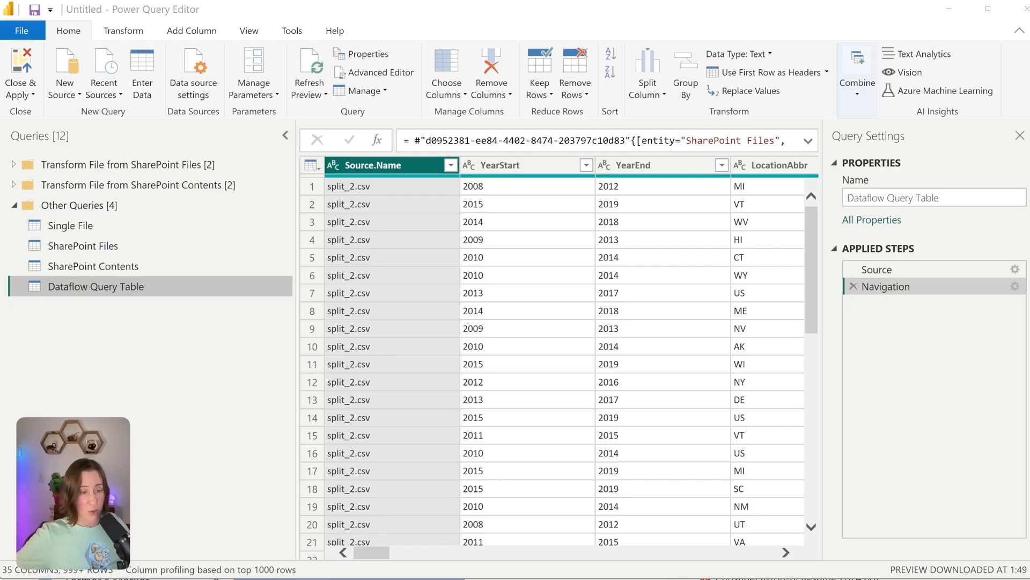
mouse_move(178, 317)
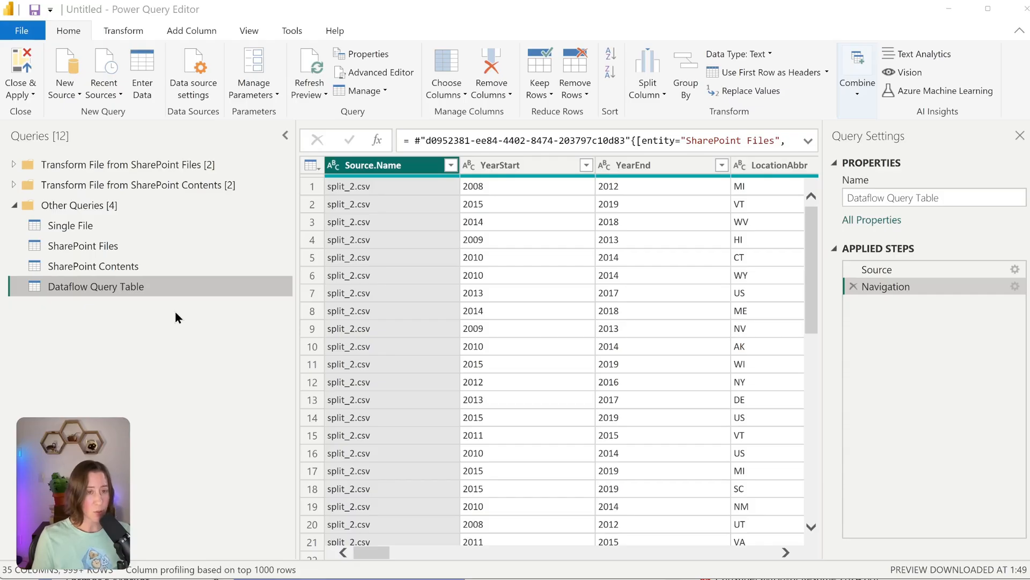
mouse_move(35, 6)
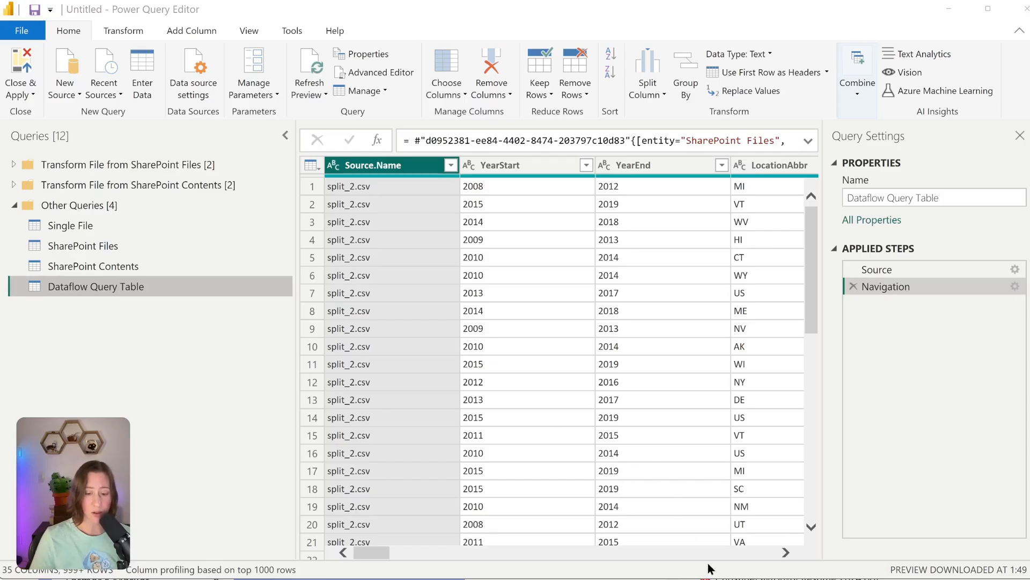
mouse_move(720, 567)
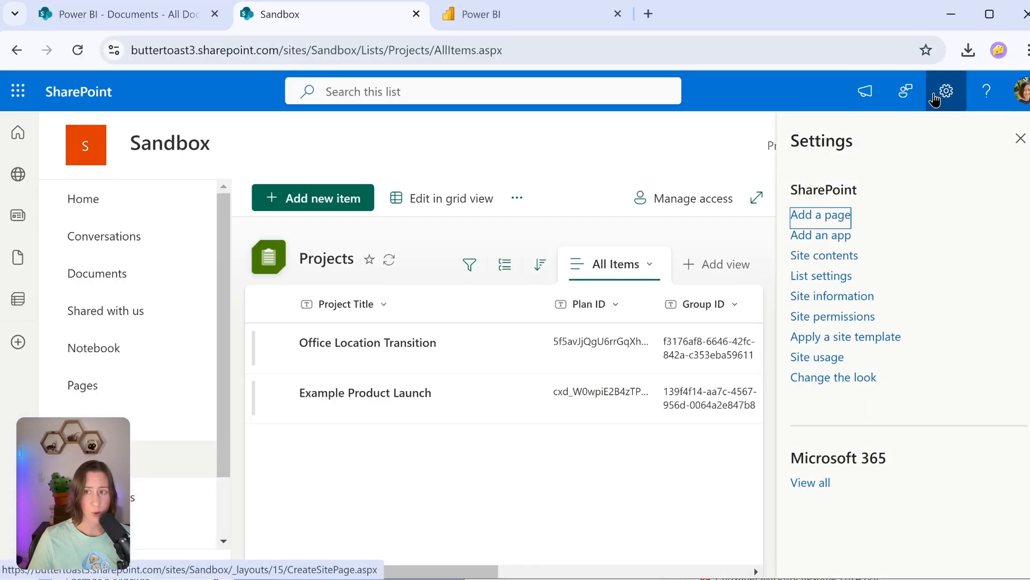
mouse_move(947, 92)
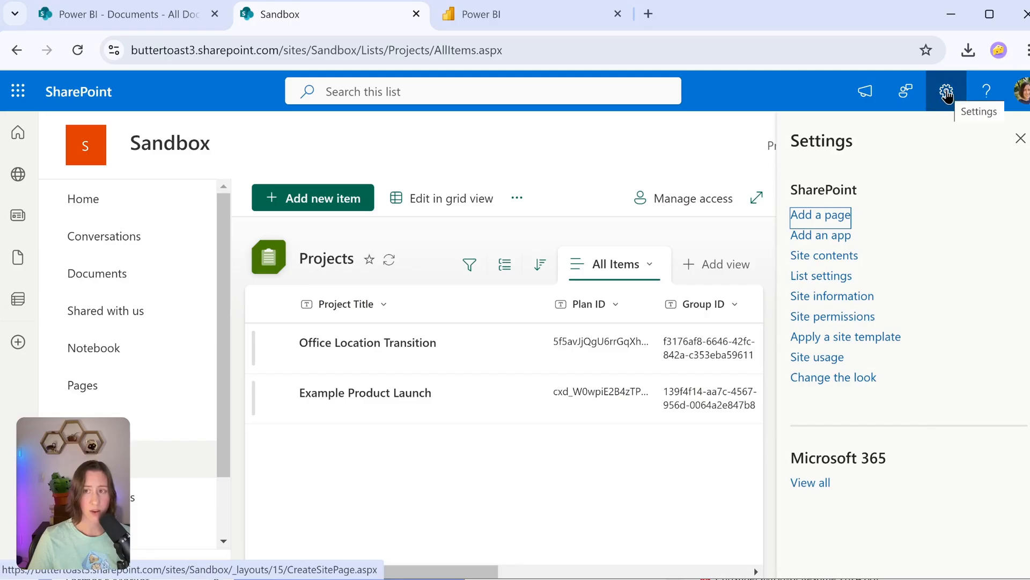
Step: From List settings > Permissions for this list, stop inheriting permissions and confirm unique permissions for Projects
left_click(821, 275)
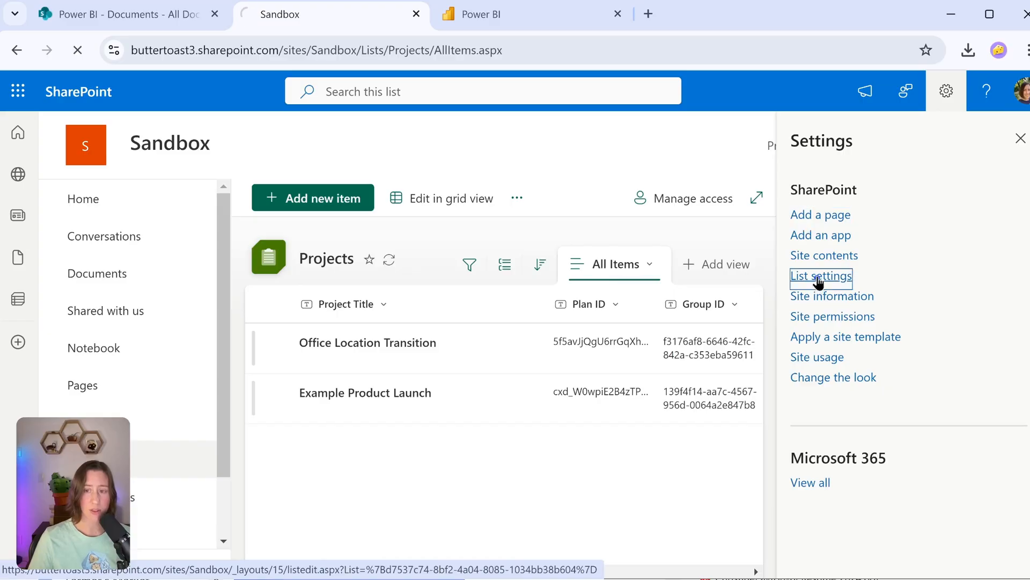
left_click(822, 276)
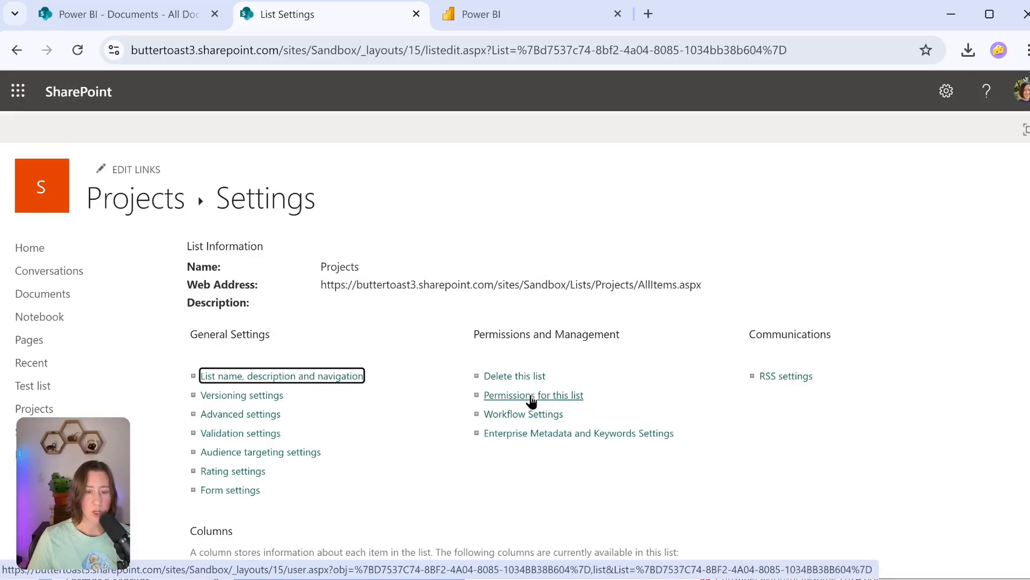
left_click(533, 395)
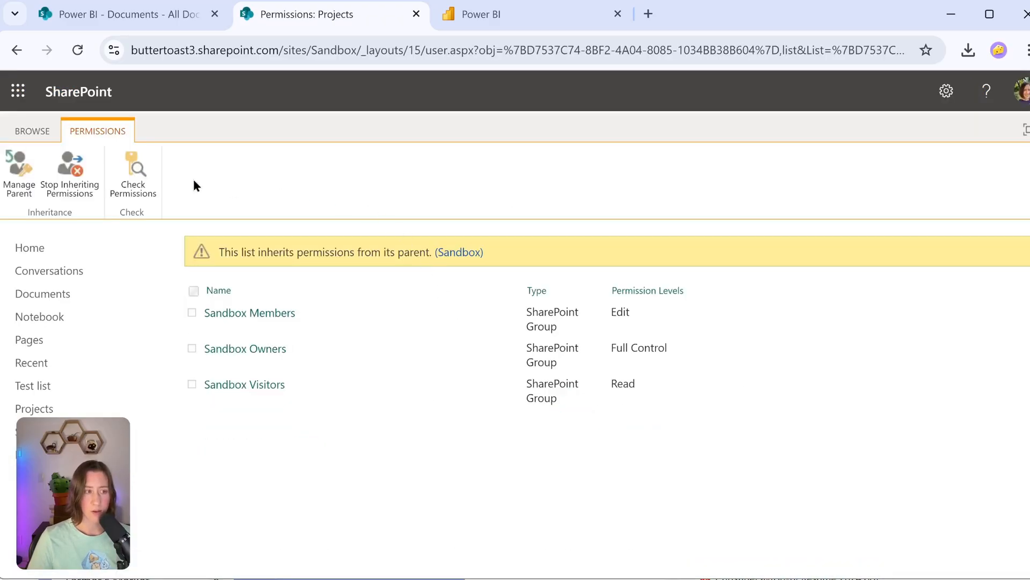
mouse_move(70, 177)
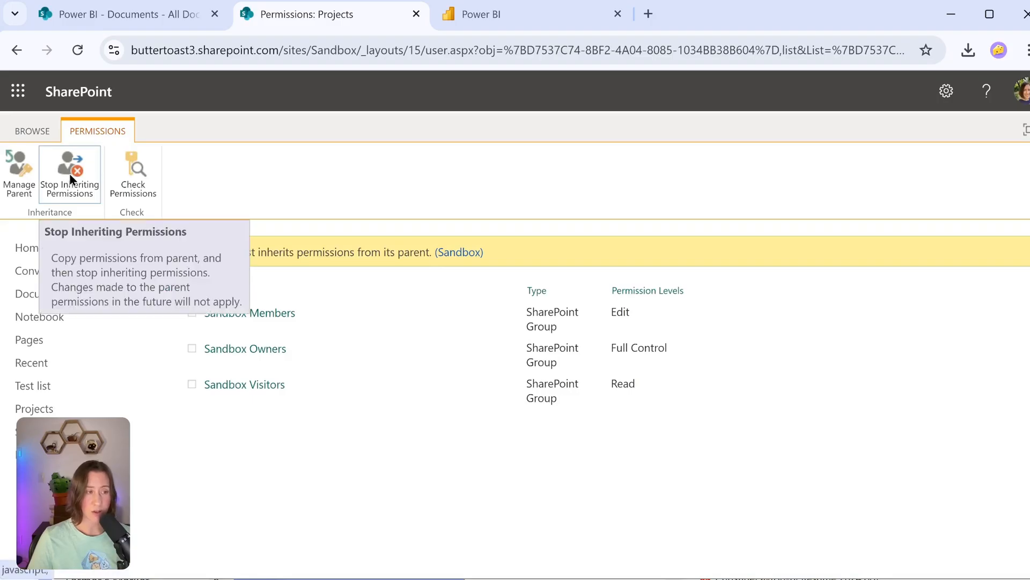
mouse_move(81, 180)
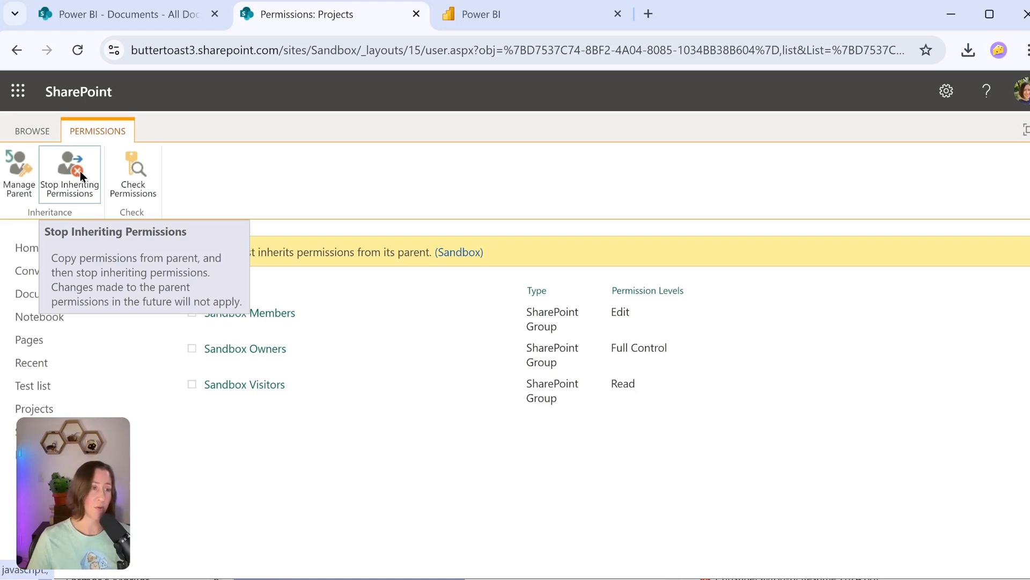
left_click(68, 172)
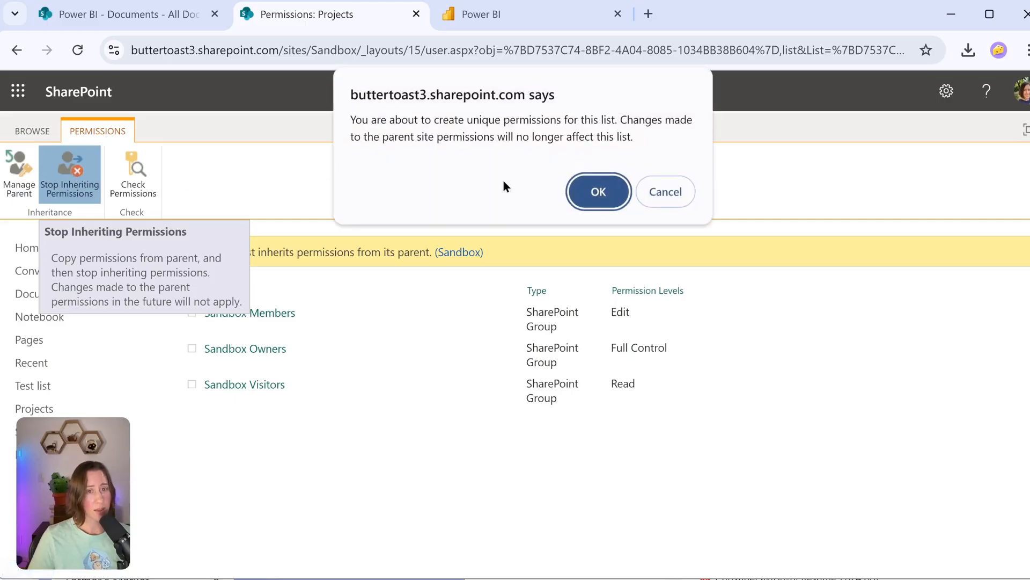
left_click(599, 192)
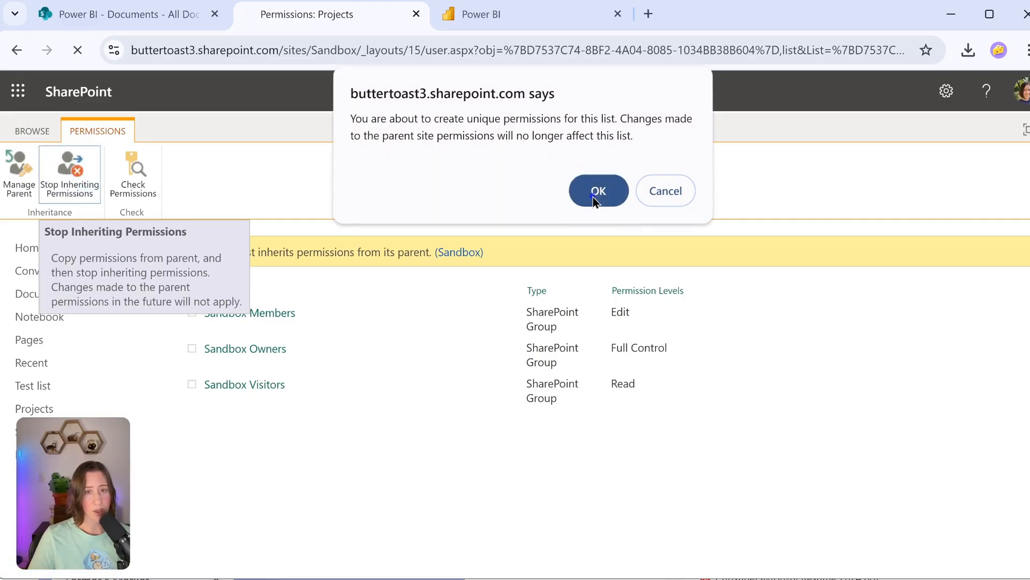
left_click(599, 191)
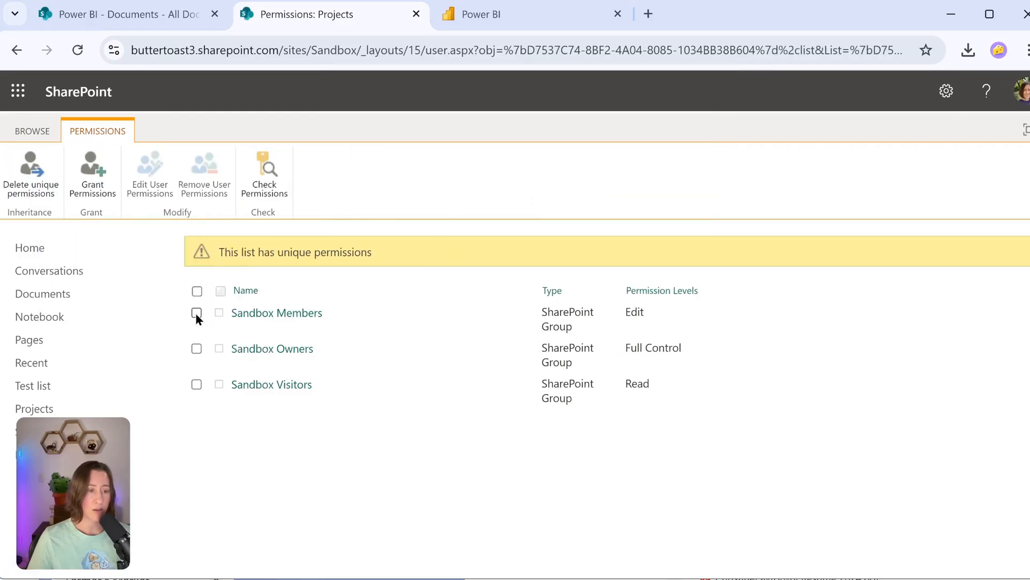
Step: Edit Sandbox Members' permissions: check Contribute, uncheck Edit, and save
left_click(196, 313)
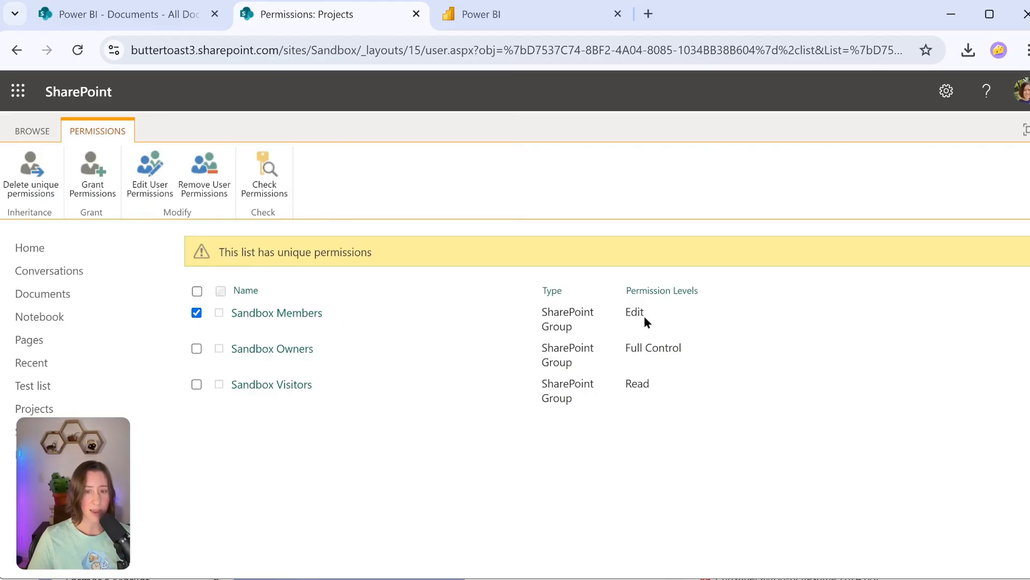
mouse_move(653, 331)
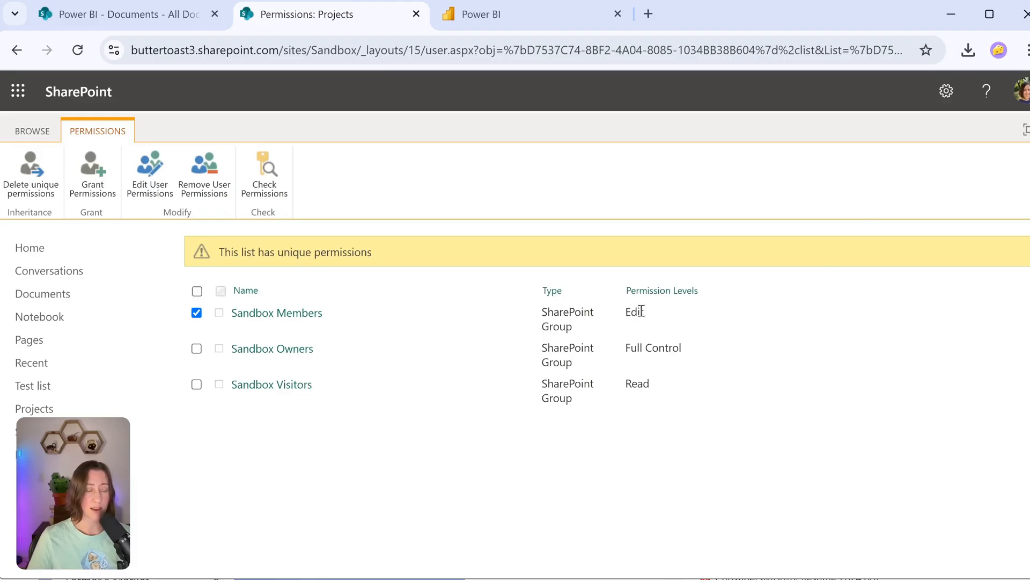
mouse_move(148, 187)
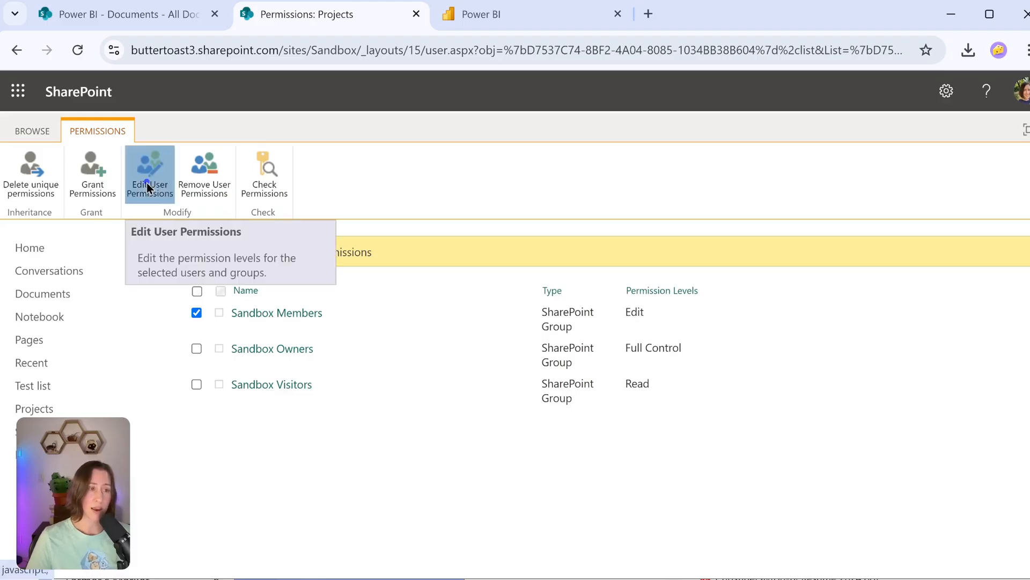
left_click(149, 174)
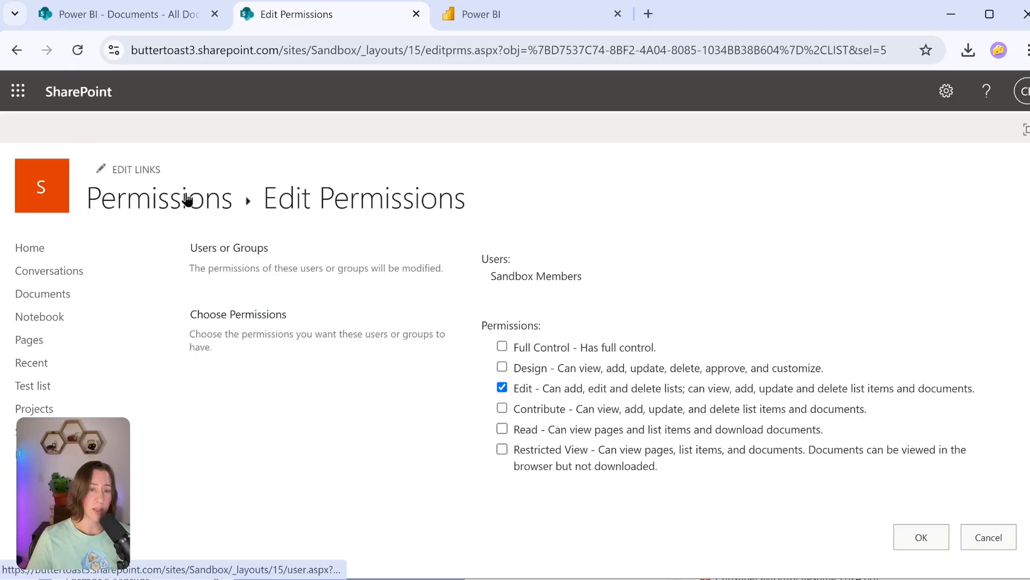
left_click(502, 408)
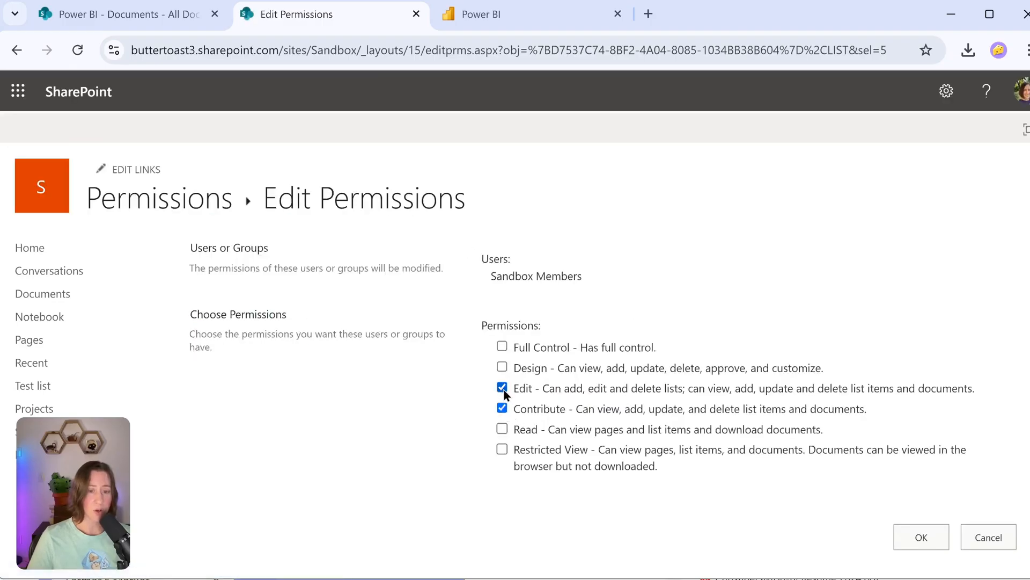
left_click(502, 388)
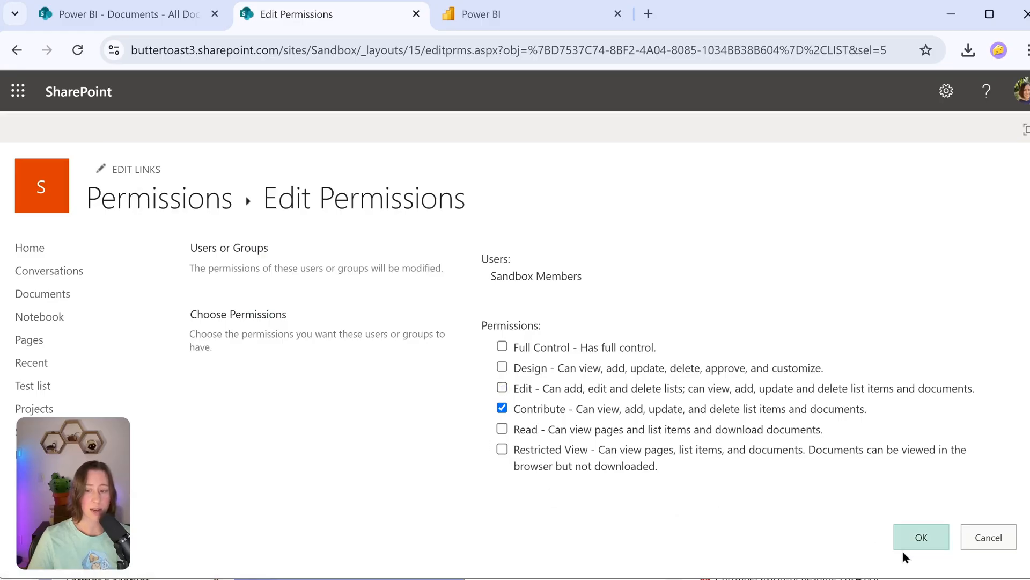
left_click(922, 537)
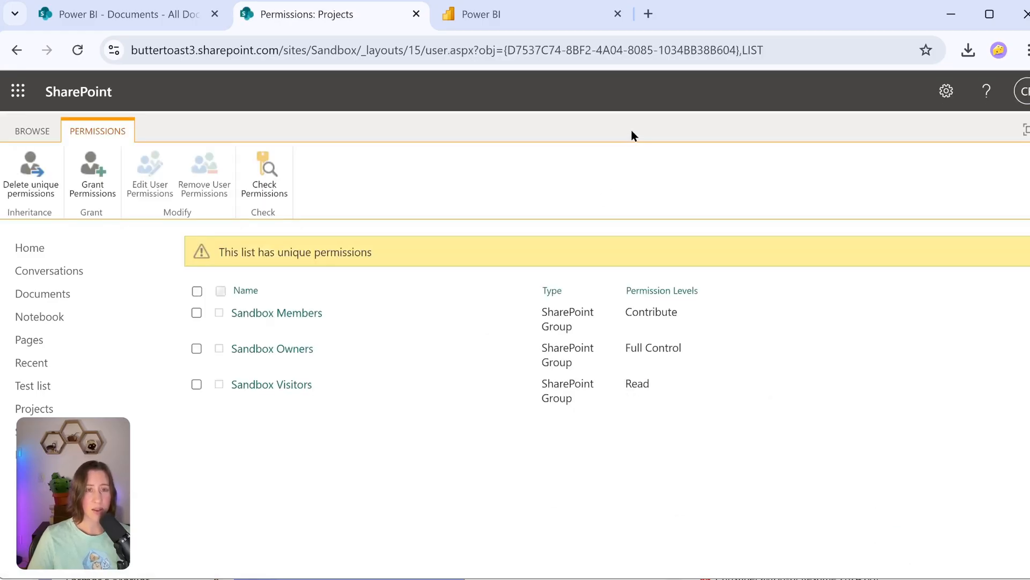
mouse_move(312, 104)
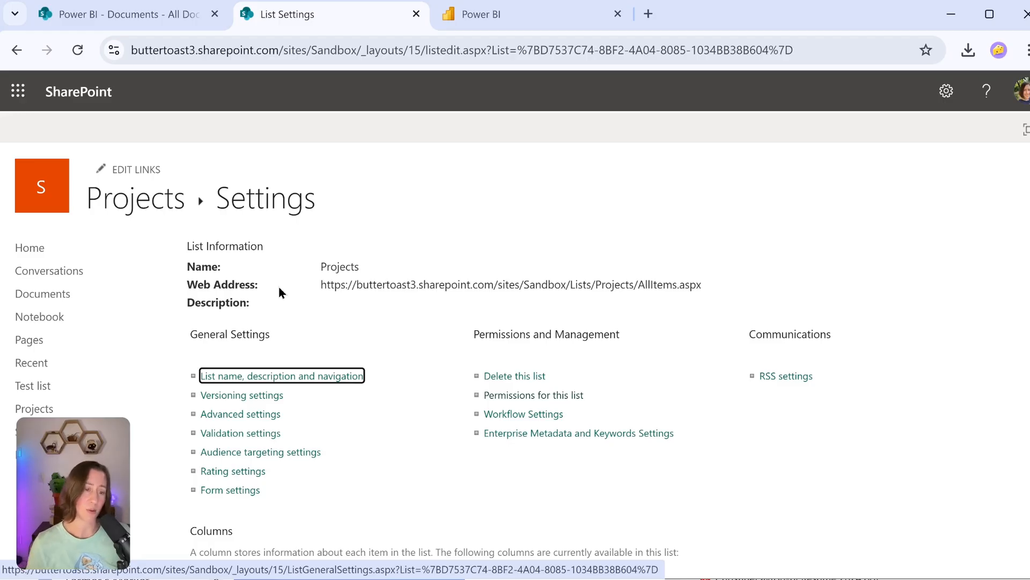
mouse_move(317, 257)
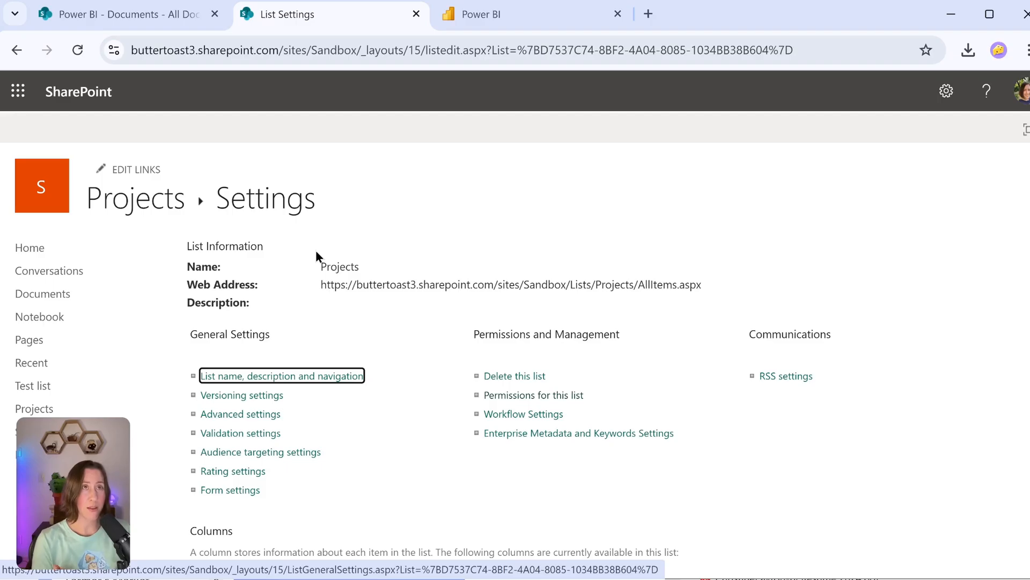